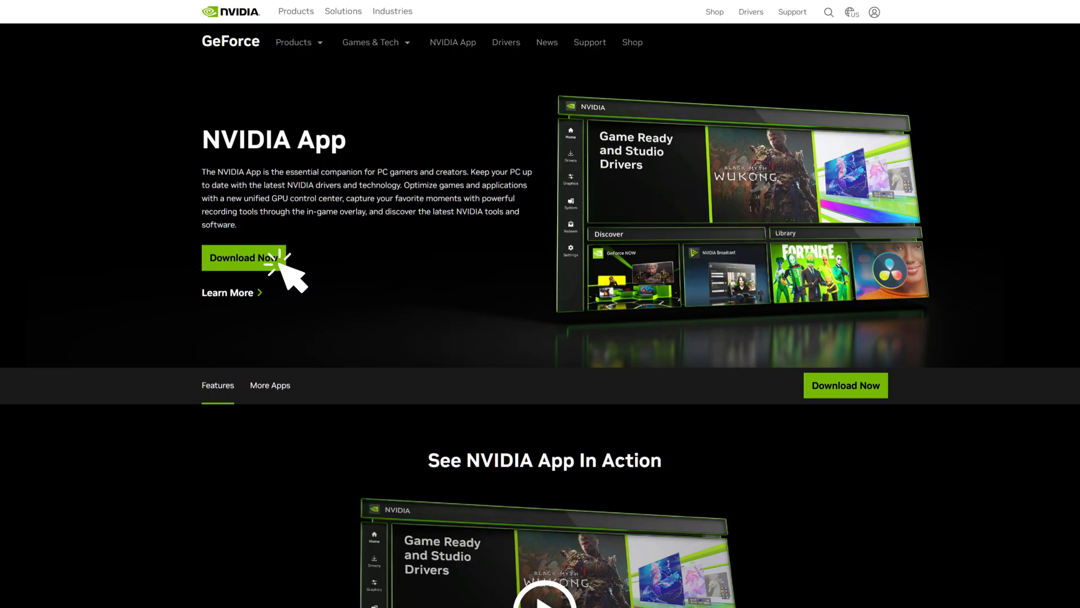
# Download the NVIDIA App installer from its web page
pyautogui.click(243, 258)
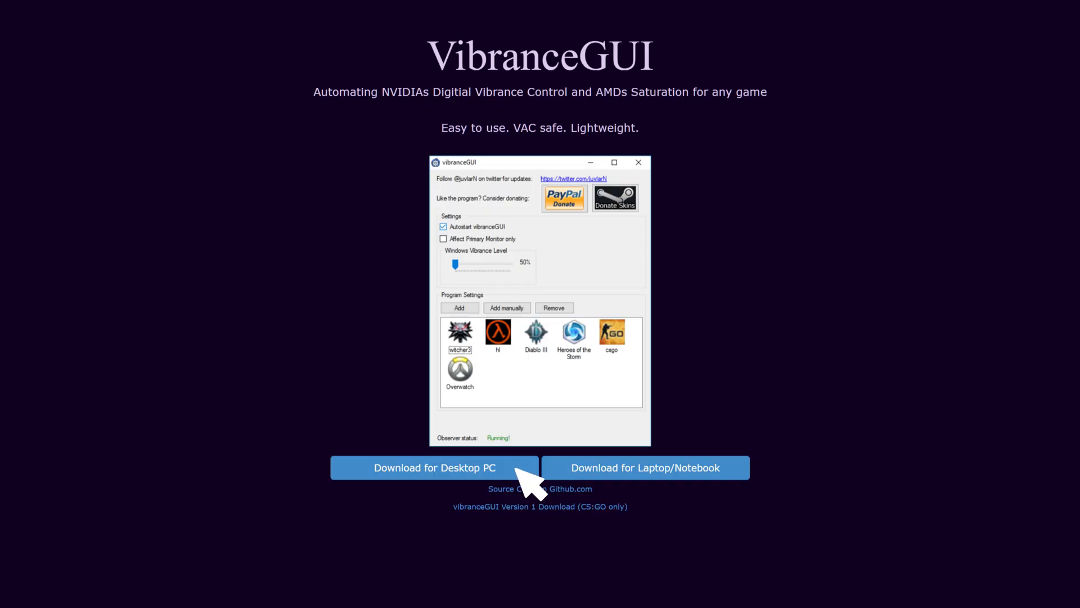
pyautogui.moveTo(533, 486)
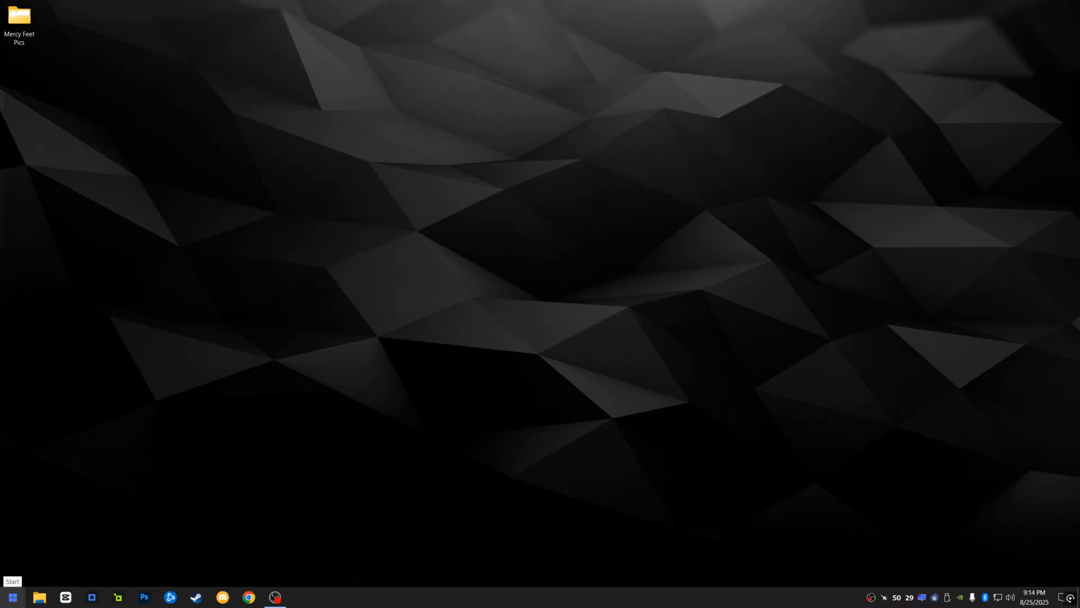
# Turn Game Mode on and bring up the per-app graphics preferences list
pyautogui.click(12, 596)
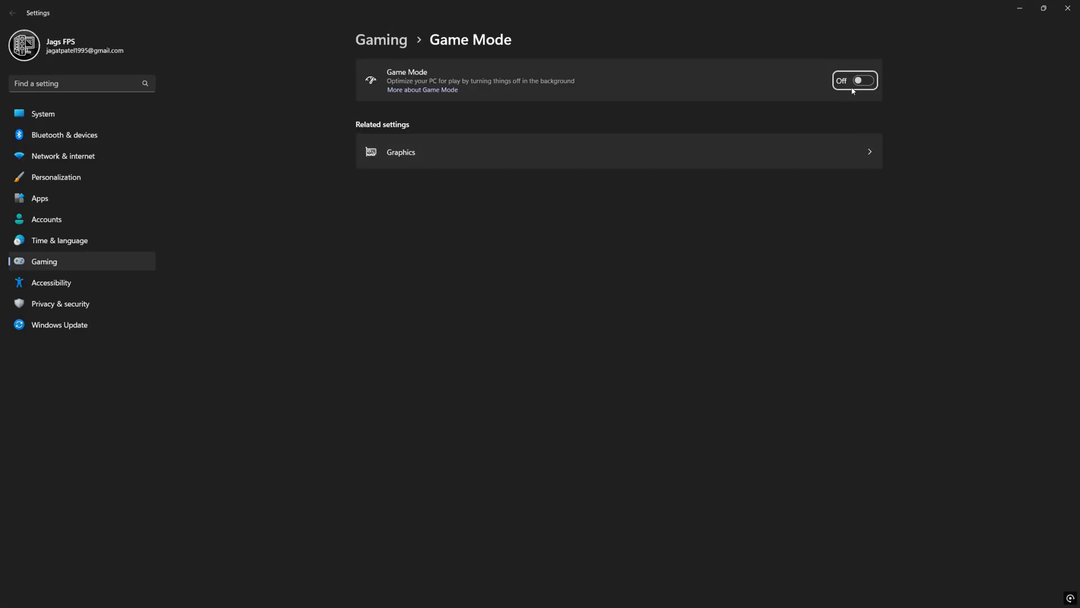
pyautogui.click(854, 80)
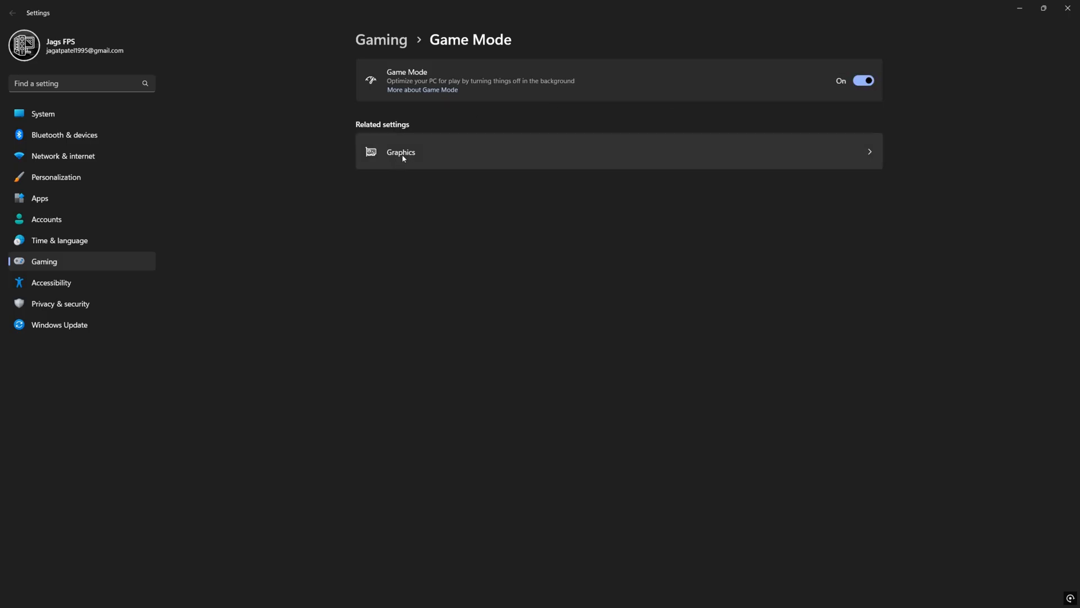
pyautogui.click(400, 152)
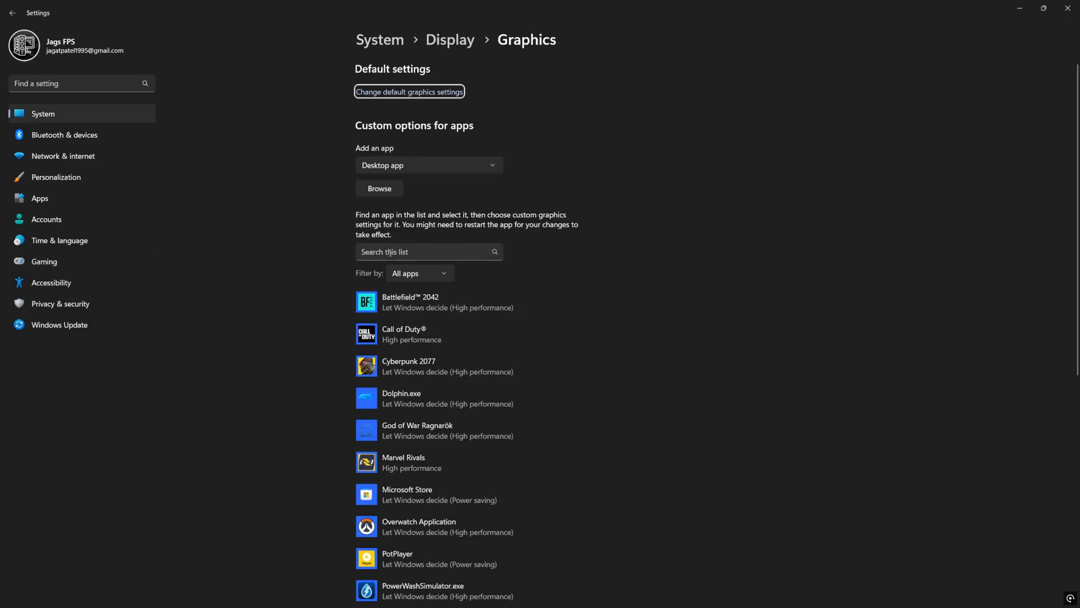
pyautogui.scroll(-3)
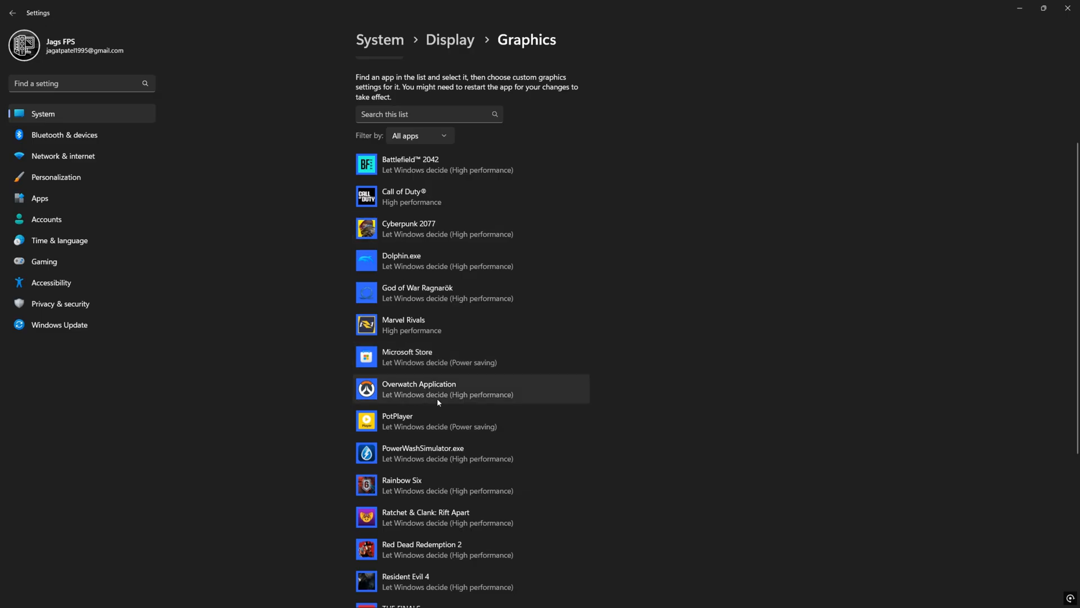
pyautogui.moveTo(411, 398)
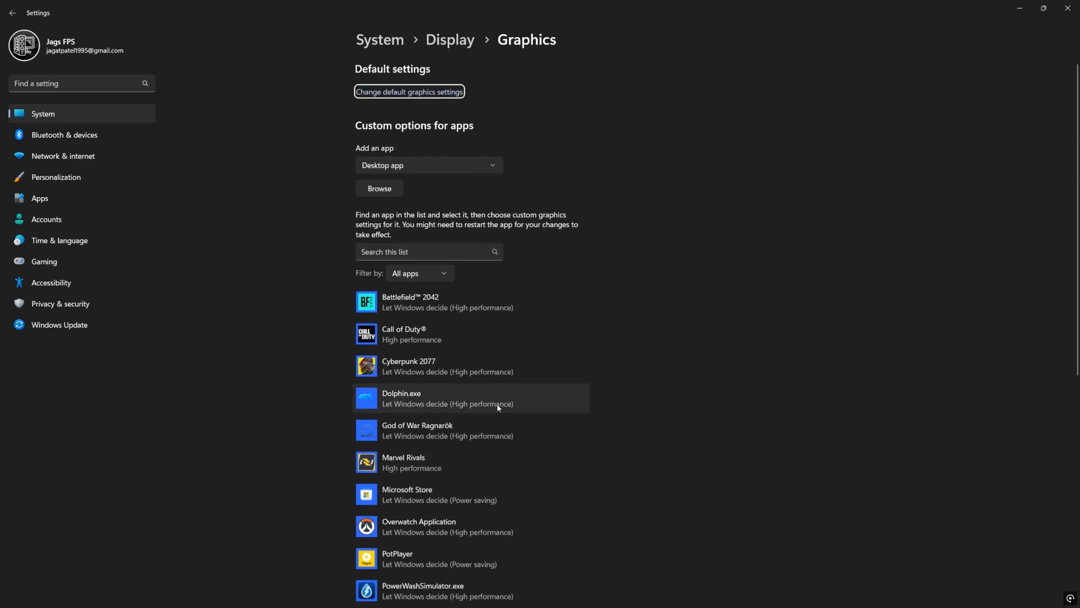
# Browse to F:\Overwatch\_retail_\ and add Overwatch.exe to the graphics list
pyautogui.click(379, 188)
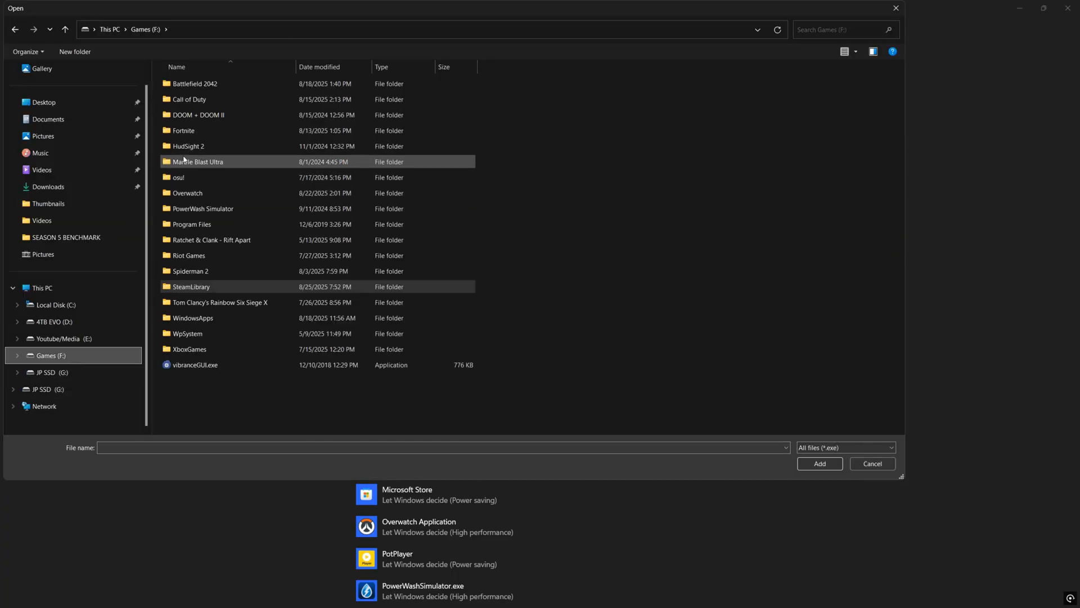
pyautogui.doubleClick(187, 193)
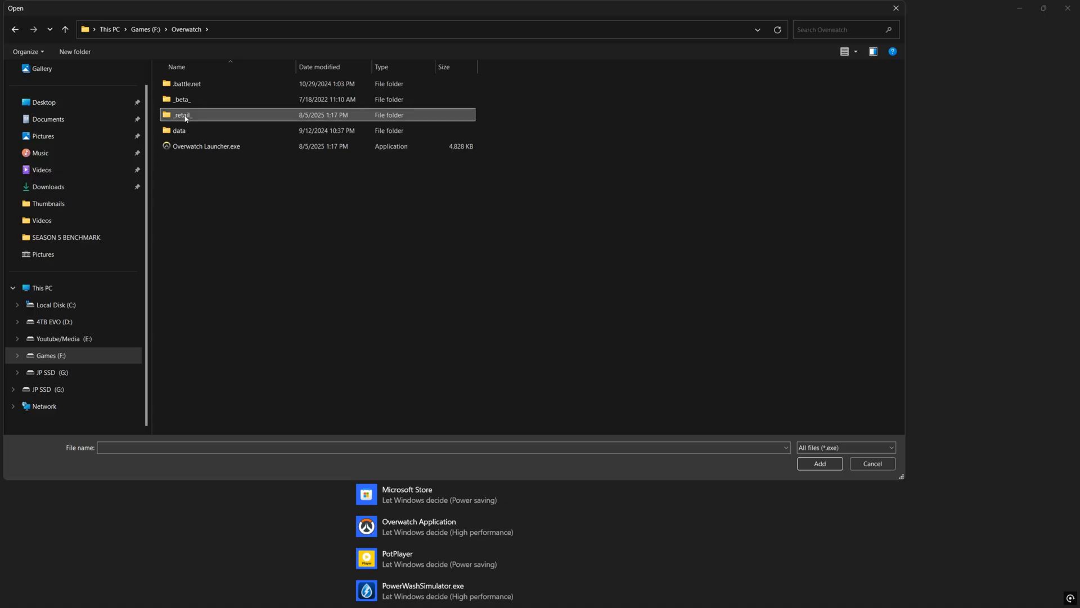
pyautogui.doubleClick(182, 114)
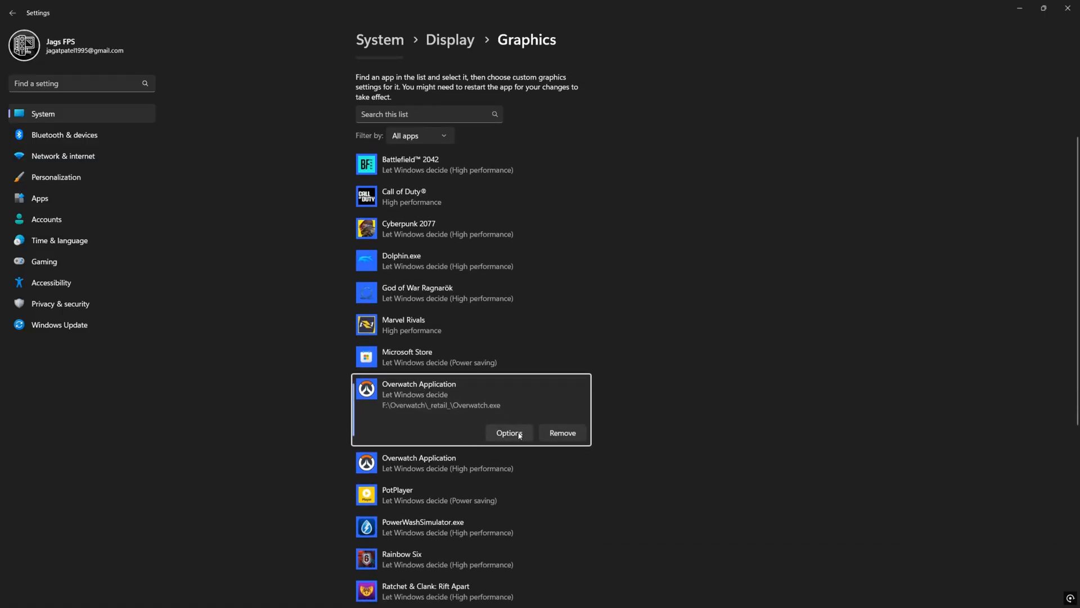
# Set the Overwatch entry's graphics preference to High performance and save it
pyautogui.click(509, 433)
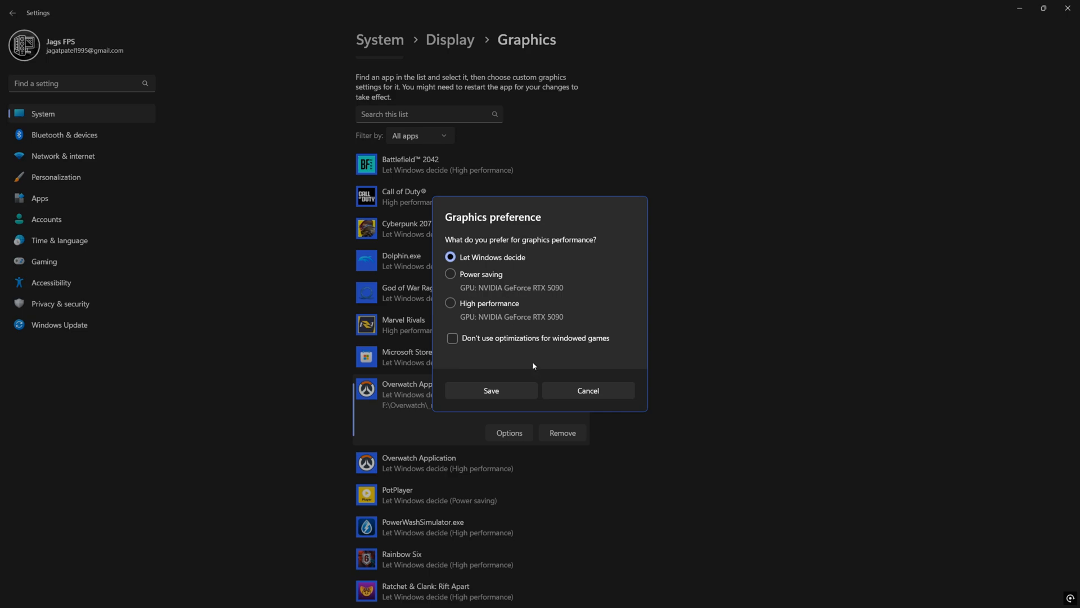
pyautogui.click(450, 303)
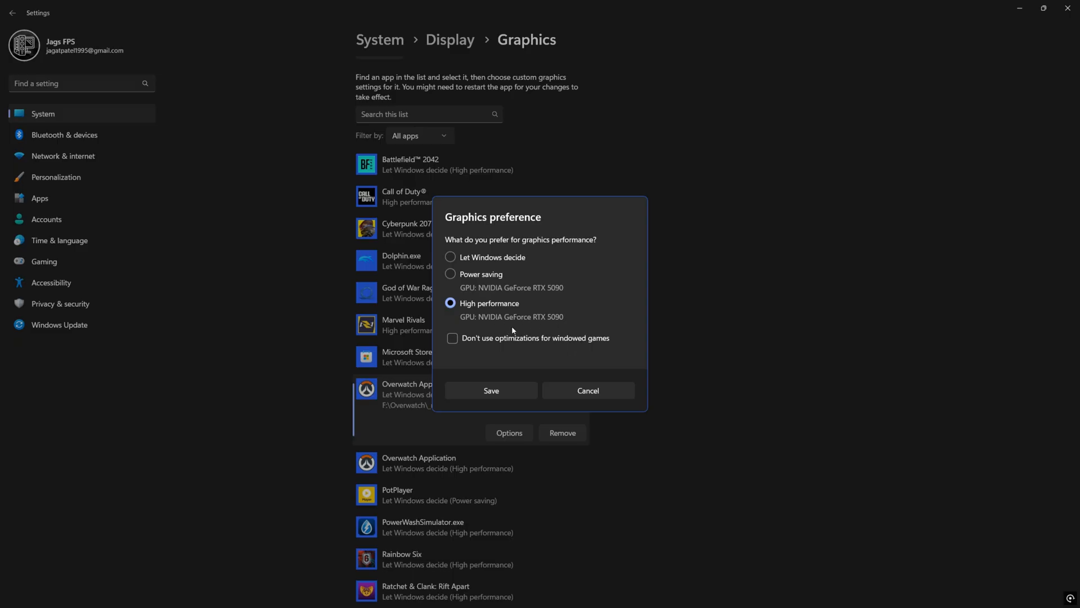
pyautogui.moveTo(510, 399)
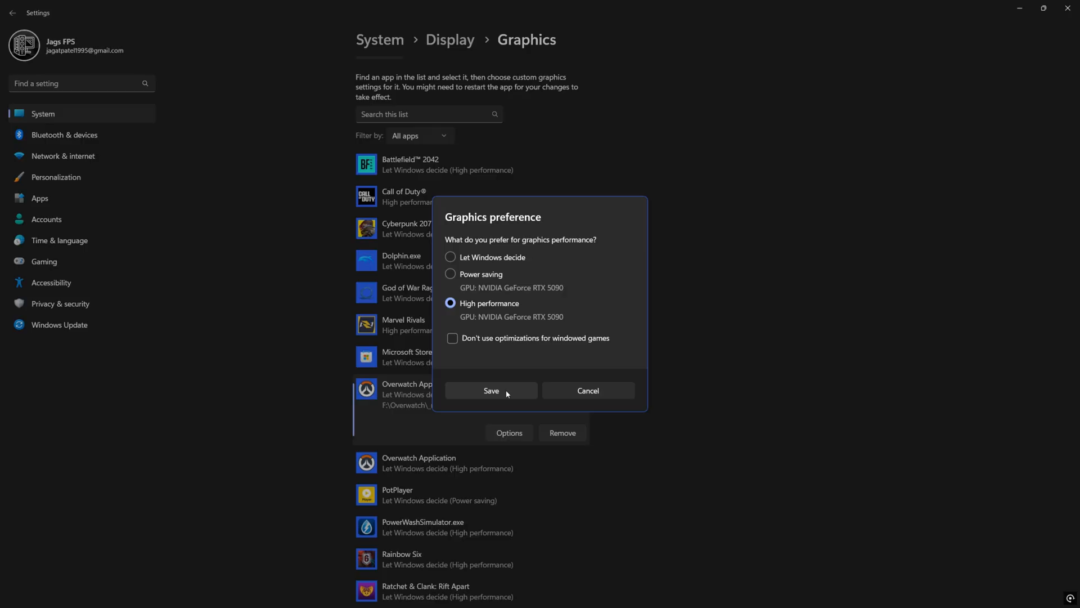
pyautogui.click(491, 390)
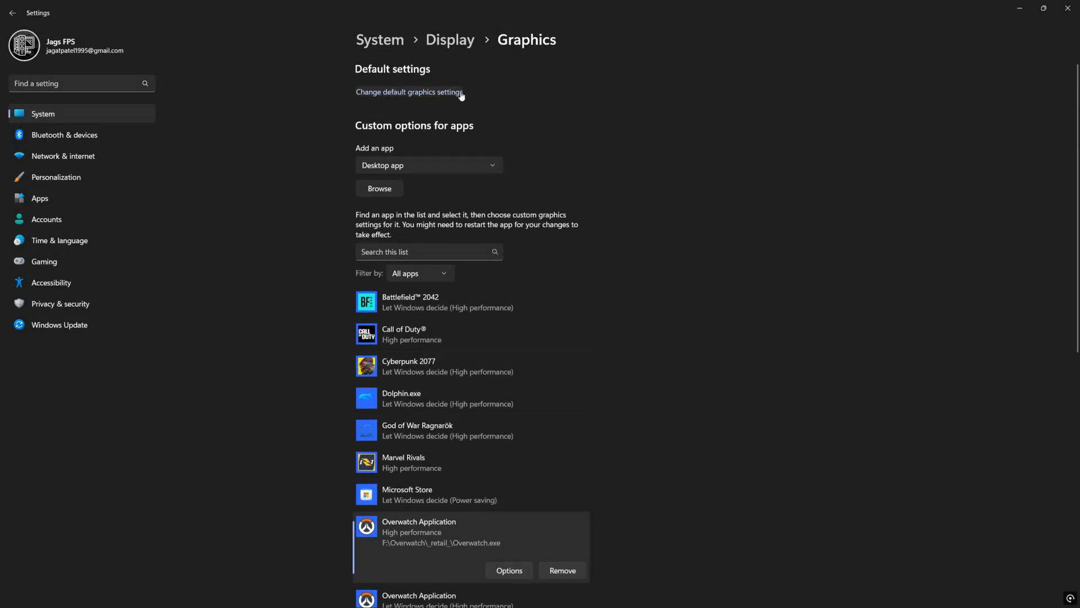
# Turn on hardware-accelerated GPU scheduling, variable refresh rate and windowed-game optimizations
pyautogui.click(408, 92)
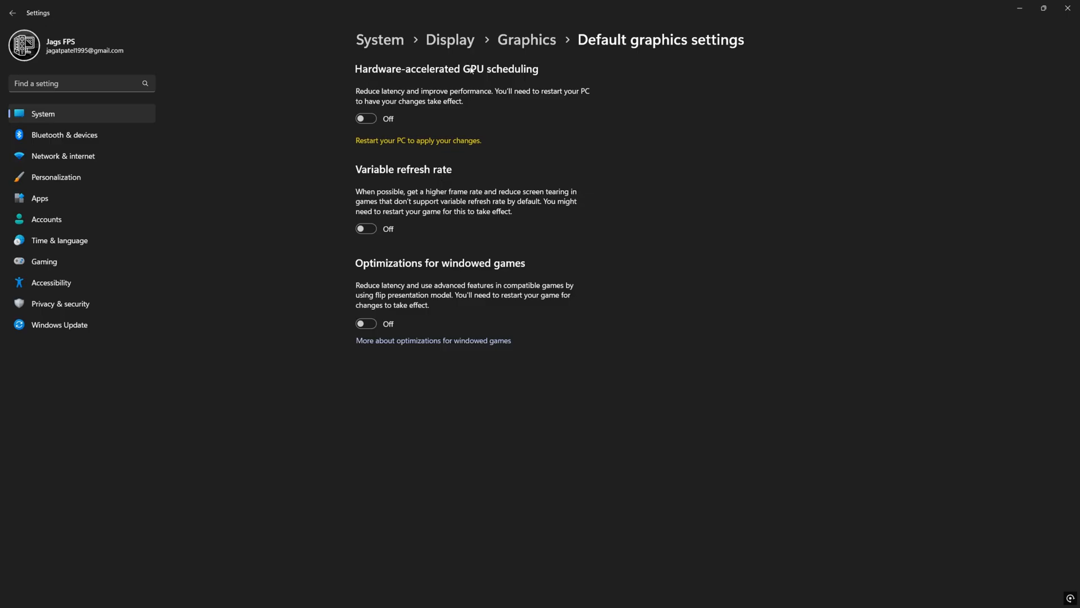
pyautogui.click(365, 117)
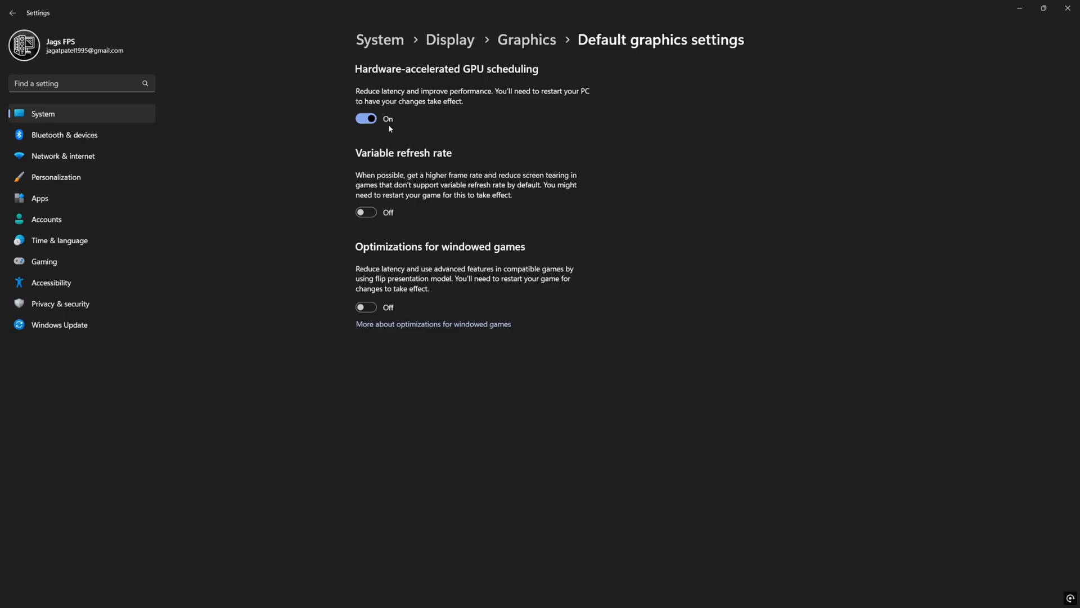
pyautogui.moveTo(400, 153)
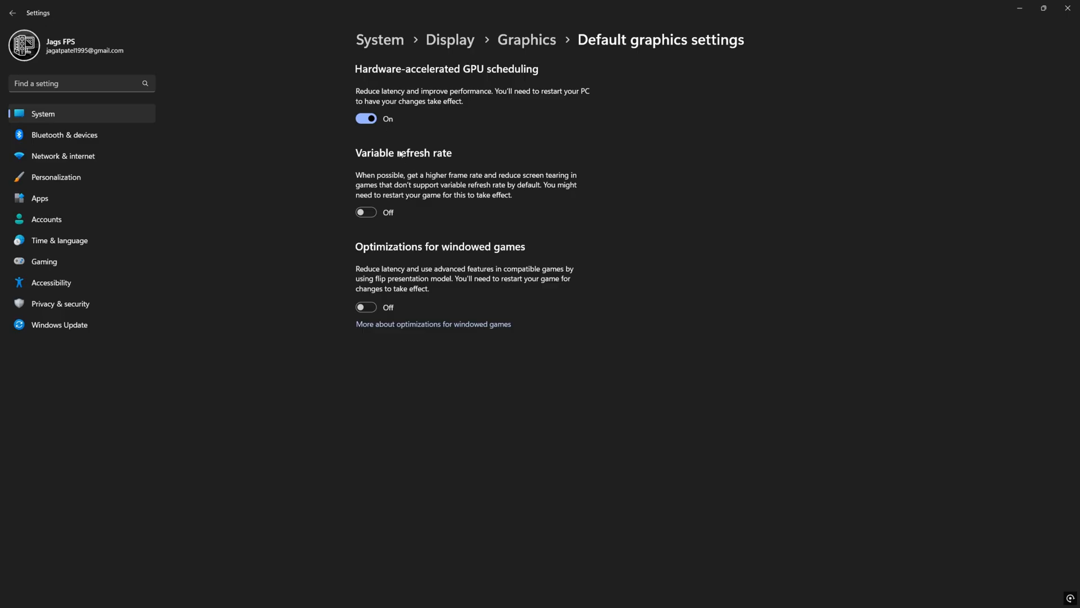
pyautogui.moveTo(537, 104)
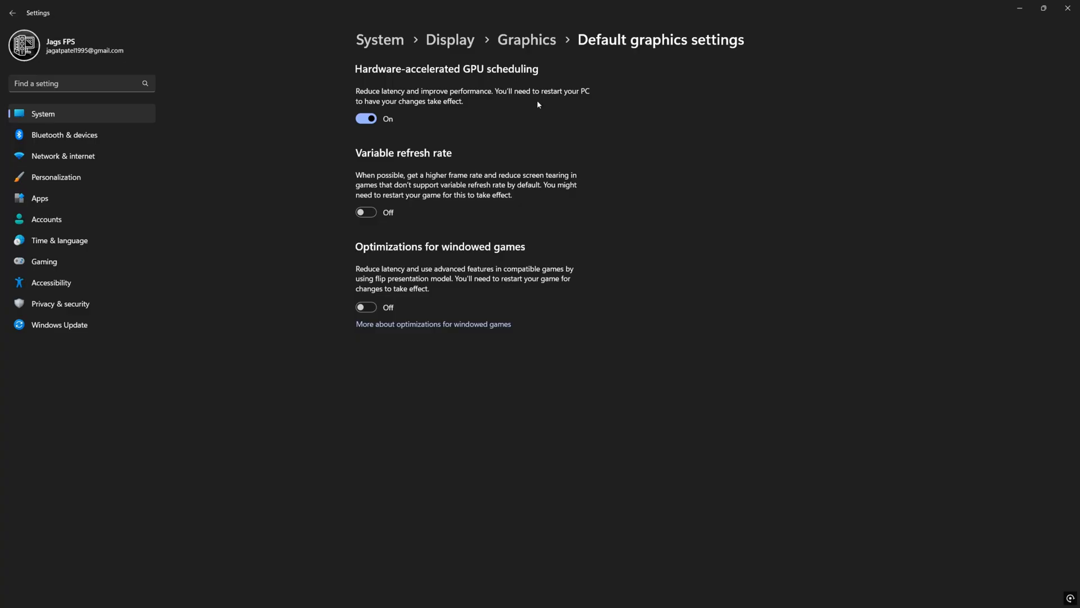
pyautogui.click(366, 212)
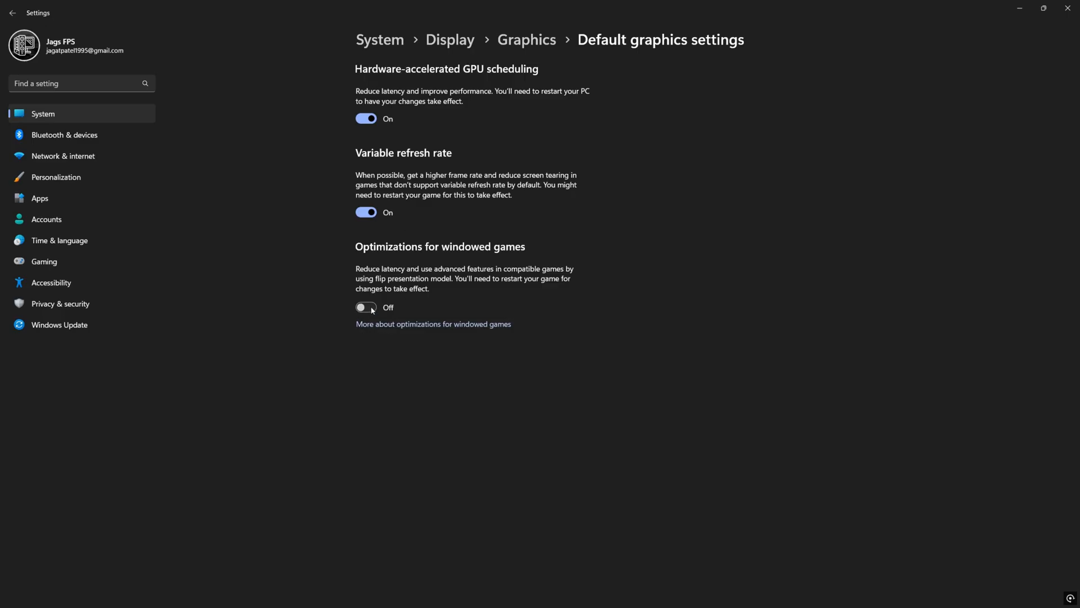
pyautogui.click(366, 307)
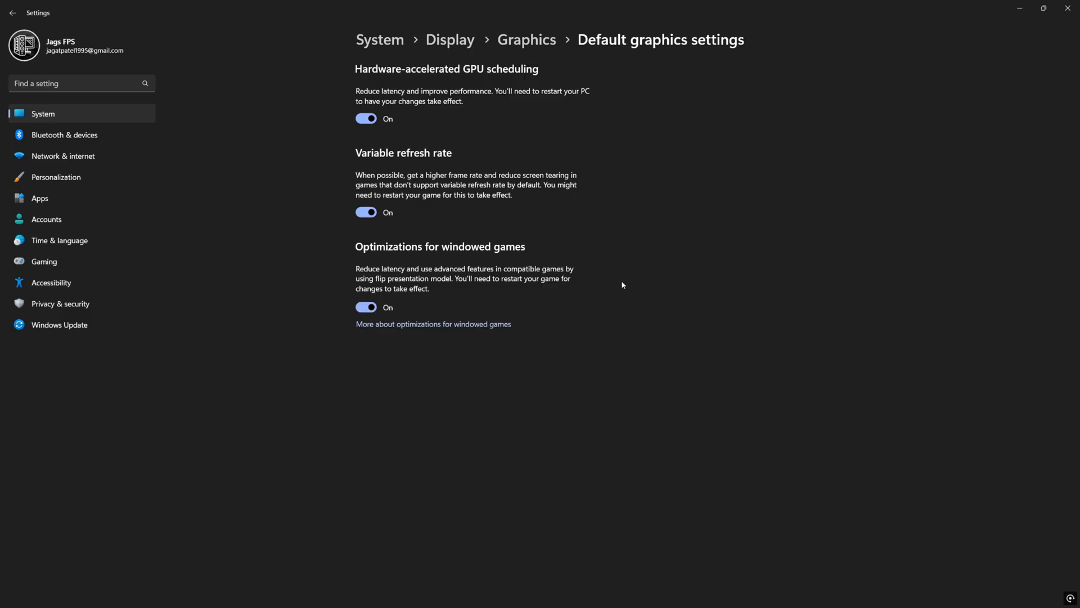
pyautogui.moveTo(494, 292)
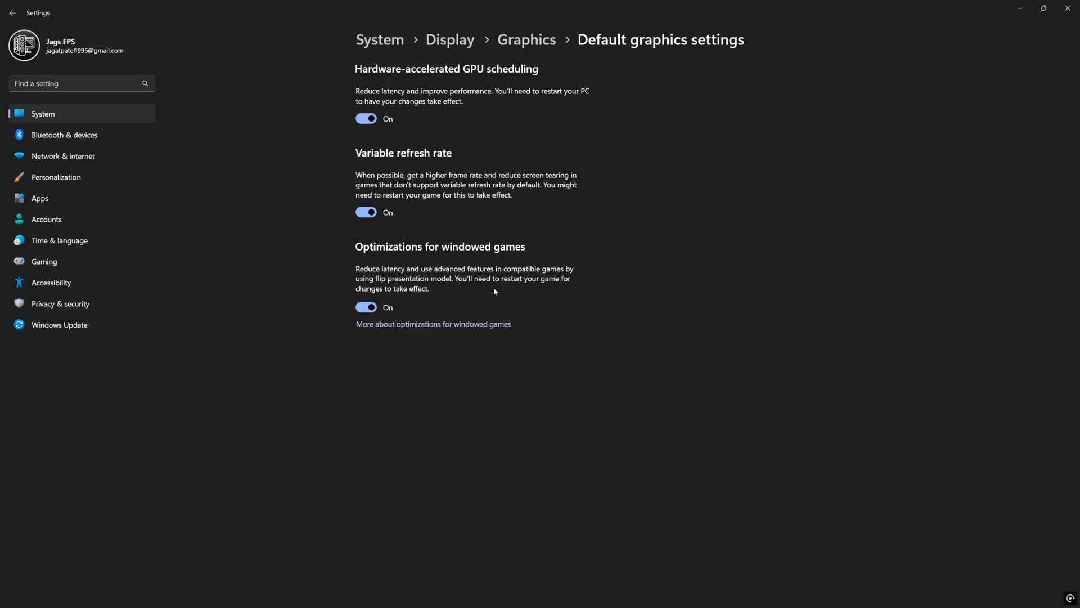
pyautogui.moveTo(476, 287)
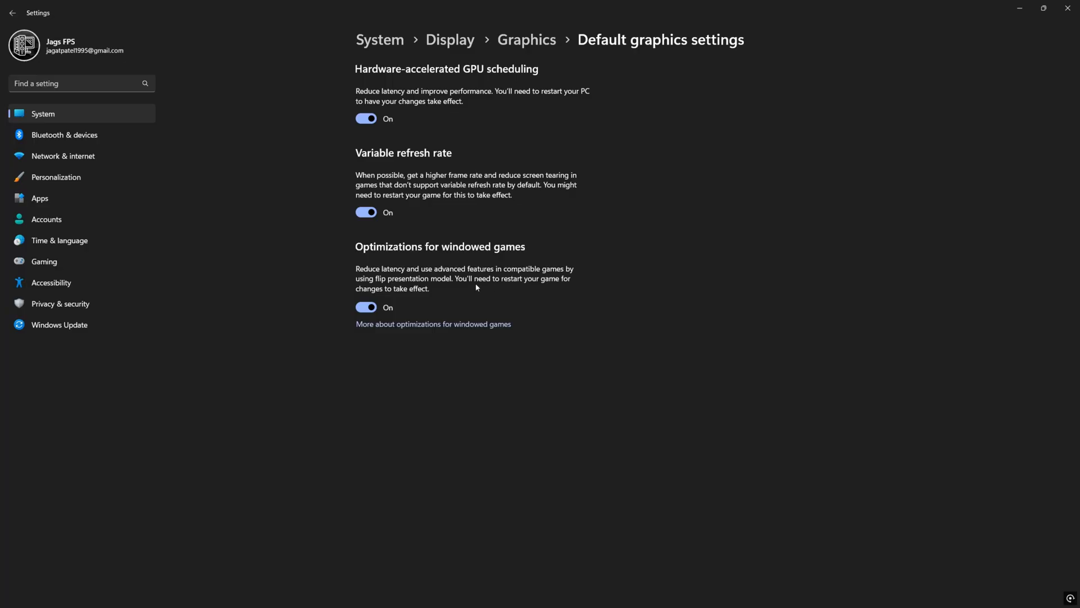
pyautogui.moveTo(471, 292)
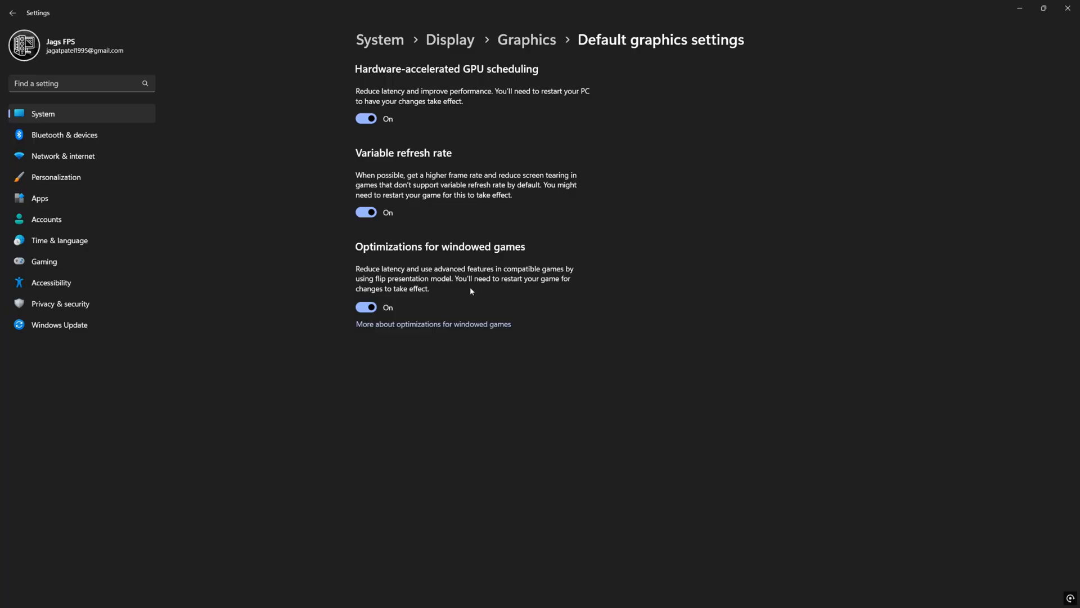
pyautogui.moveTo(472, 285)
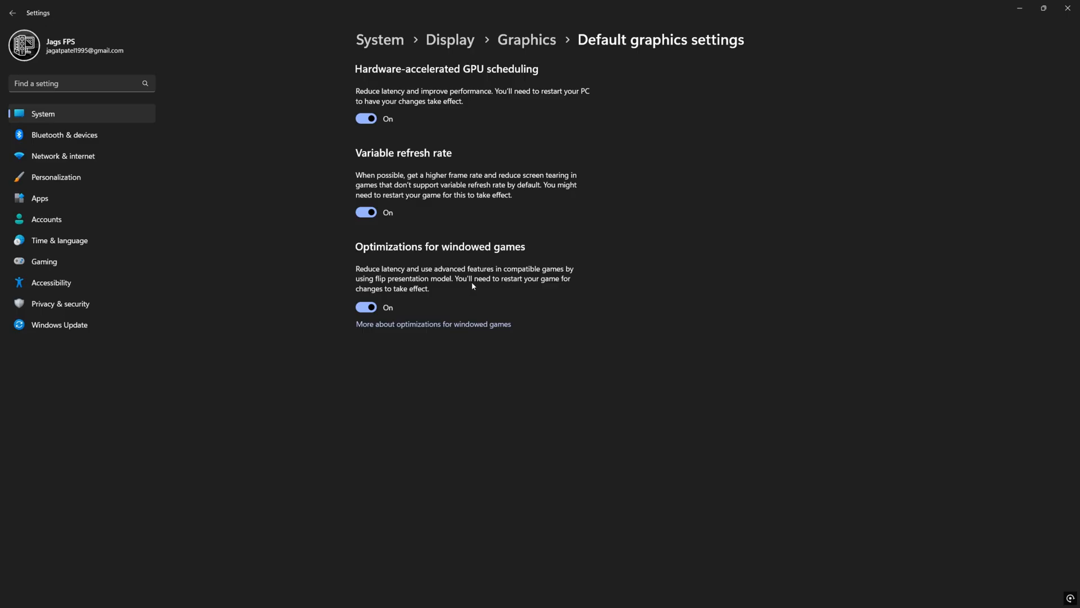
pyautogui.moveTo(478, 282)
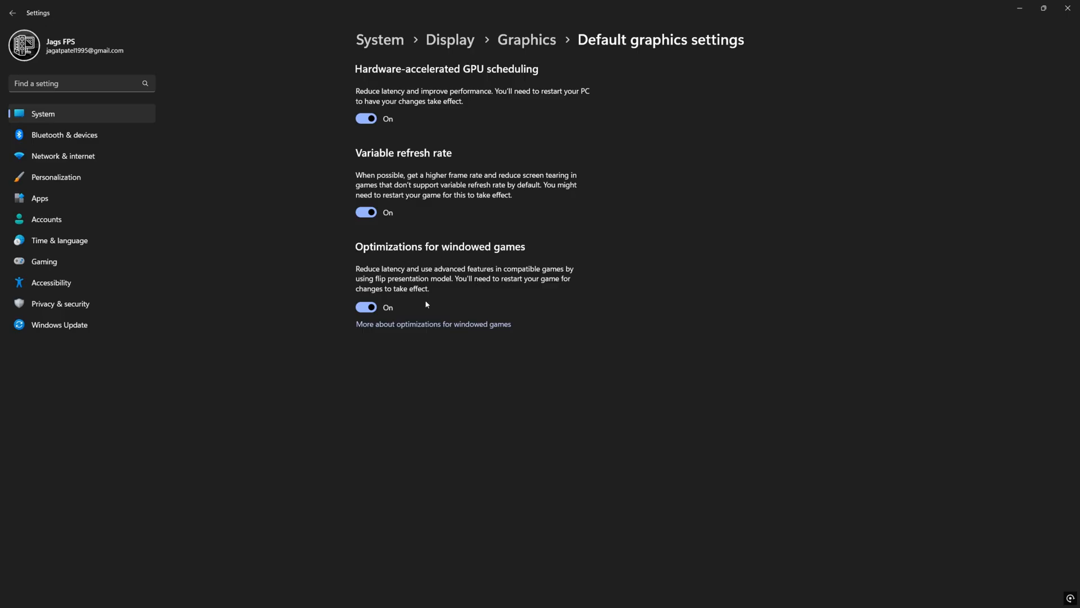
pyautogui.moveTo(709, 322)
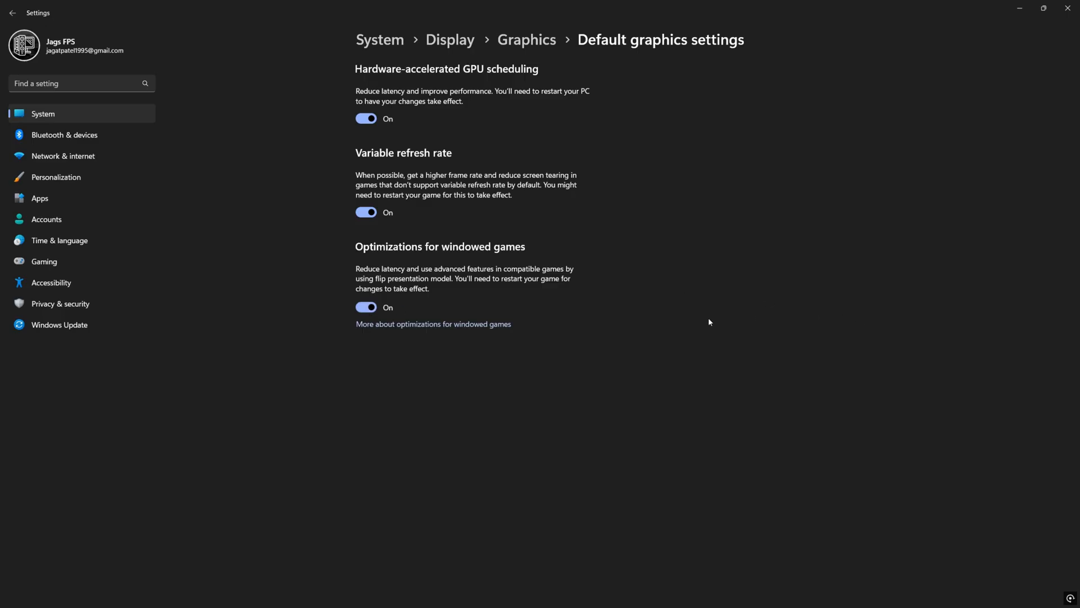
pyautogui.moveTo(758, 313)
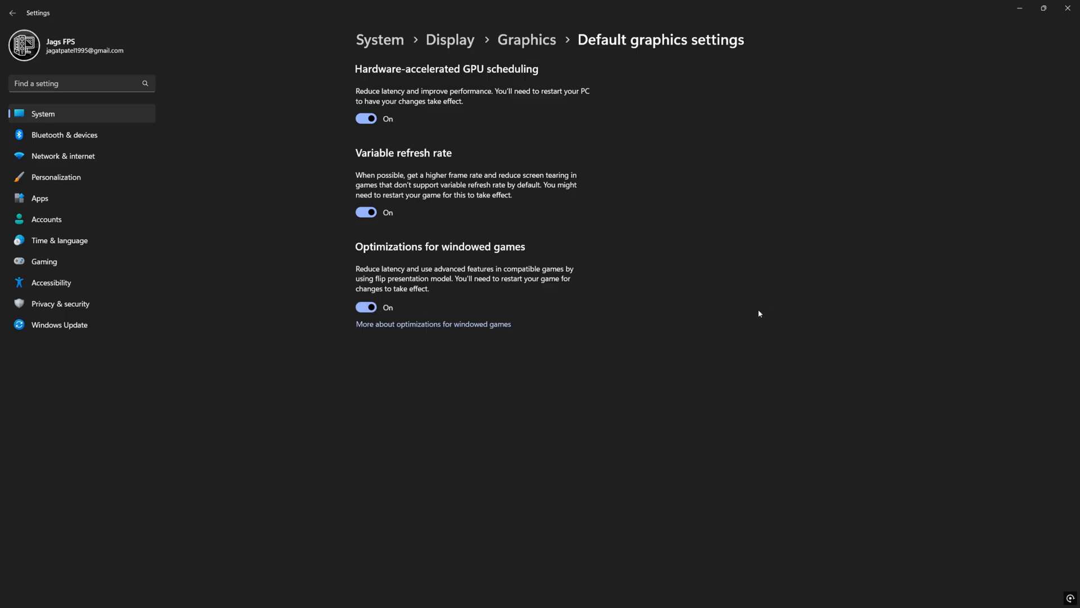
pyautogui.moveTo(688, 305)
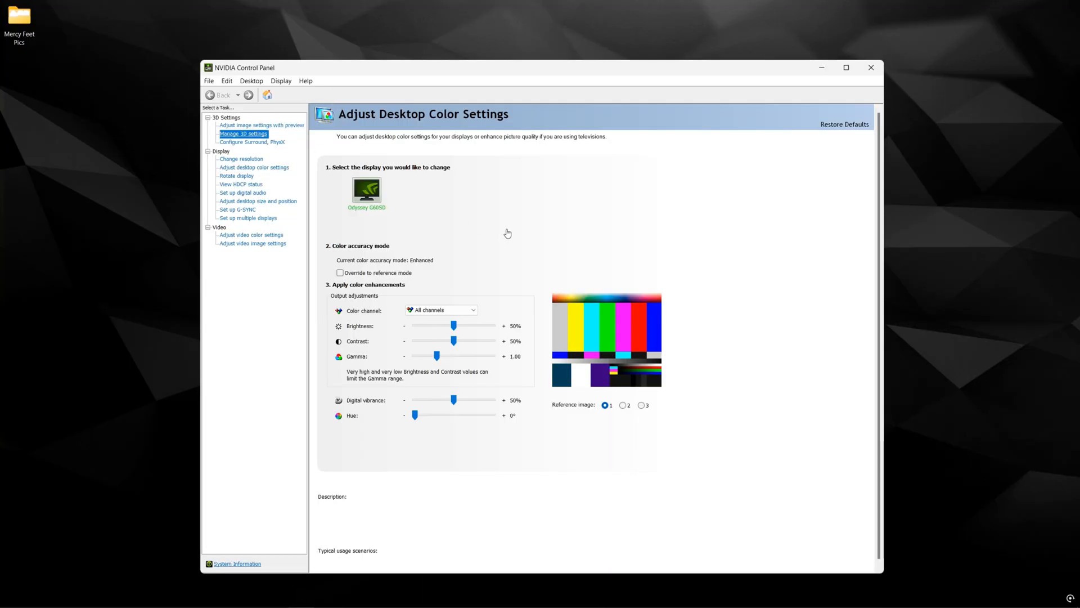
# In global 3D settings, keep Monitor Technology at G-SYNC Compatible
pyautogui.click(243, 134)
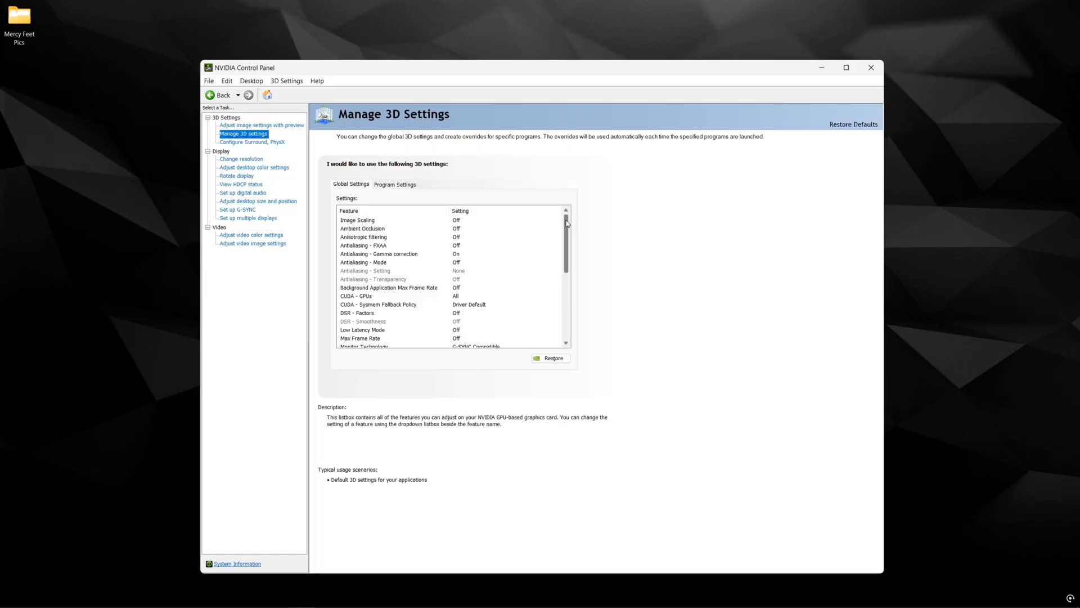
pyautogui.moveTo(568, 224)
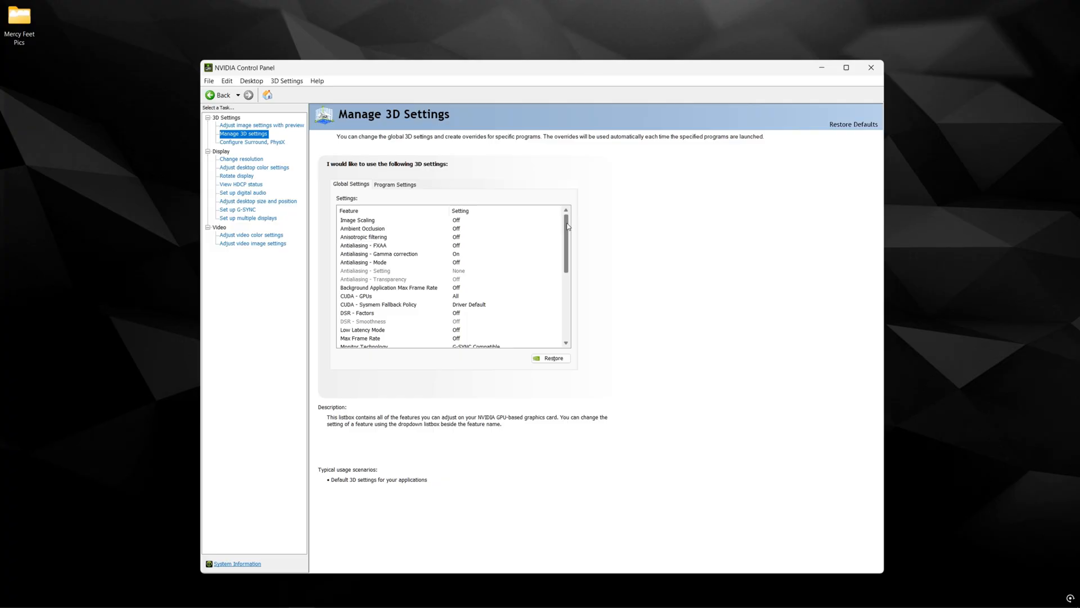
pyautogui.click(363, 245)
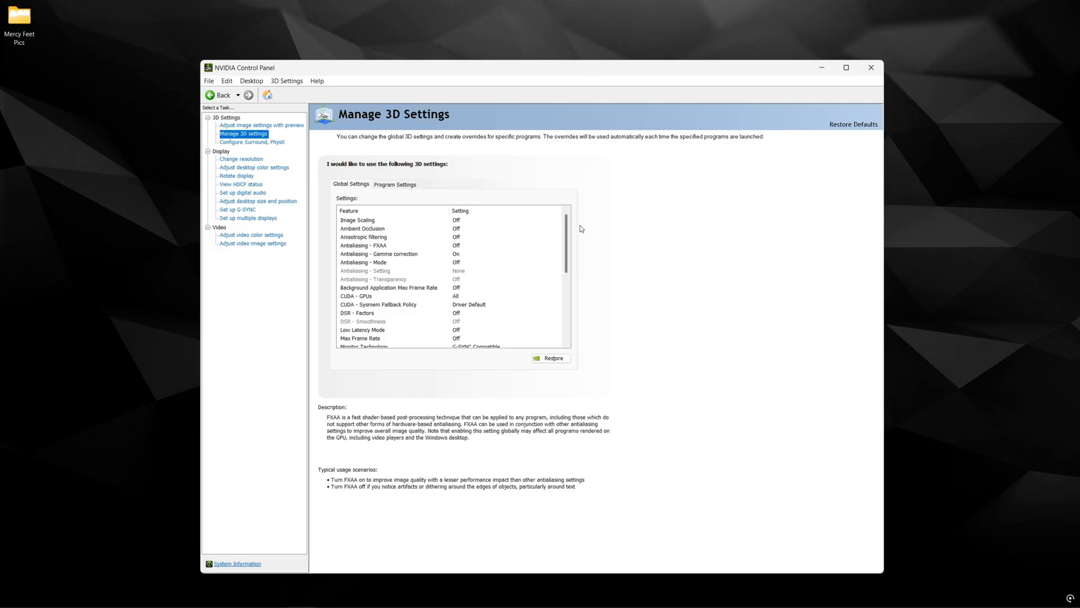
pyautogui.scroll(-3)
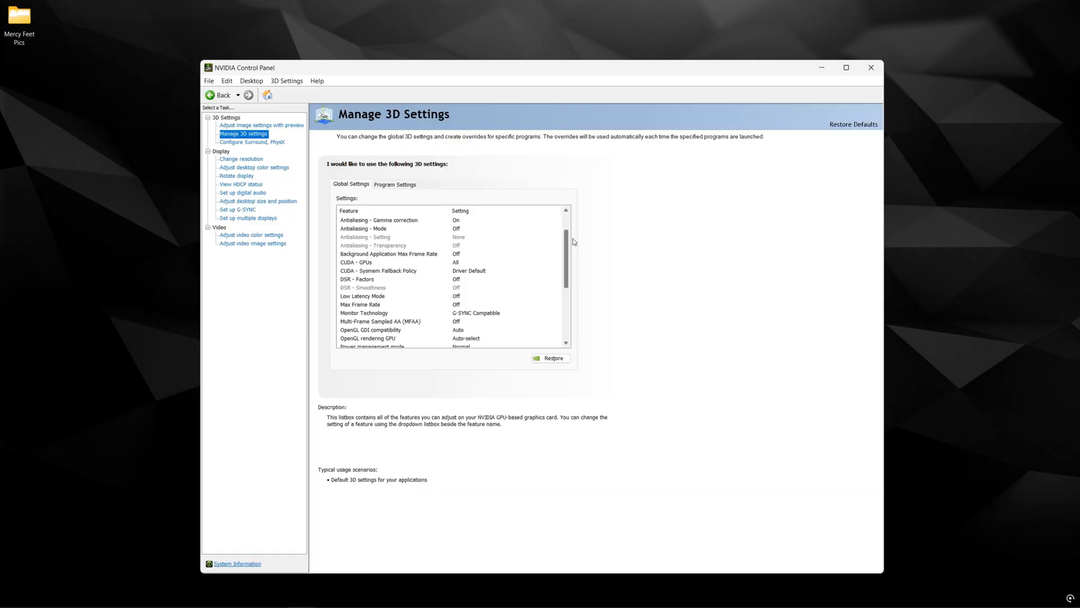
pyautogui.scroll(-3)
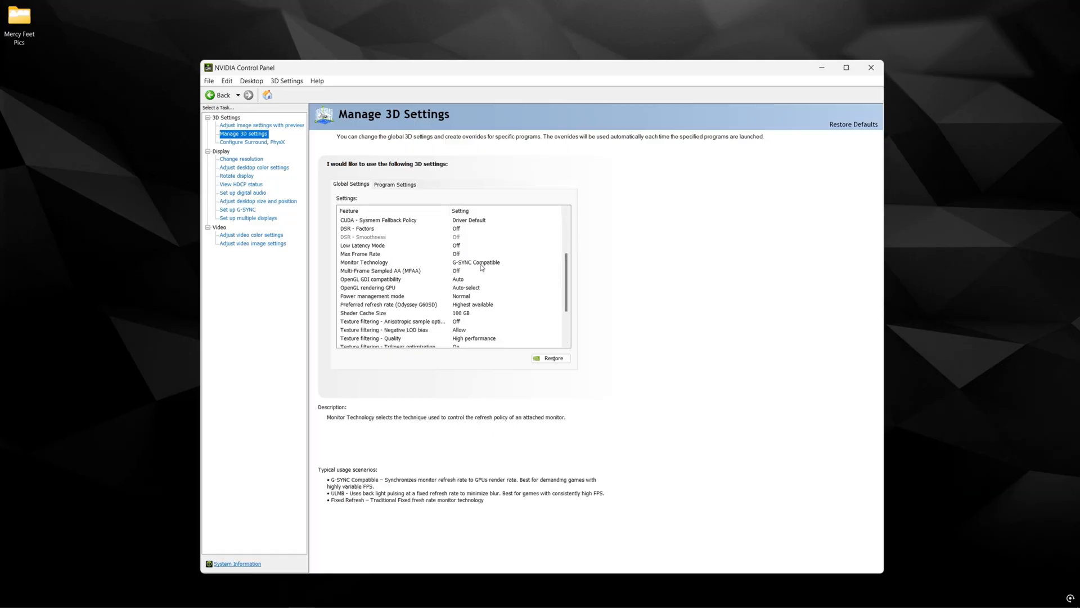
pyautogui.moveTo(487, 264)
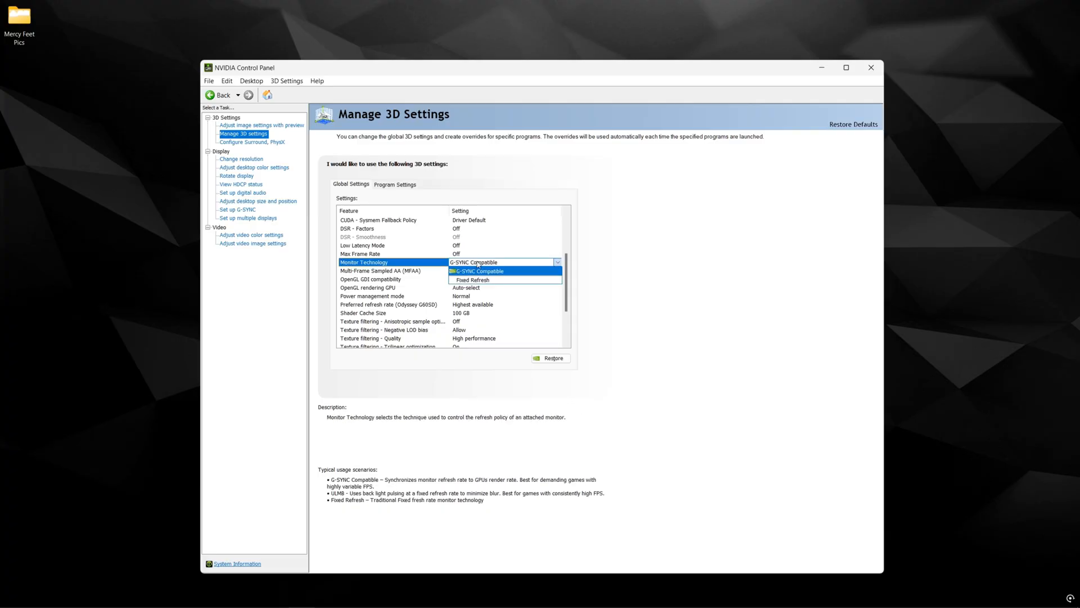
pyautogui.click(473, 271)
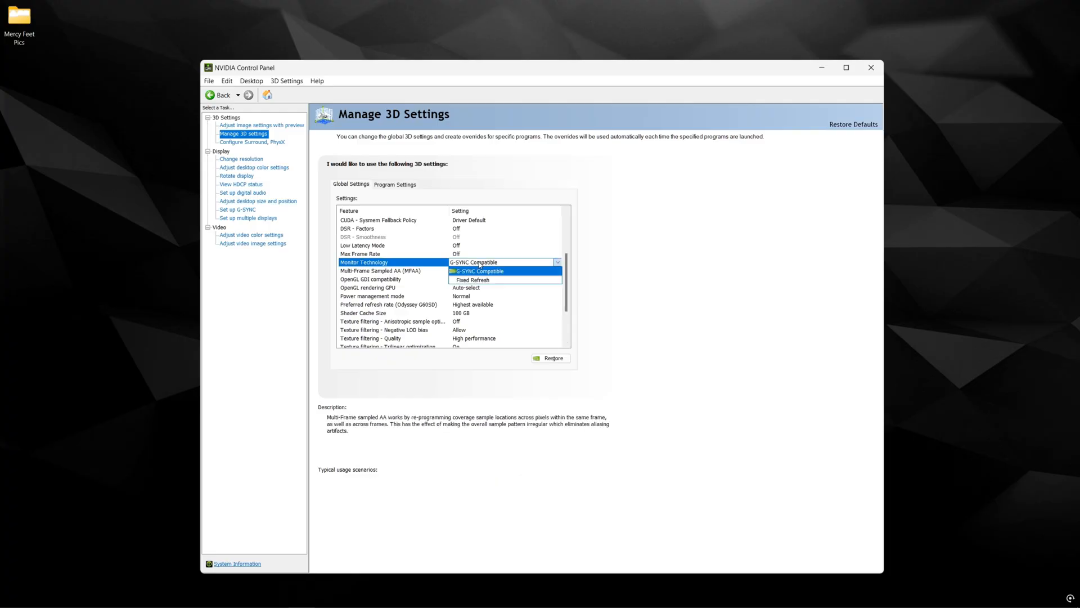
pyautogui.click(476, 270)
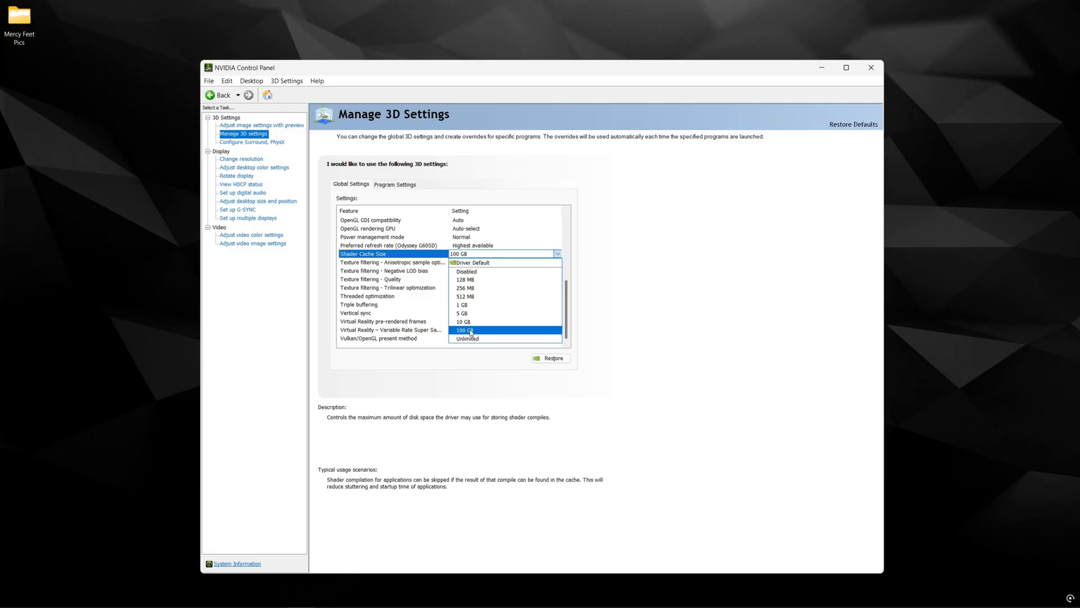
pyautogui.moveTo(485, 322)
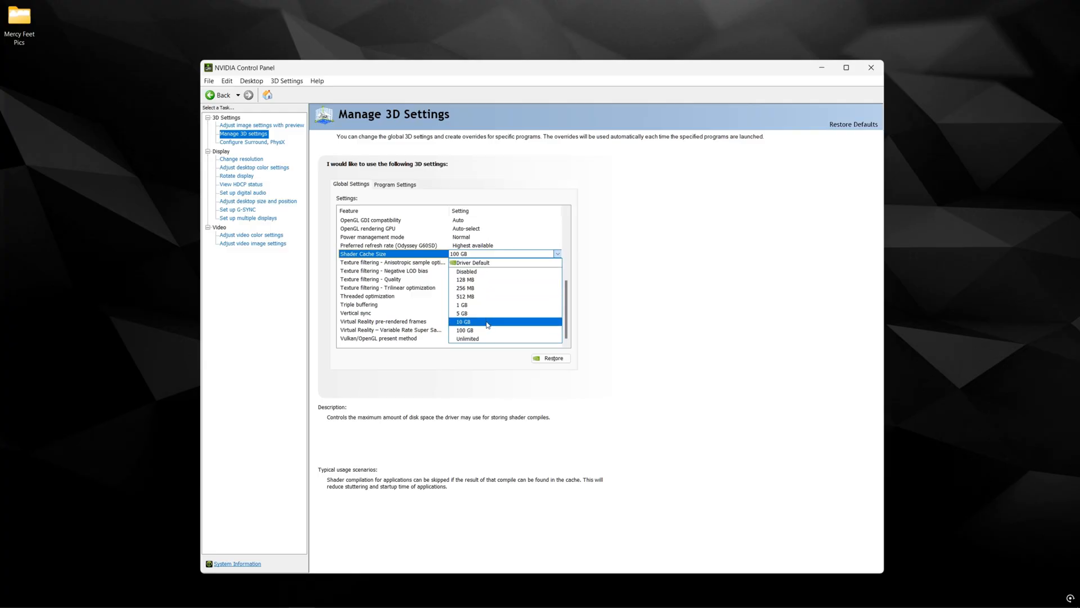
pyautogui.moveTo(482, 328)
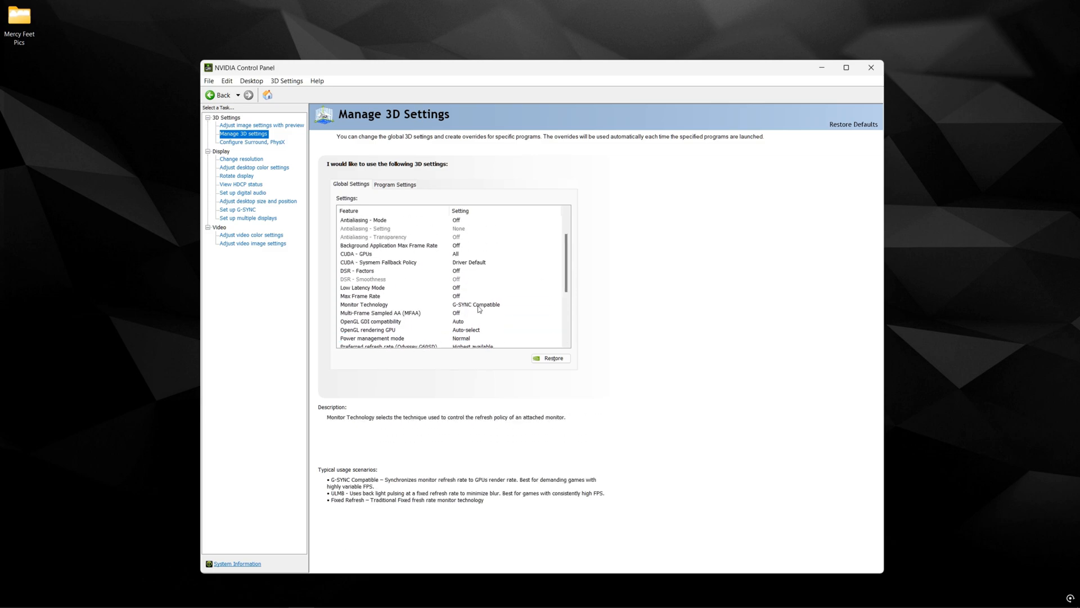
# Review the remaining global settings, leaving vertical sync and the 100 GB shader cache as they are
pyautogui.click(389, 304)
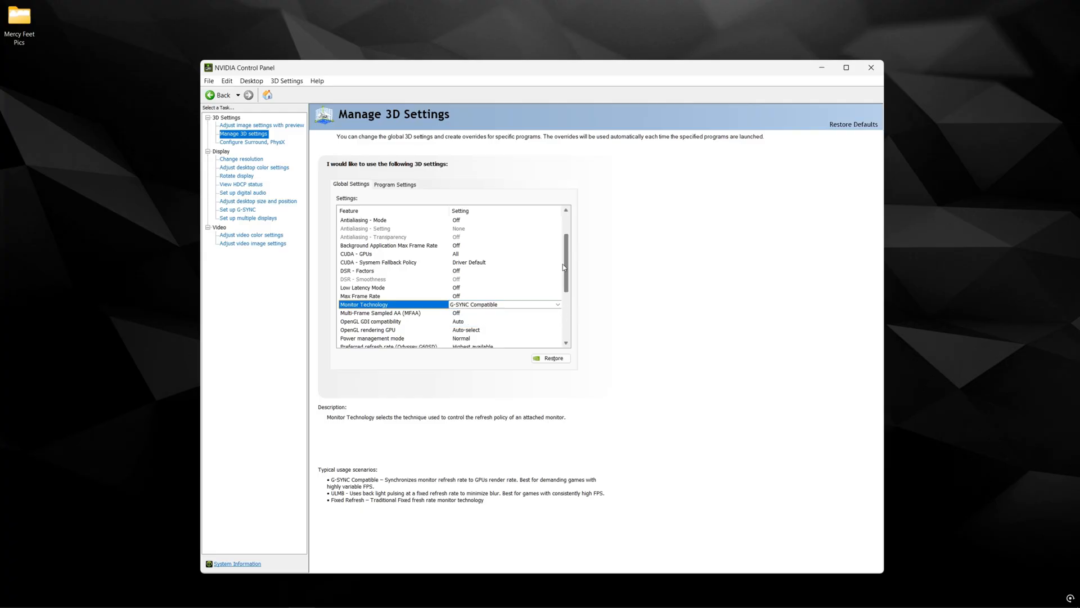
pyautogui.scroll(-3)
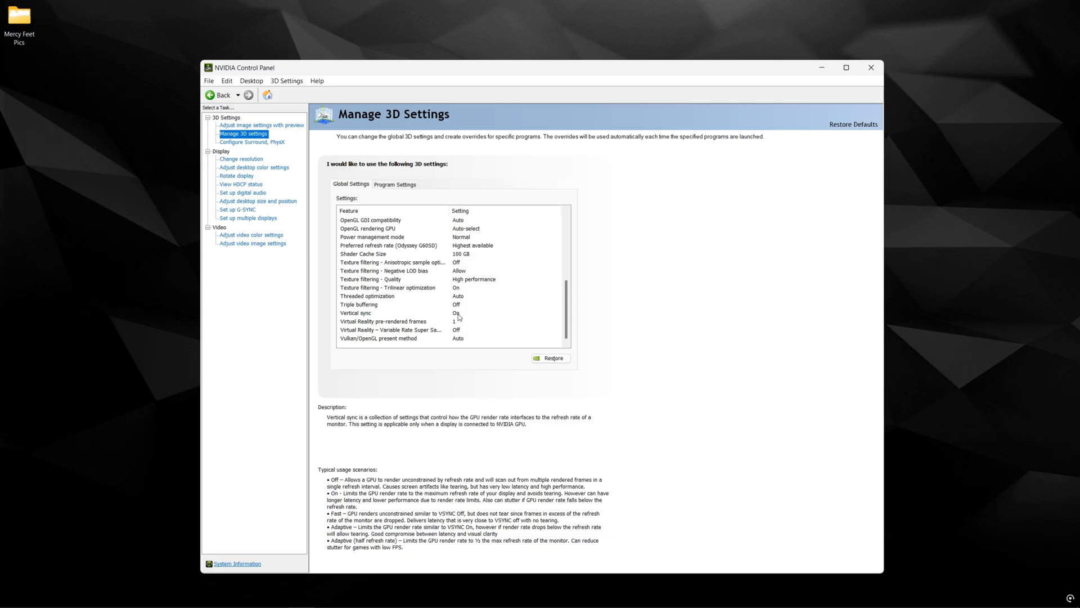
pyautogui.click(359, 303)
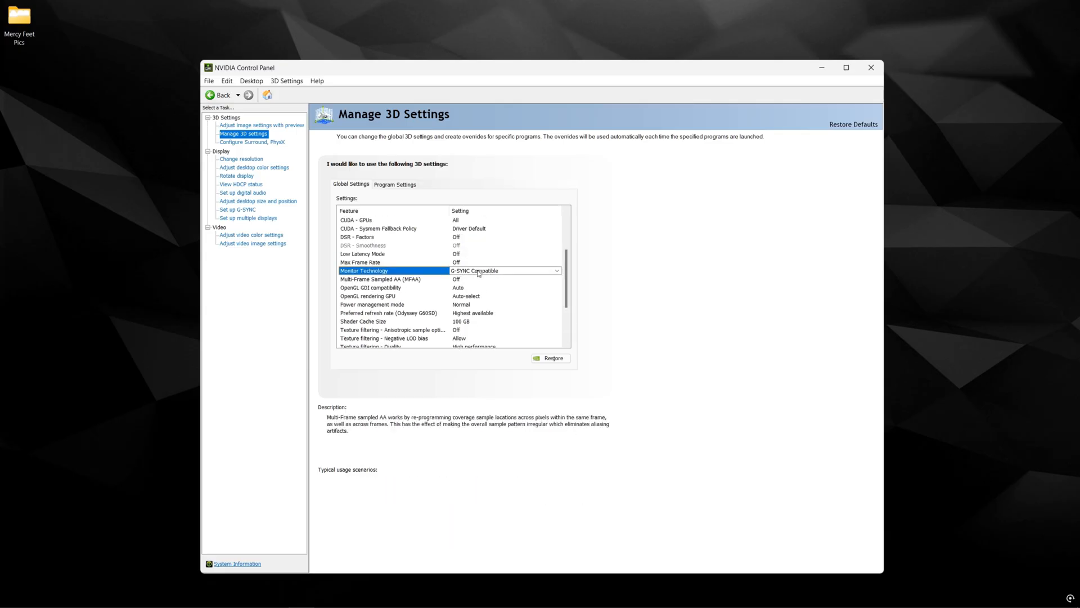
pyautogui.scroll(-3)
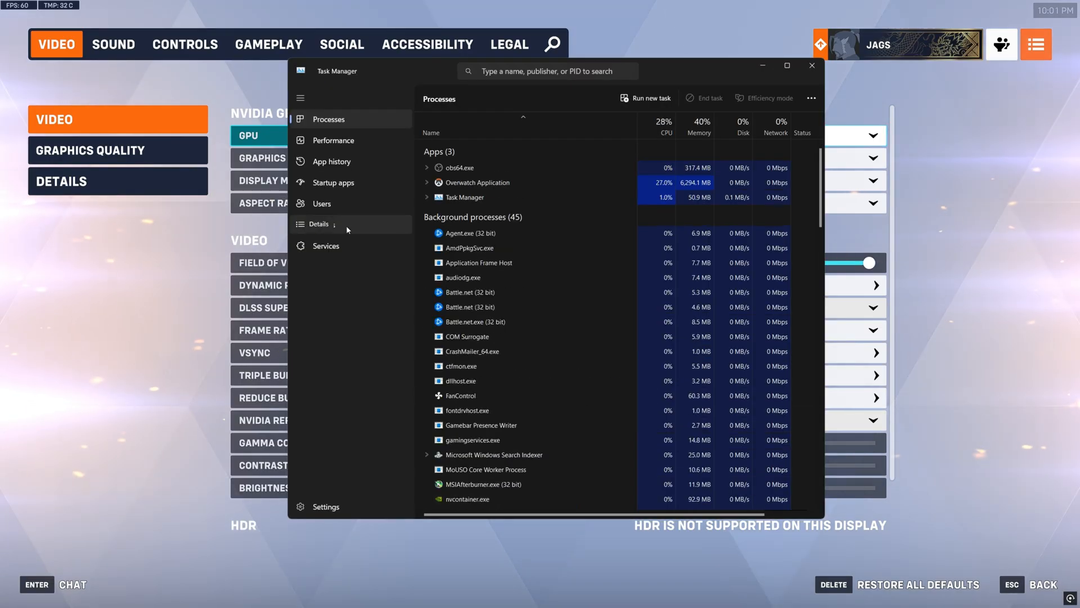
# Set Overwatch.exe's processor affinity to exclude CPU 0, keeping the other processors allowed
pyautogui.click(319, 224)
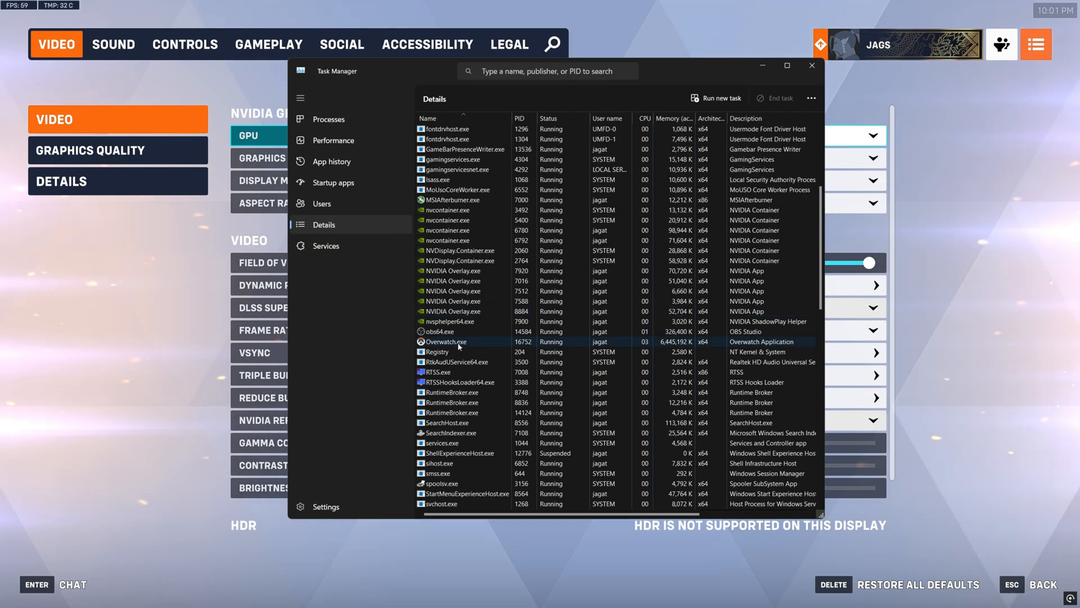
pyautogui.rightClick(444, 341)
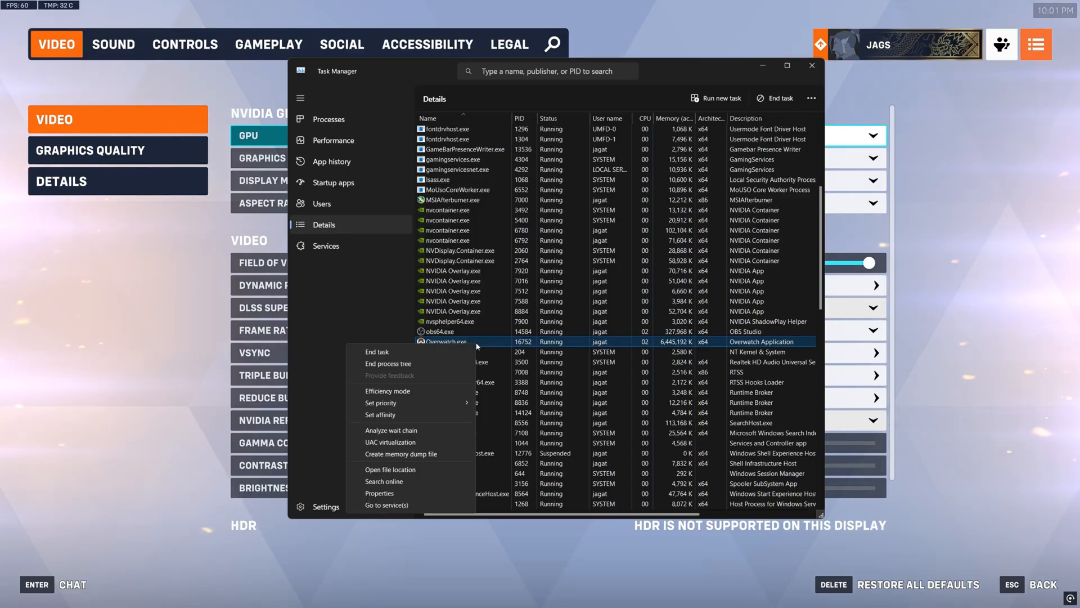
pyautogui.click(380, 402)
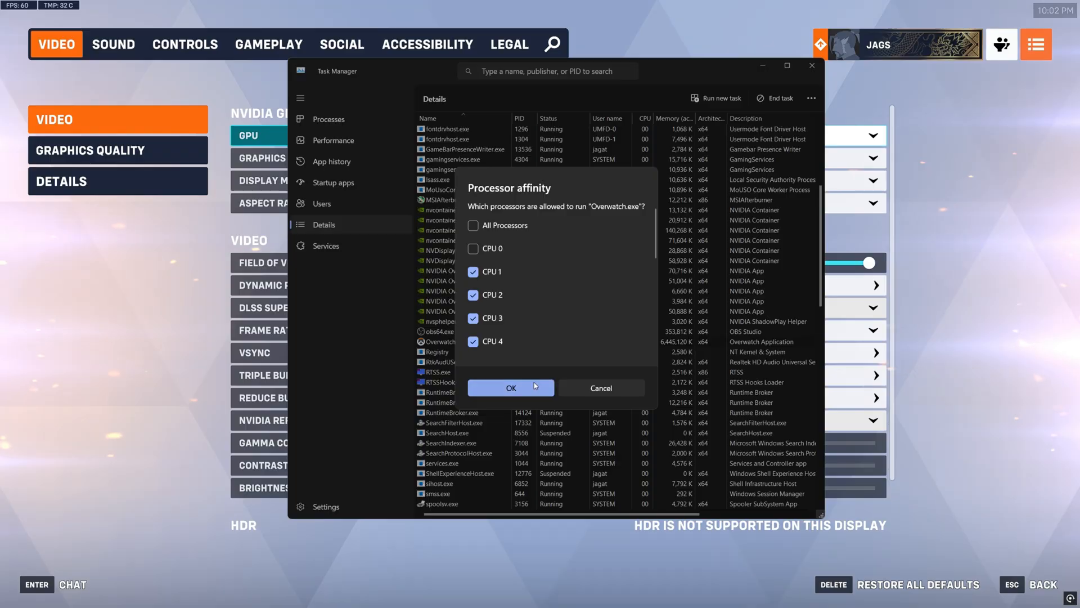
pyautogui.click(510, 387)
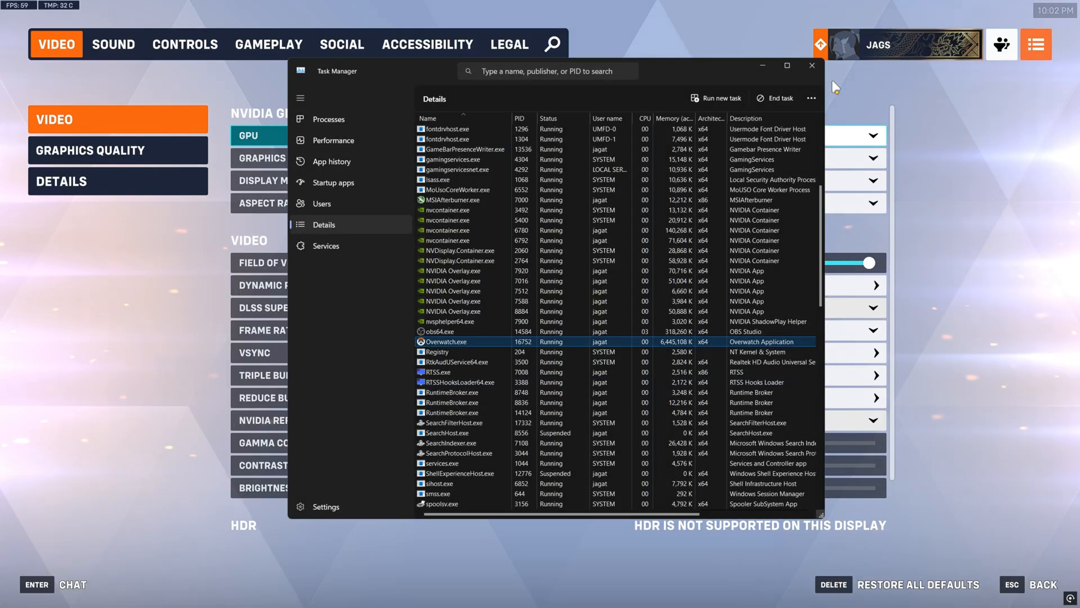
# Keep the RTX 5090 as GPU and leave DirectX 11 as the graphics API
pyautogui.click(811, 65)
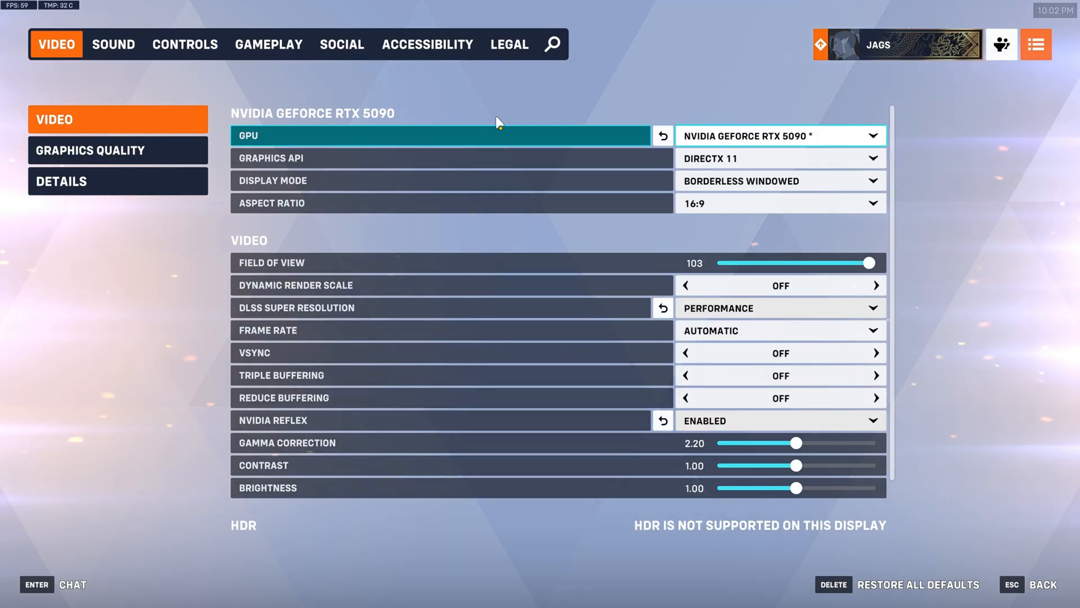
pyautogui.click(779, 135)
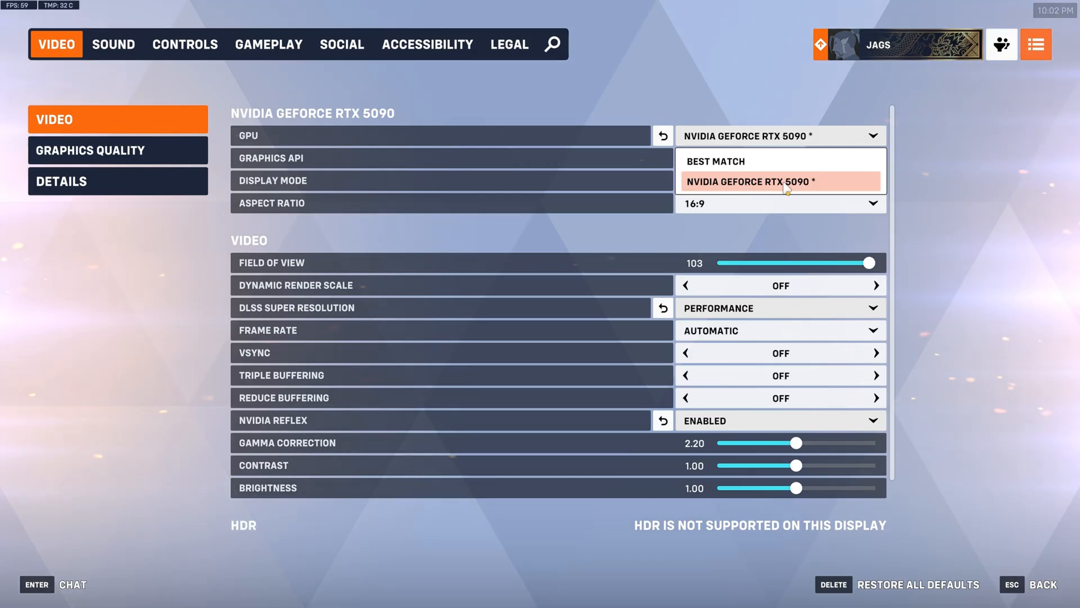
pyautogui.moveTo(740, 160)
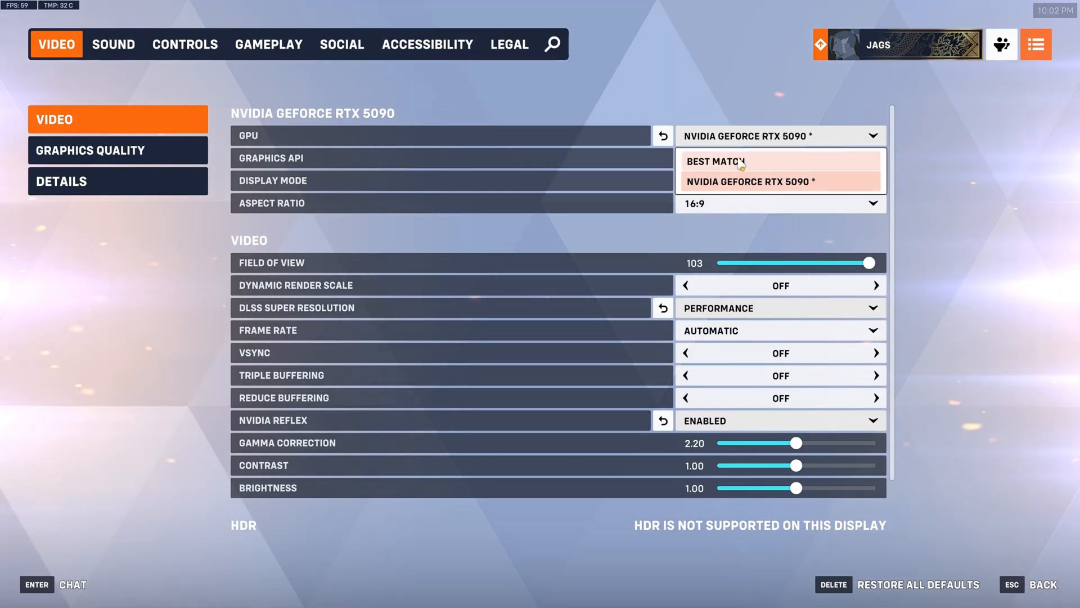
pyautogui.moveTo(769, 173)
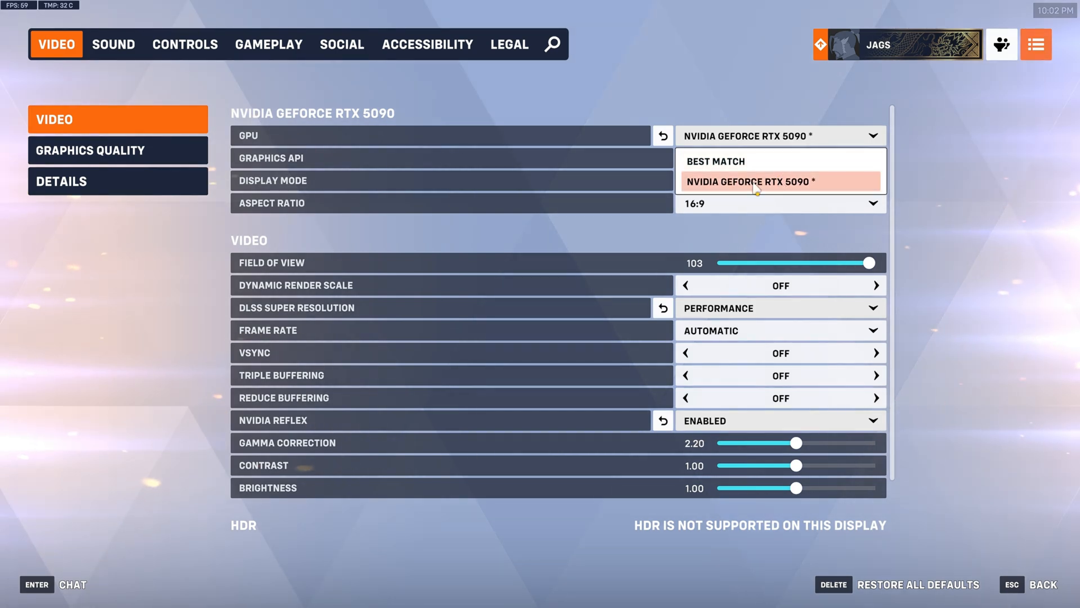
pyautogui.click(749, 181)
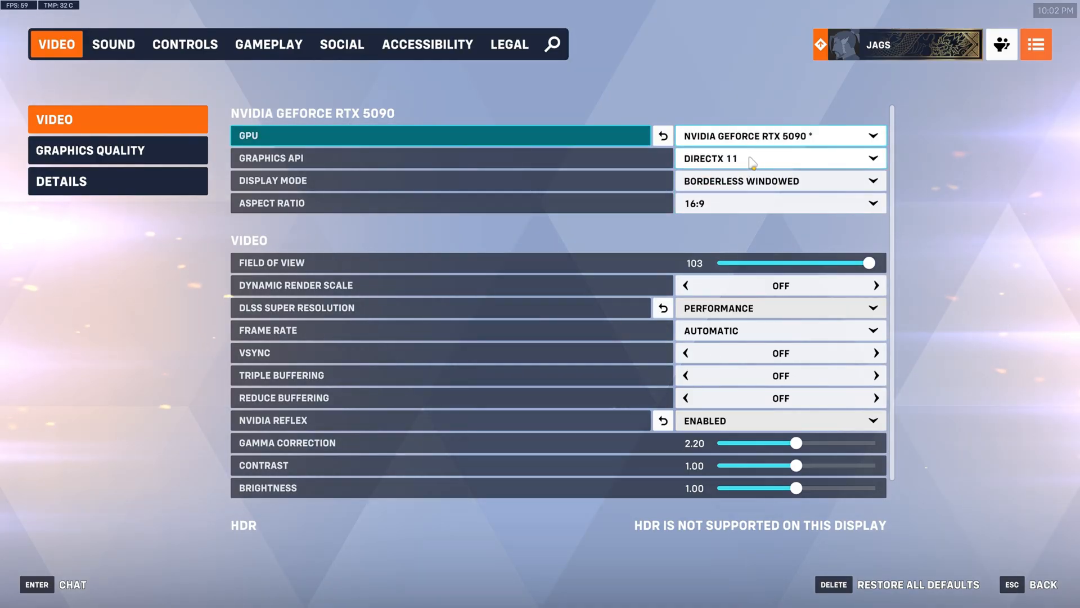
pyautogui.click(779, 157)
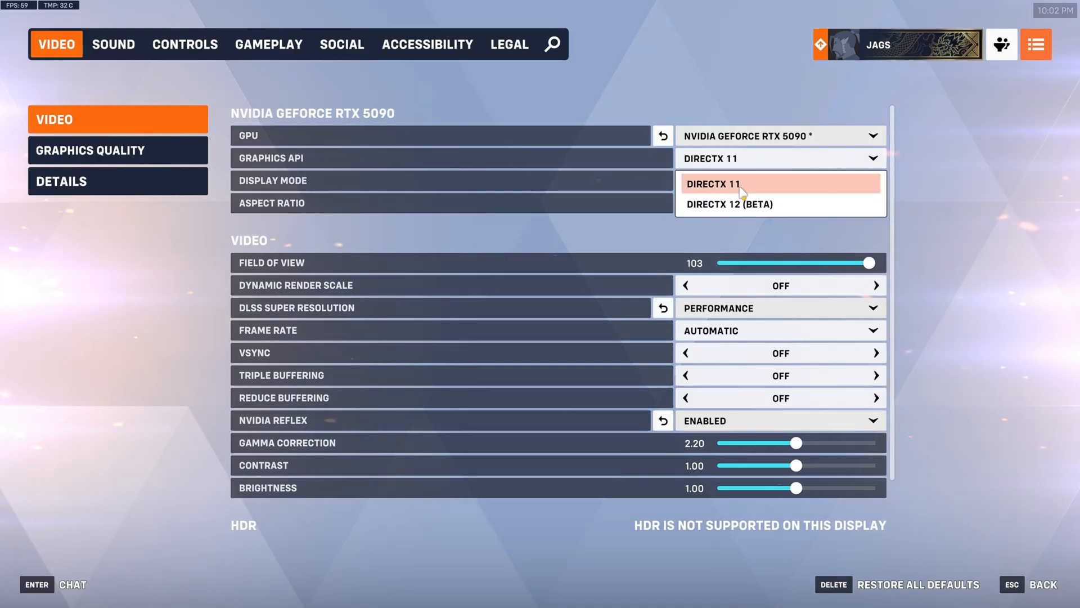
pyautogui.moveTo(764, 193)
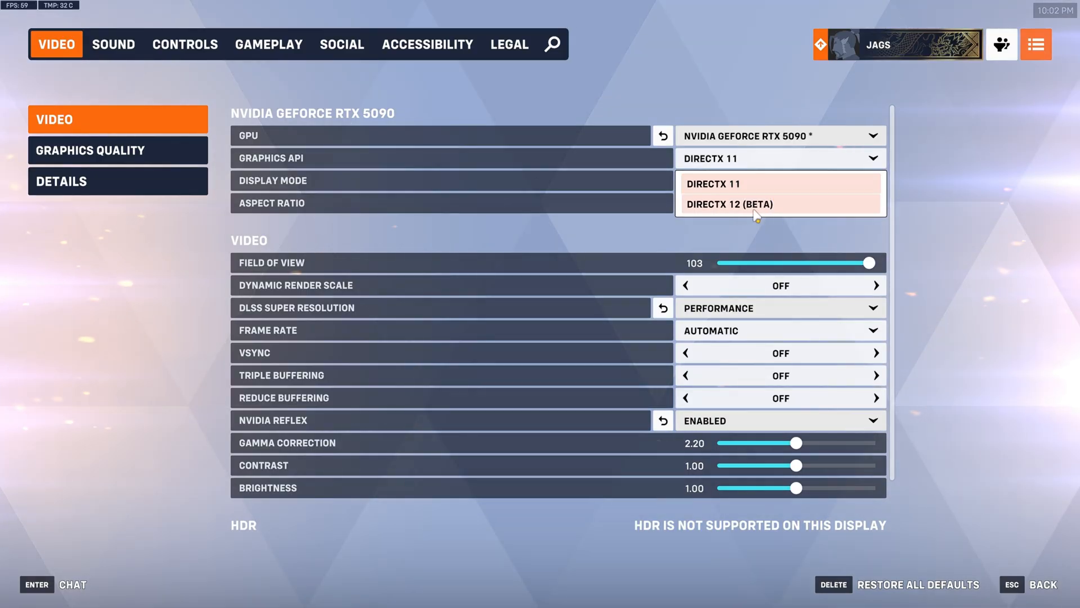
pyautogui.moveTo(797, 231)
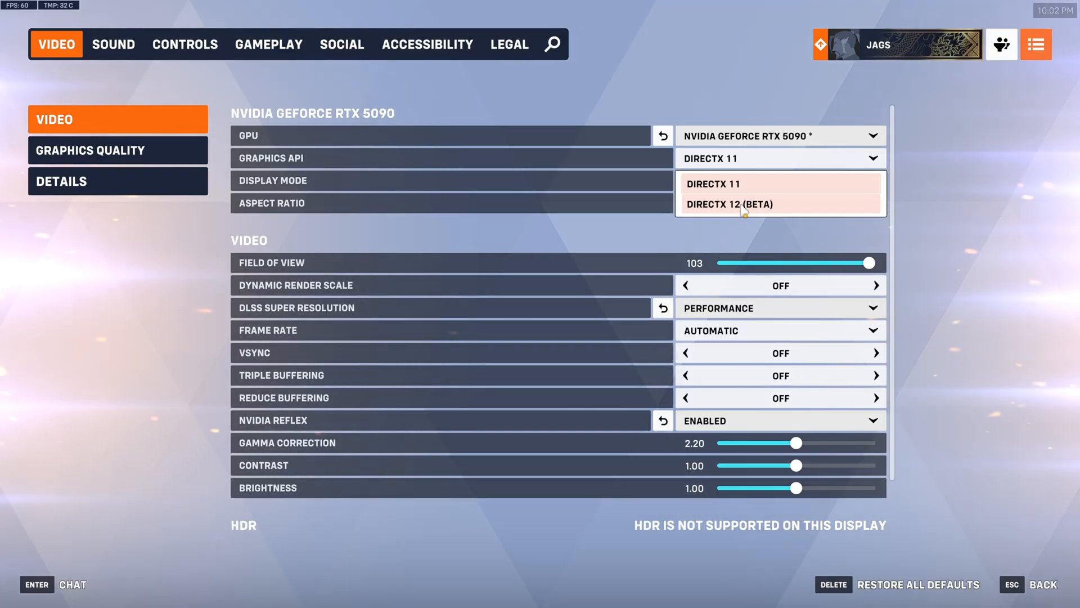
pyautogui.moveTo(758, 215)
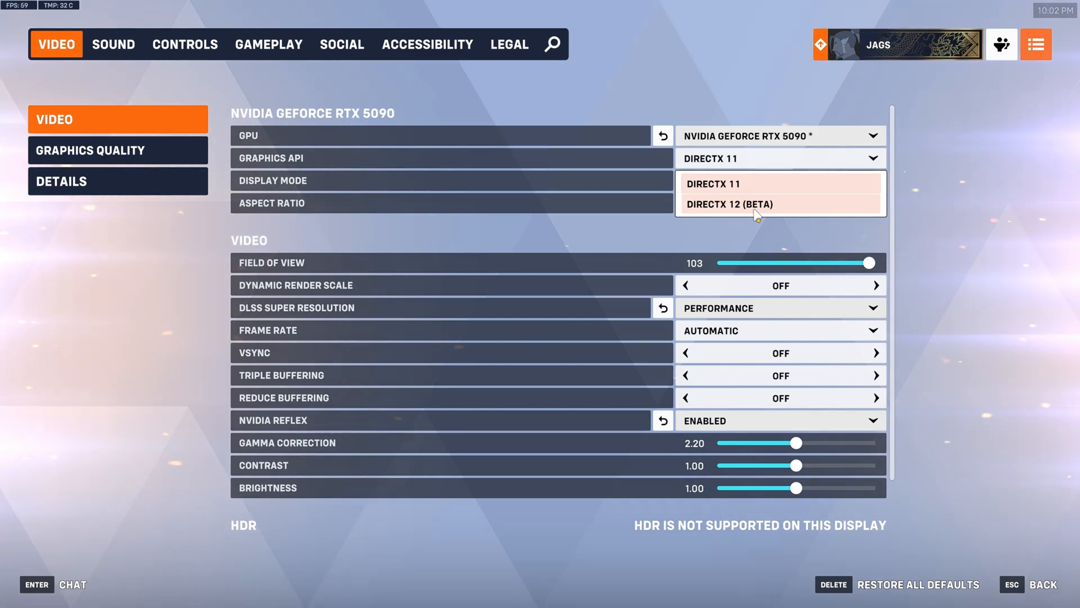
pyautogui.moveTo(786, 209)
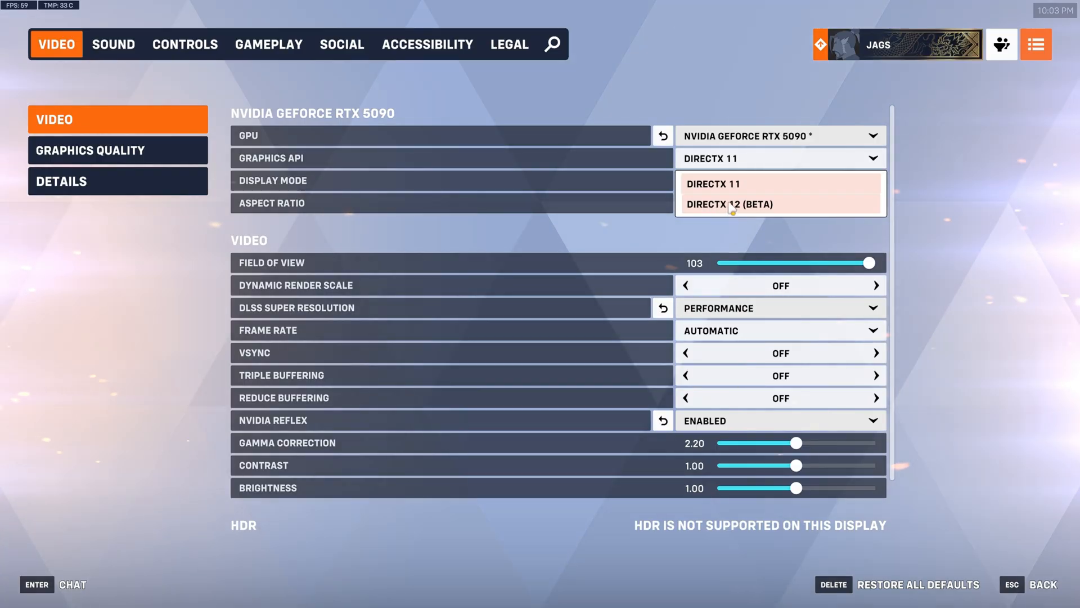
pyautogui.moveTo(760, 209)
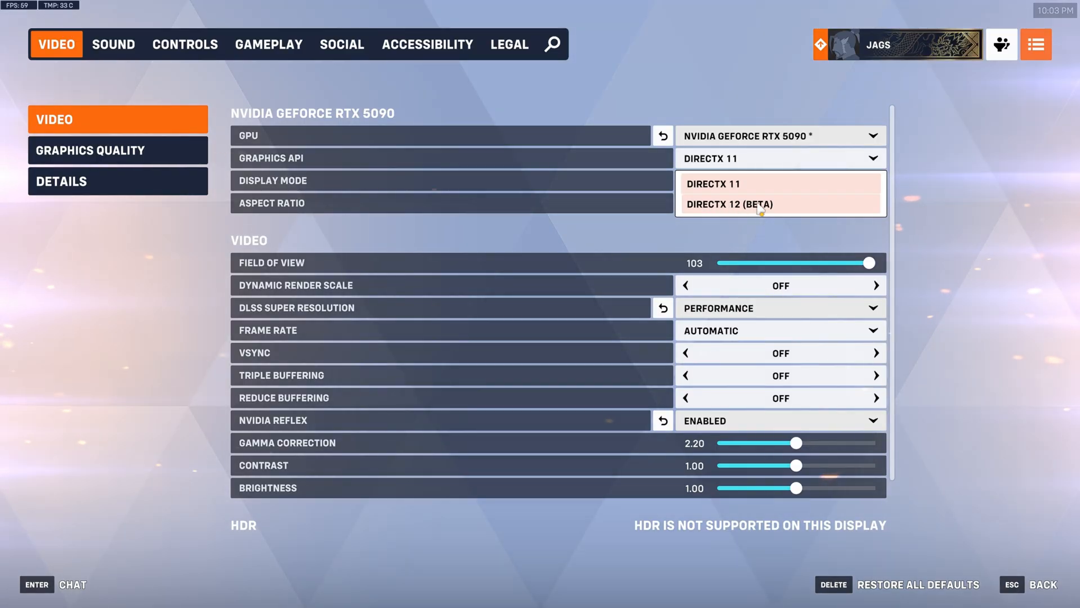
pyautogui.moveTo(785, 210)
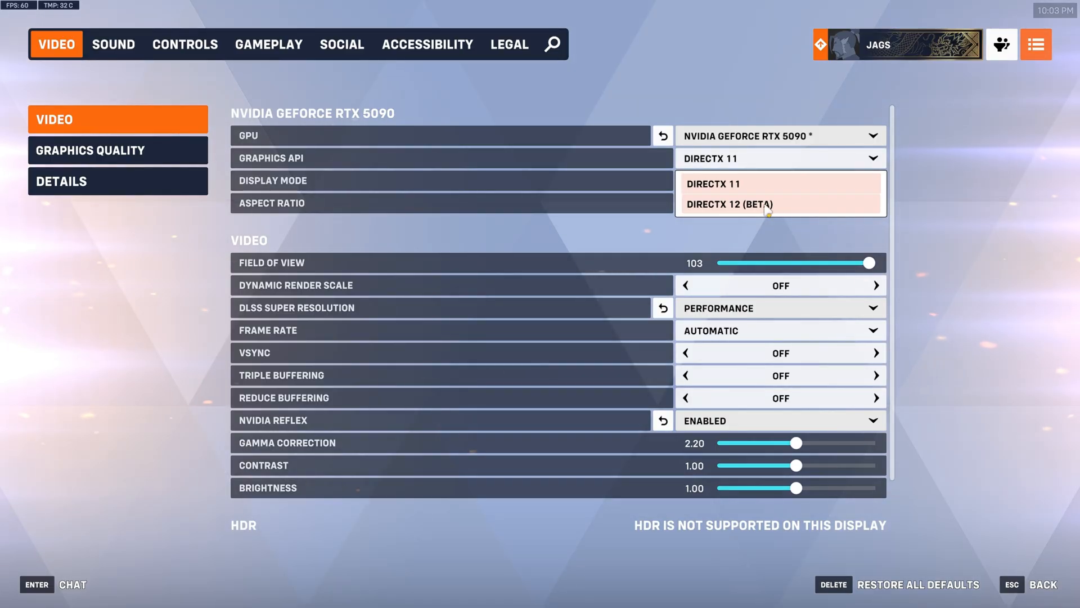
pyautogui.moveTo(737, 184)
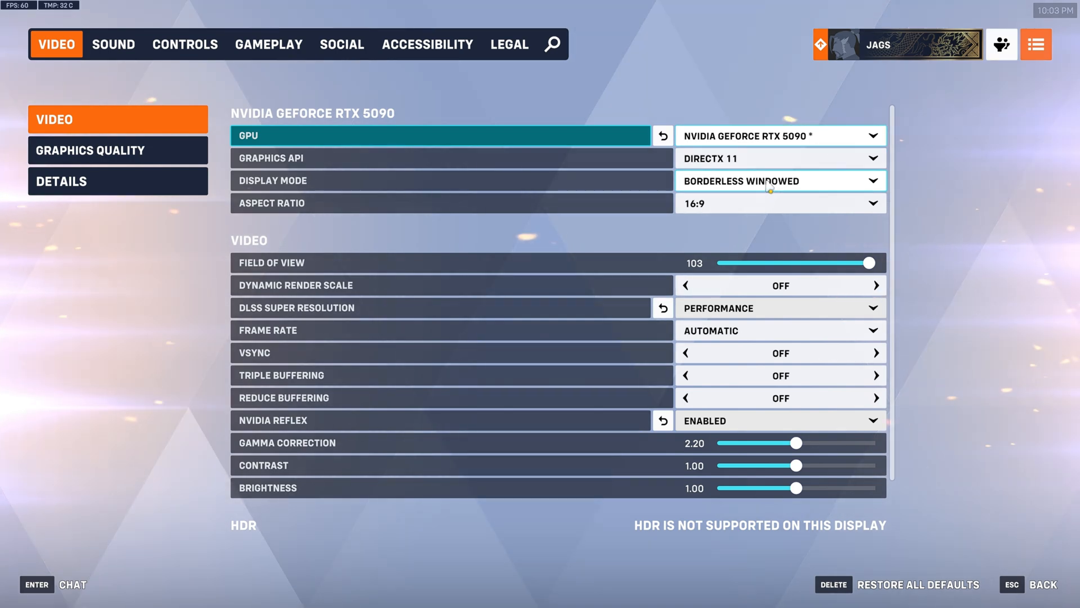
pyautogui.moveTo(292, 423)
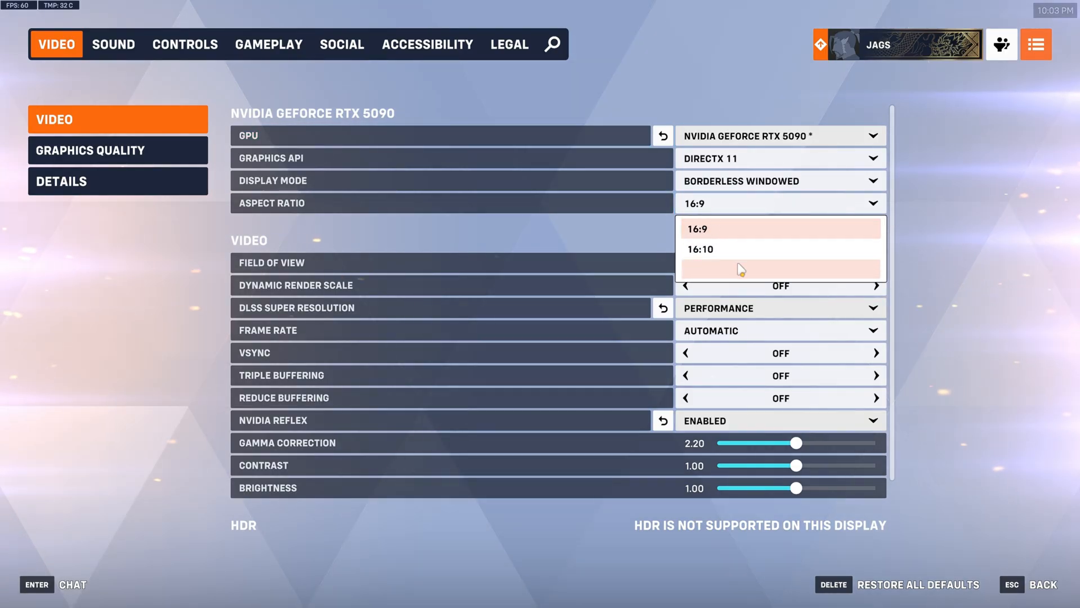
pyautogui.moveTo(711, 274)
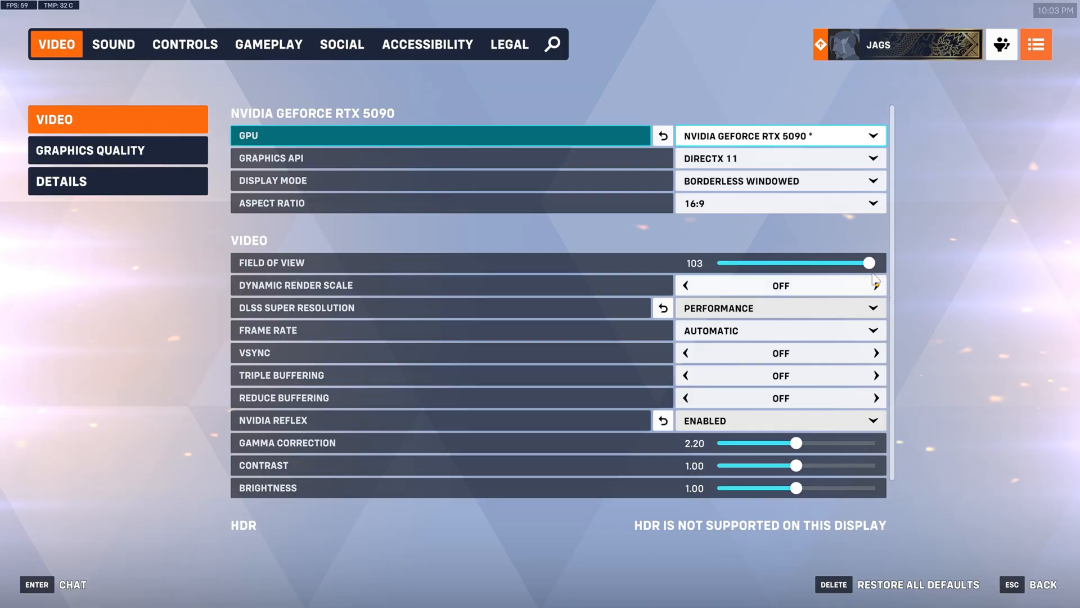
# Push the Field of View slider to its maximum of 103
pyautogui.moveTo(869, 262); pyautogui.dragTo(835, 263)
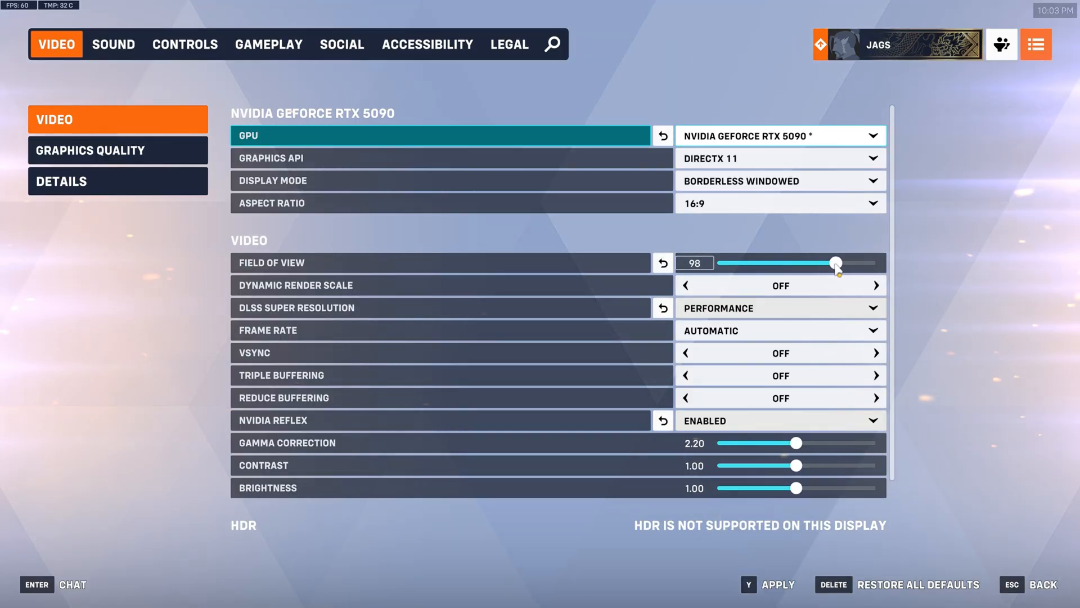
pyautogui.moveTo(835, 263); pyautogui.dragTo(868, 262)
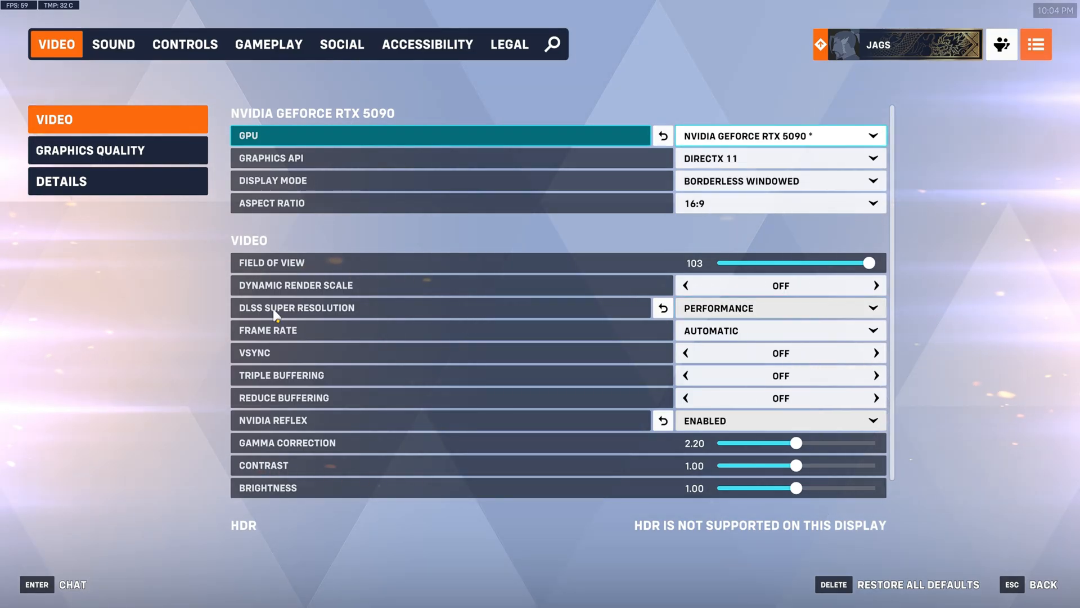
# Set Frame Rate to Custom with a maximum frame rate of 600
pyautogui.click(779, 307)
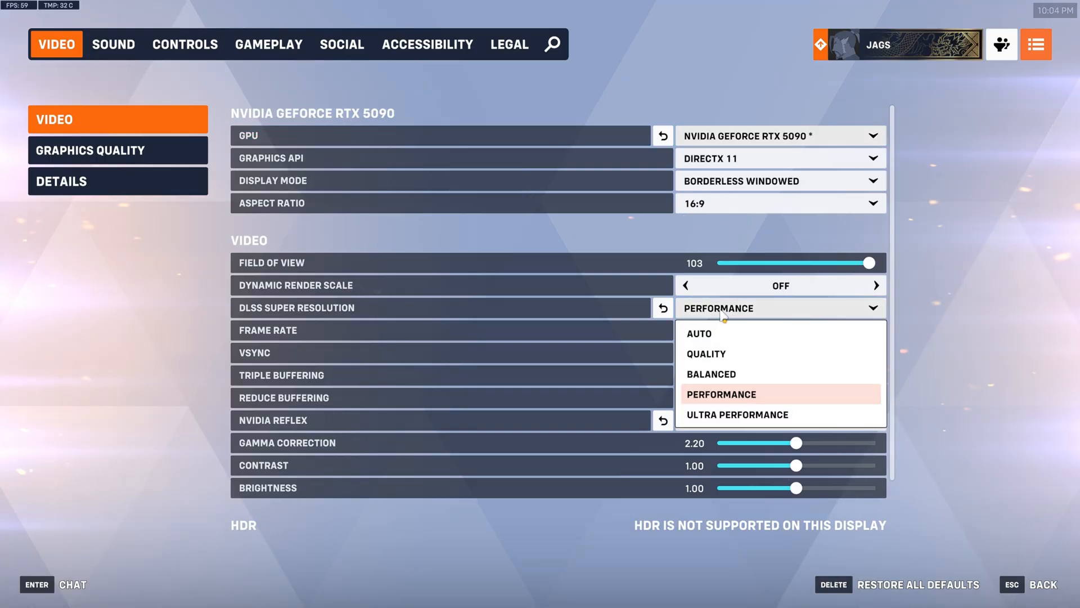
pyautogui.moveTo(716, 344)
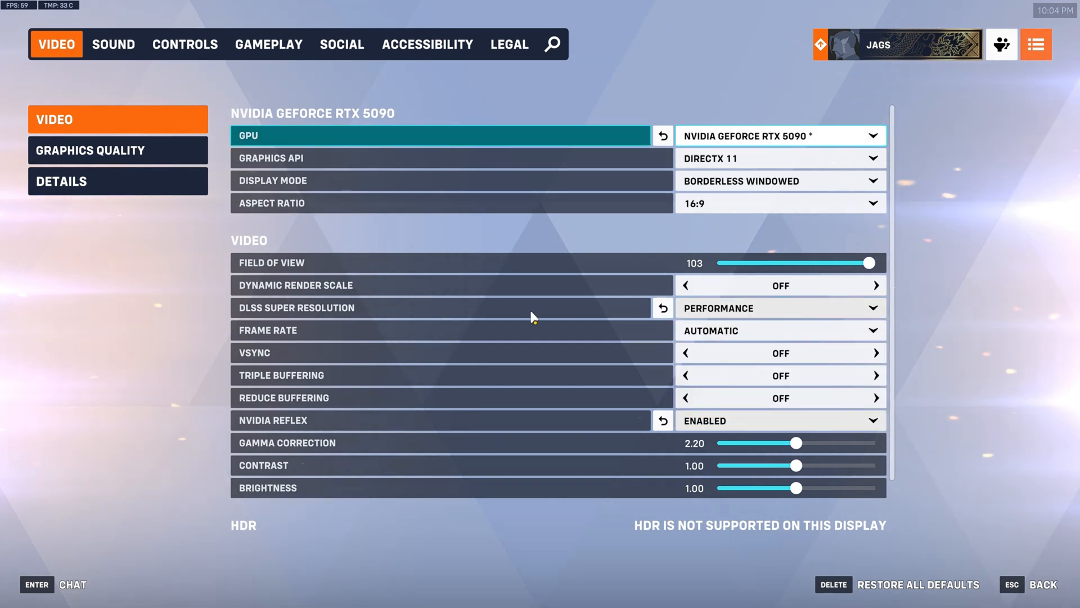
pyautogui.moveTo(358, 379)
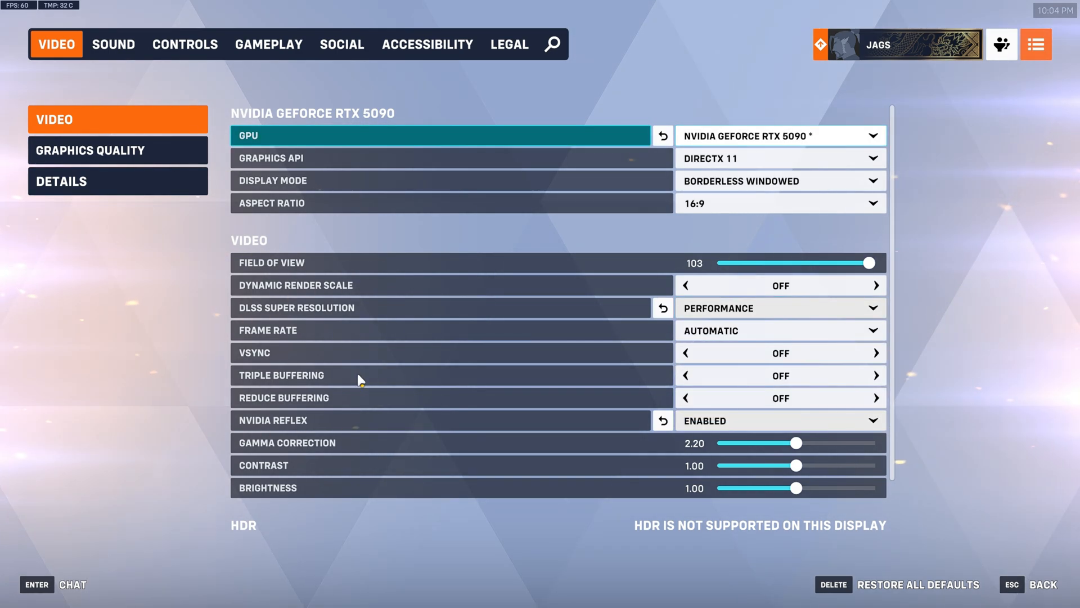
pyautogui.click(779, 331)
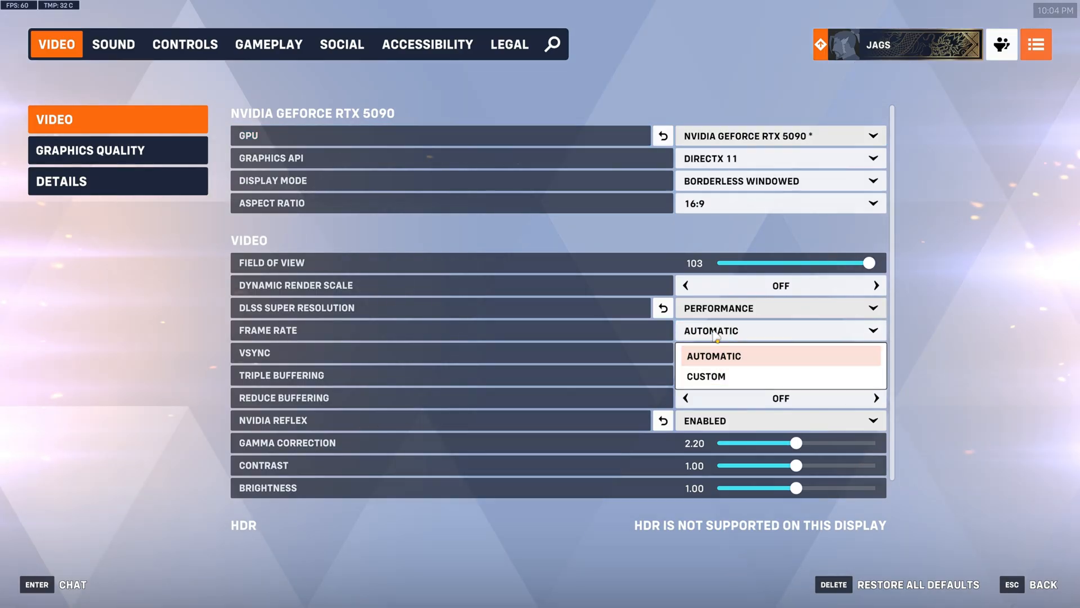
pyautogui.click(706, 376)
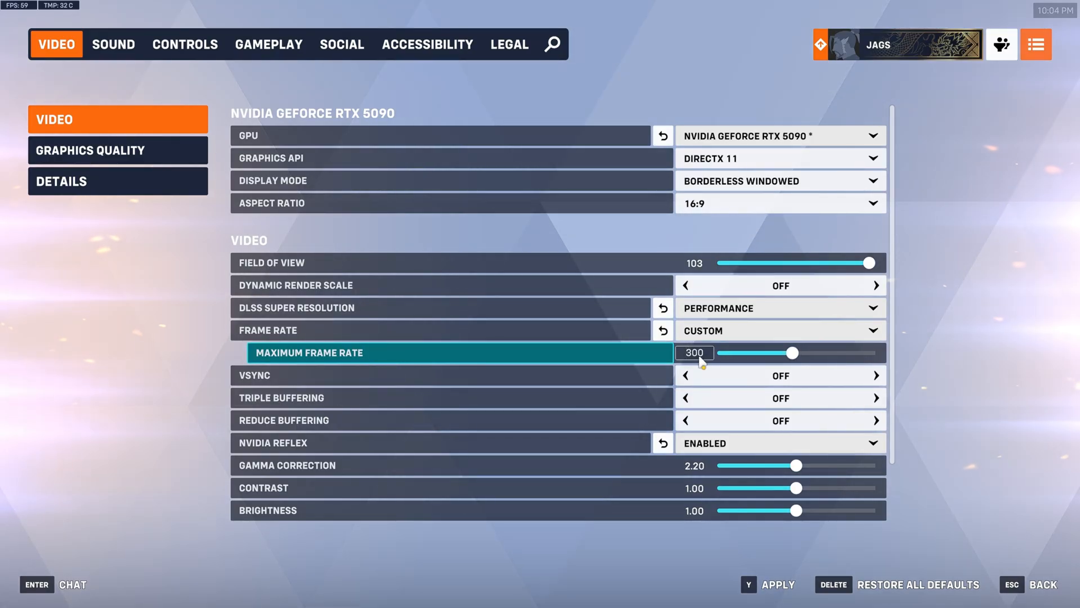
pyautogui.moveTo(791, 353); pyautogui.dragTo(869, 353)
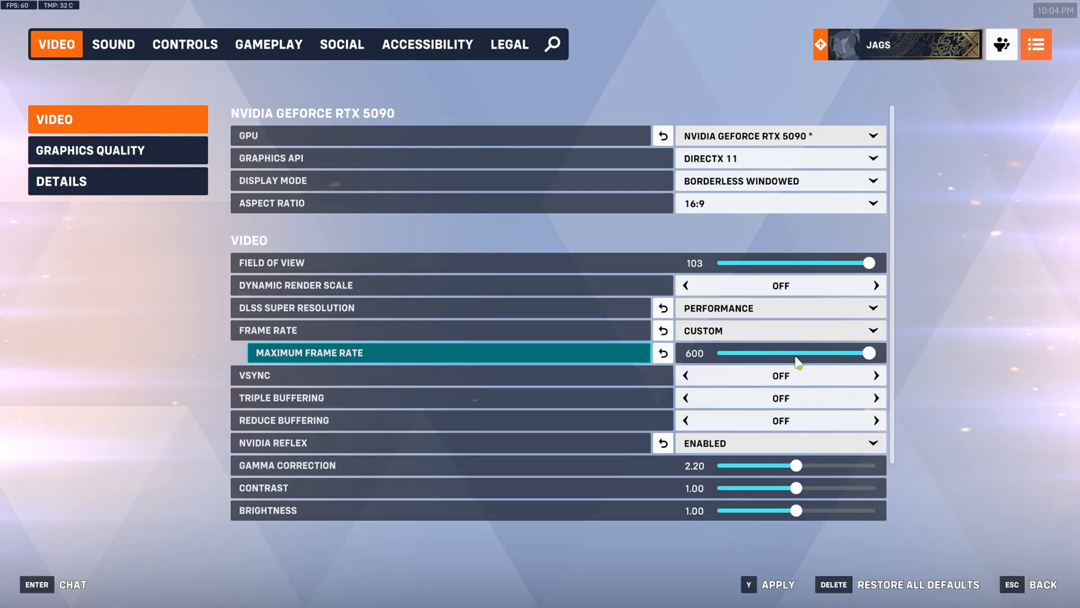
pyautogui.click(695, 353)
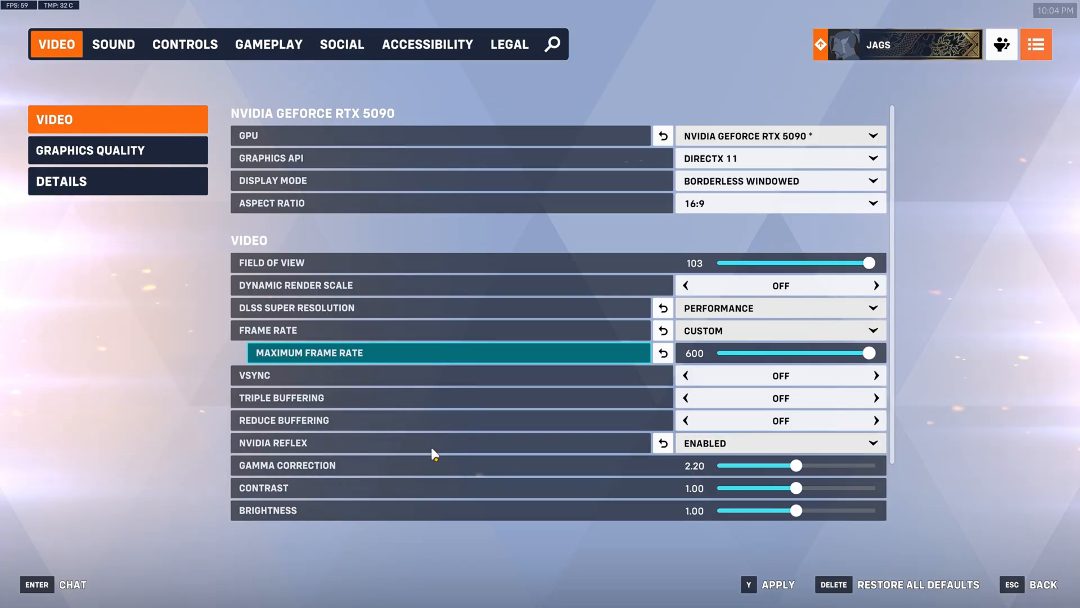
pyautogui.moveTo(405, 443)
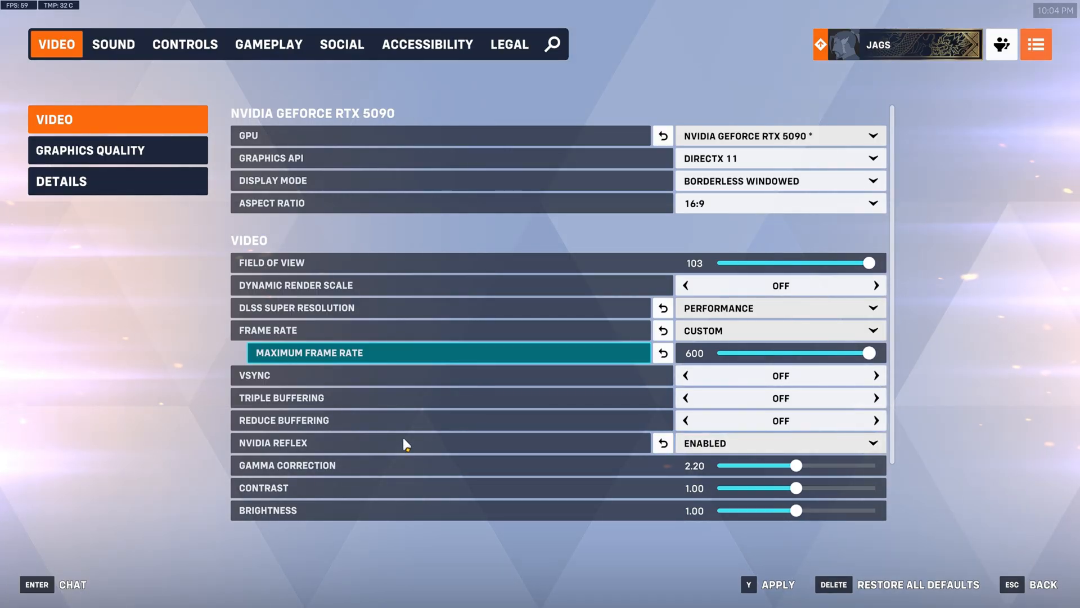
pyautogui.moveTo(522, 452)
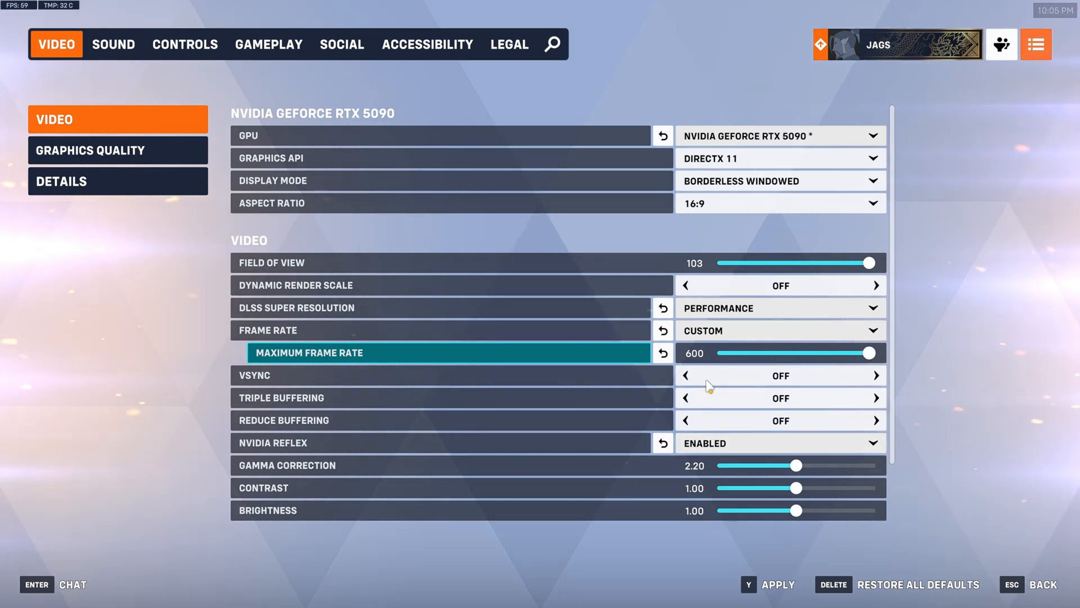
pyautogui.click(694, 353)
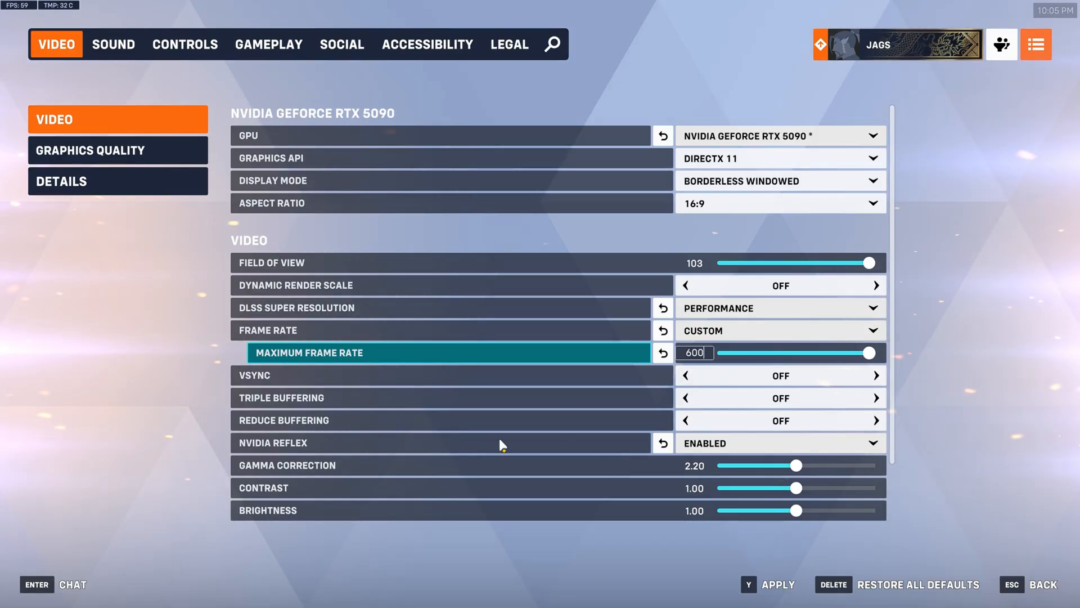
# Try NVIDIA Reflex Enabled + Boost, then settle on Enabled
pyautogui.click(778, 442)
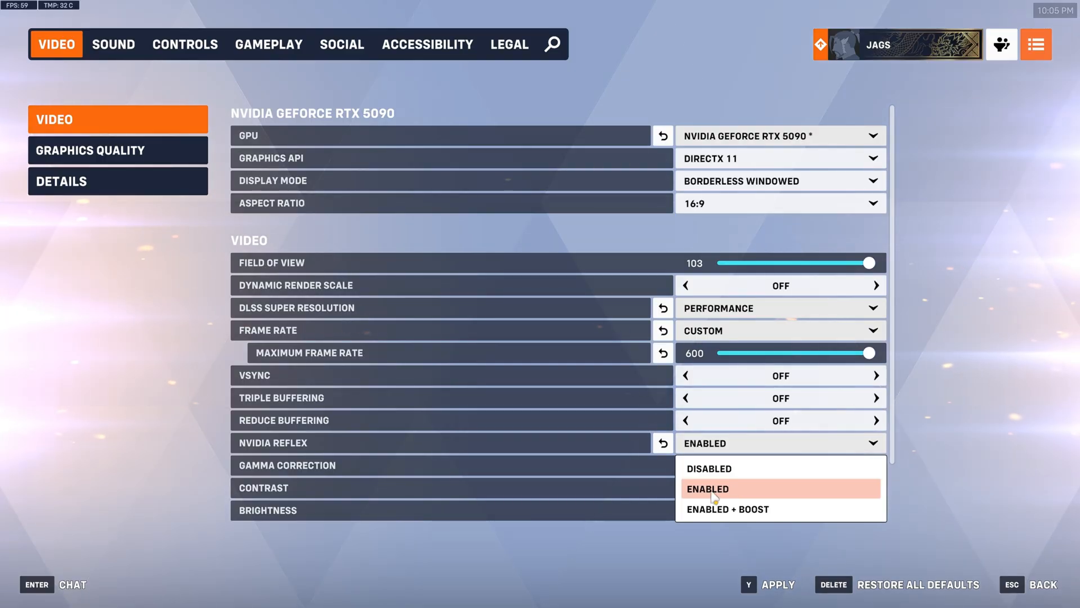
pyautogui.click(707, 487)
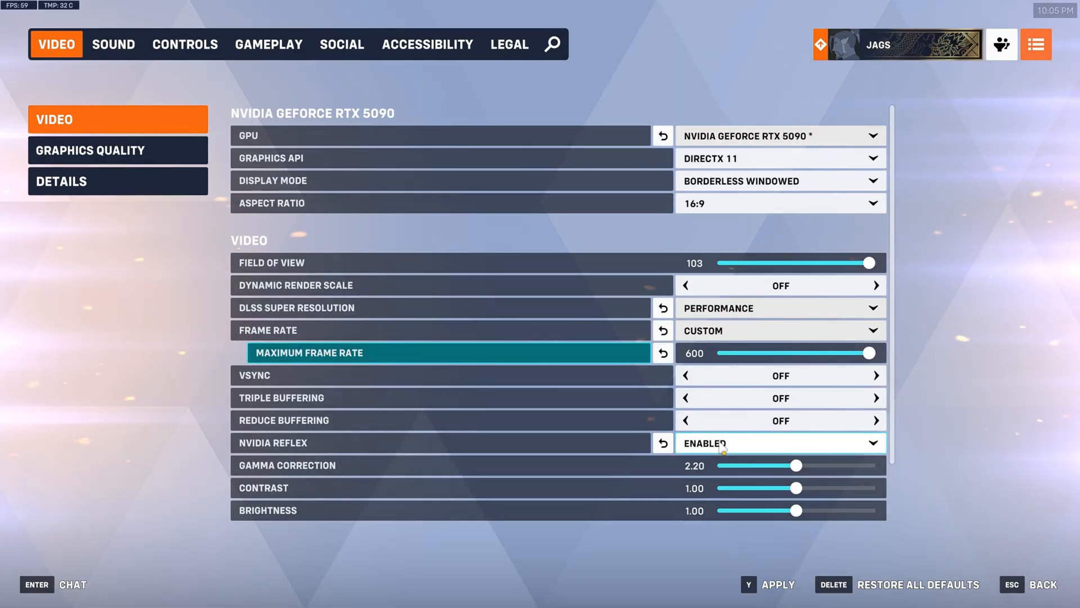
pyautogui.click(778, 443)
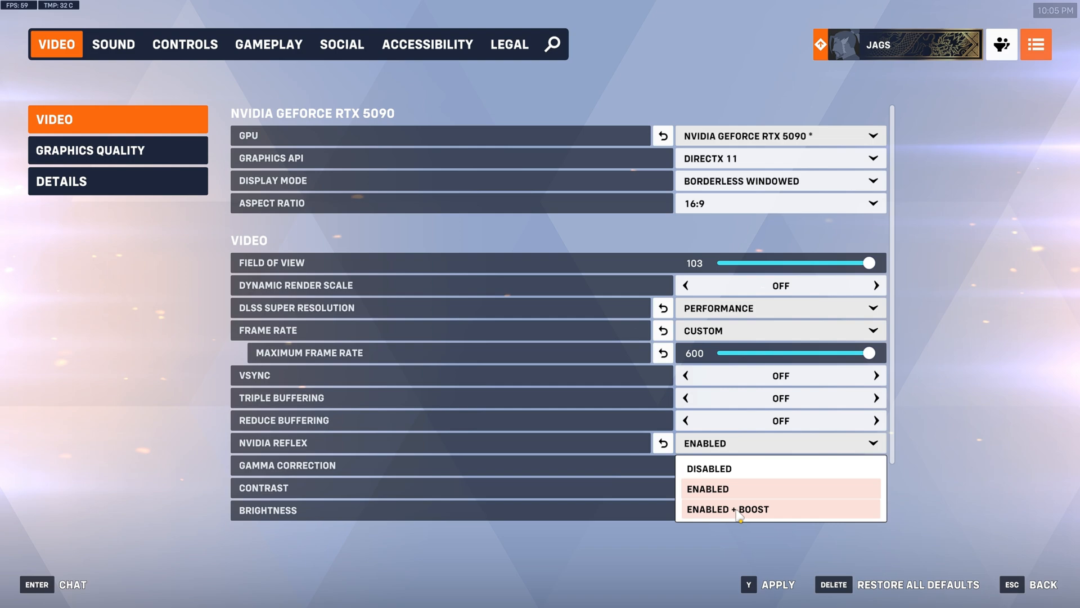
pyautogui.click(740, 509)
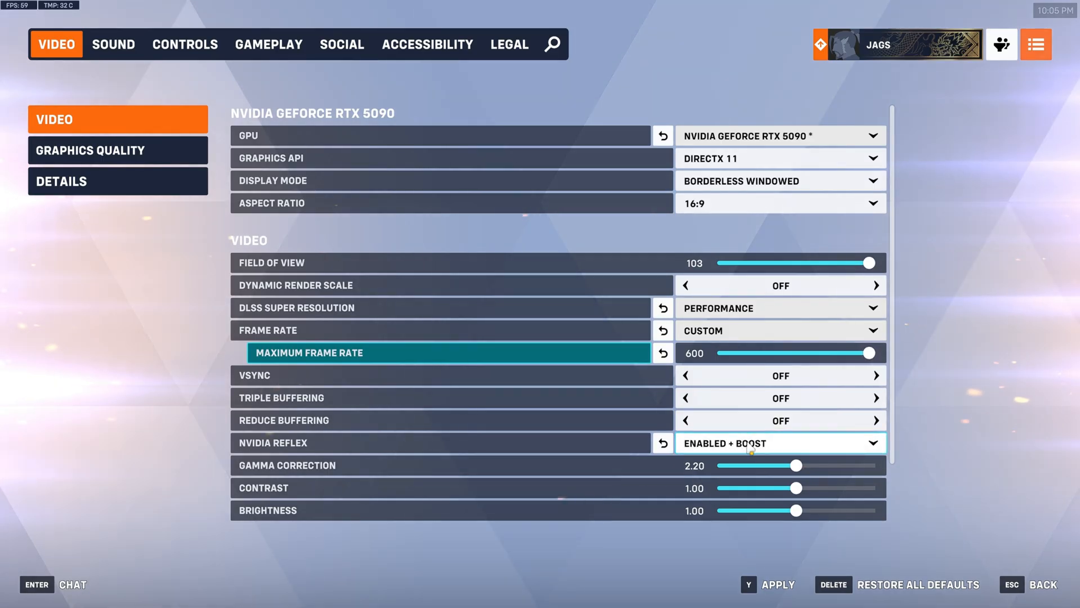
pyautogui.click(779, 442)
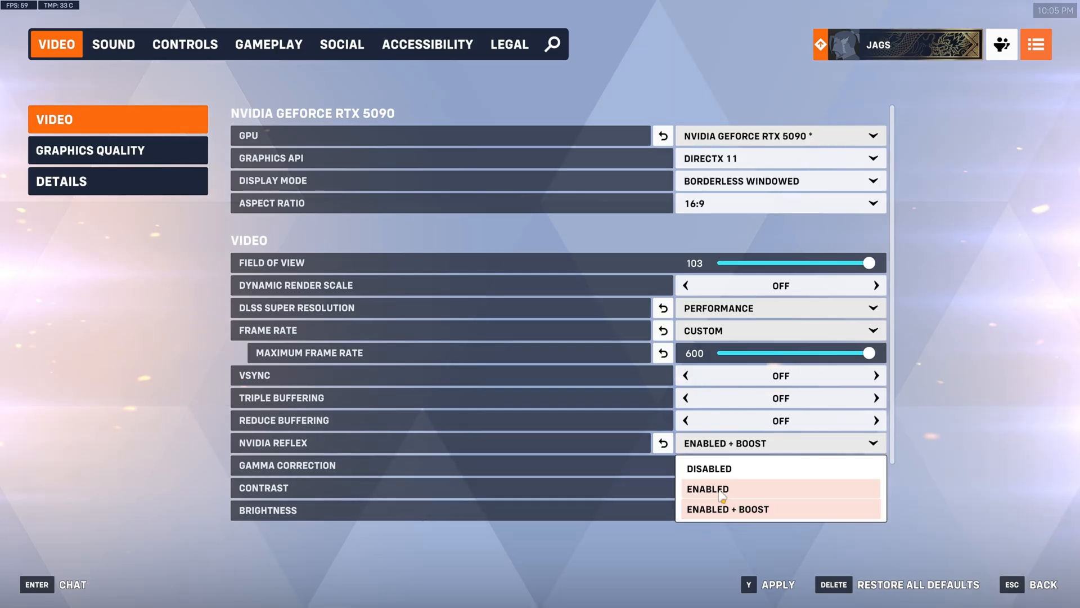
pyautogui.click(706, 488)
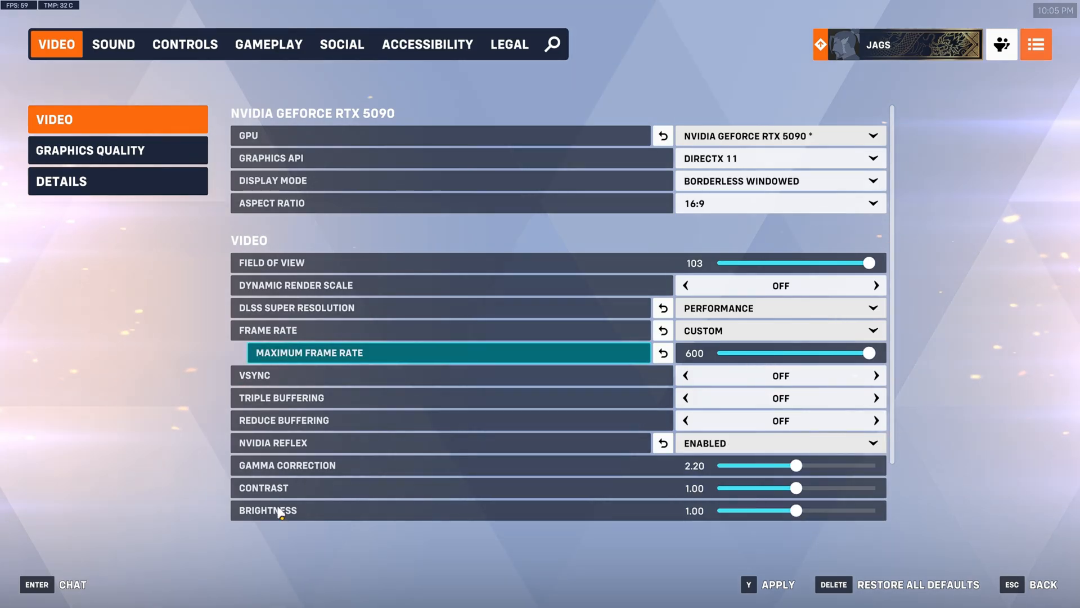
pyautogui.moveTo(249, 478)
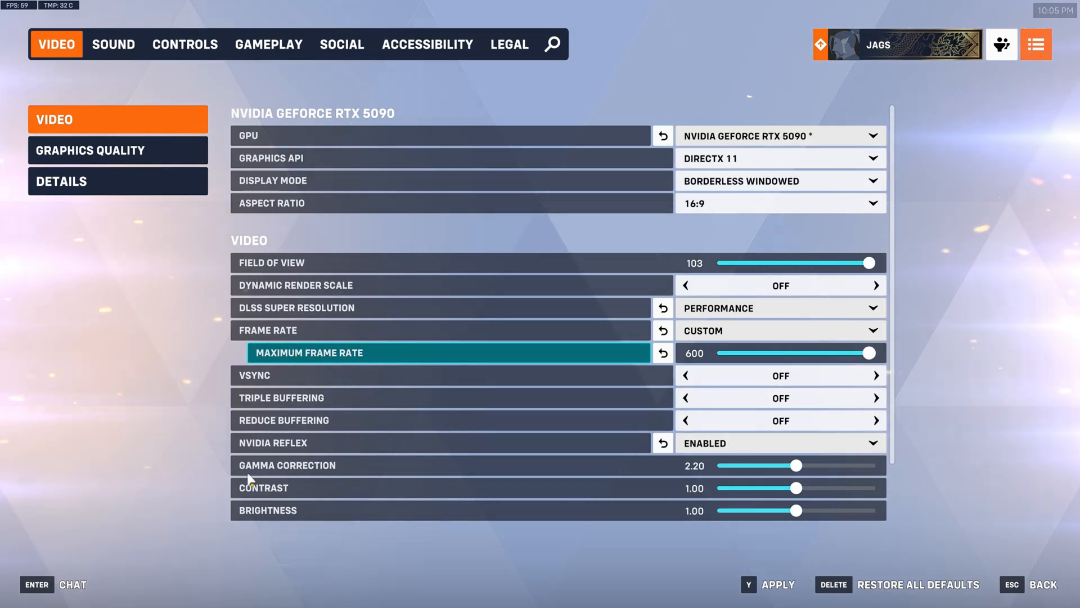
pyautogui.moveTo(768, 478)
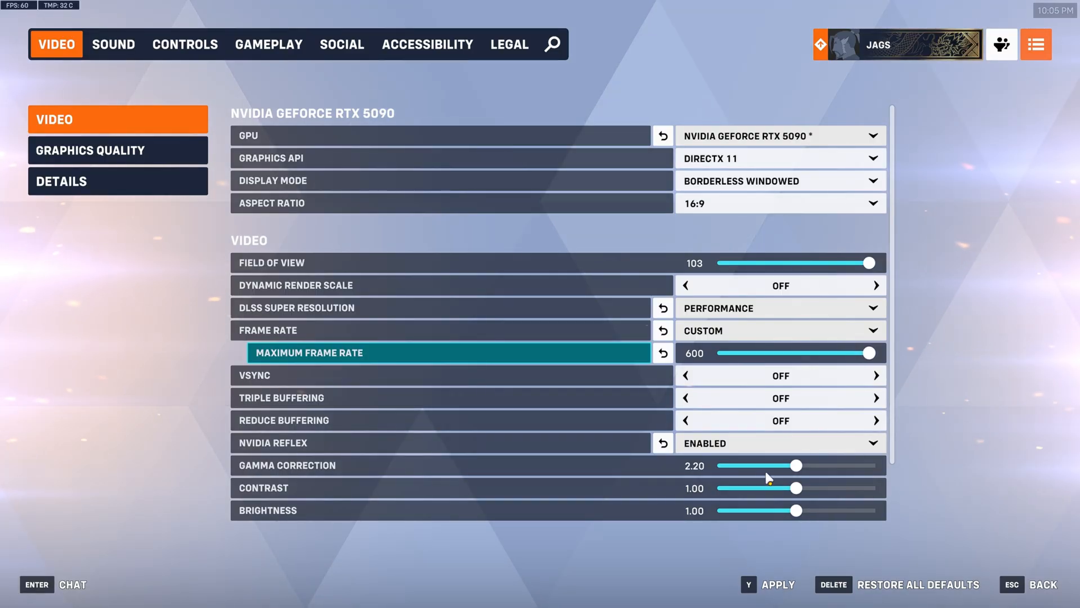
pyautogui.click(89, 150)
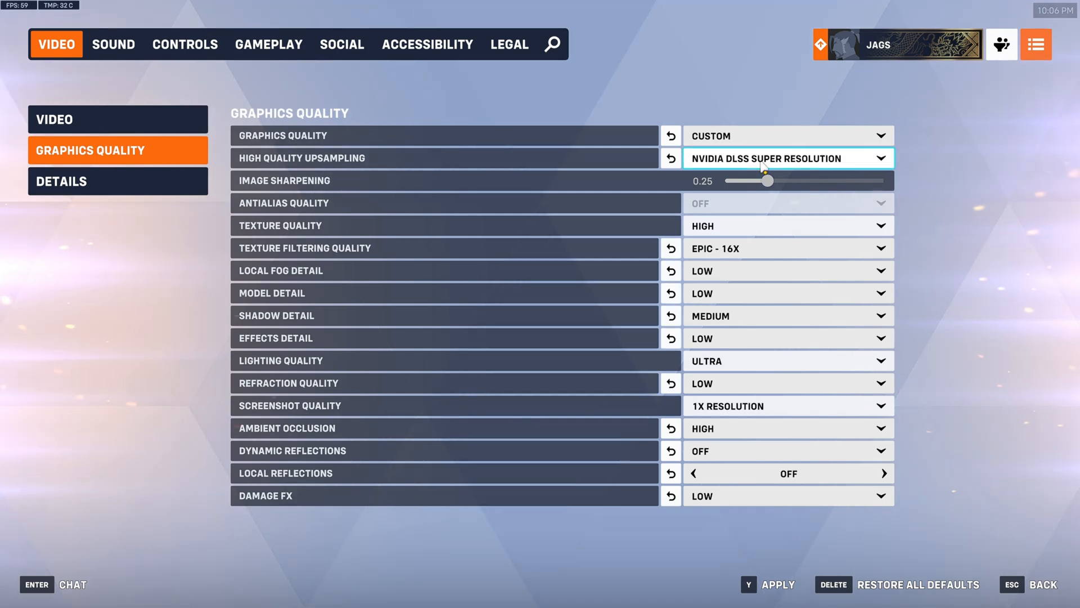
pyautogui.click(785, 157)
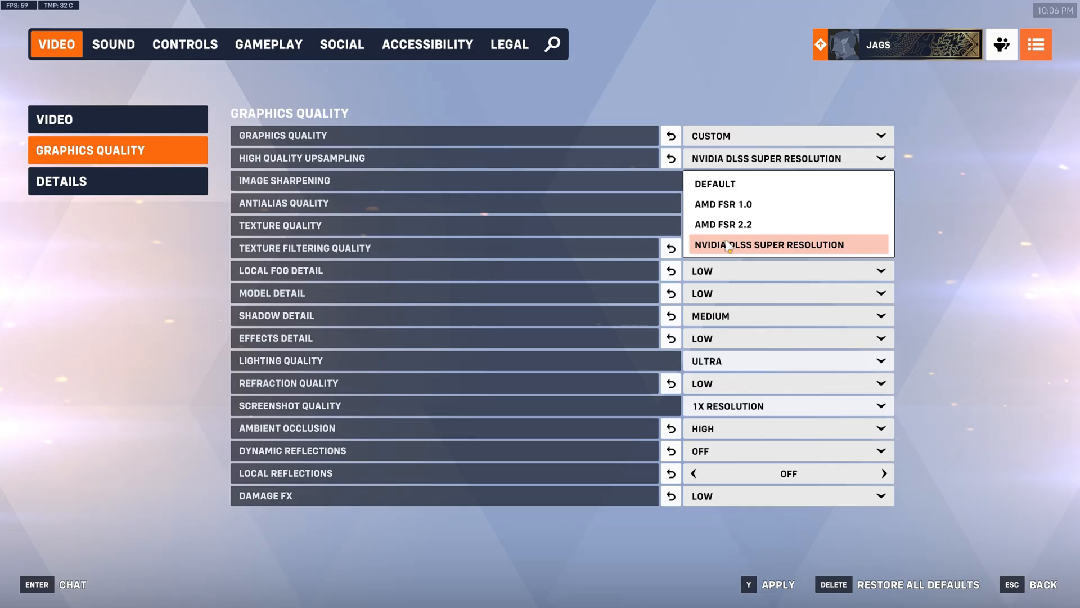
pyautogui.moveTo(723, 224)
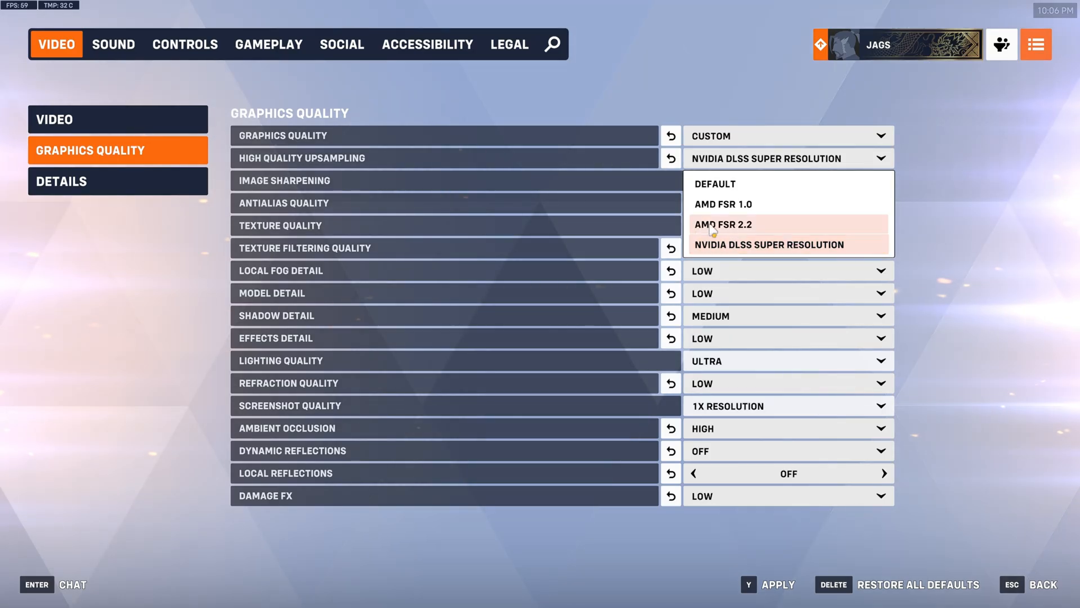
pyautogui.moveTo(722, 203)
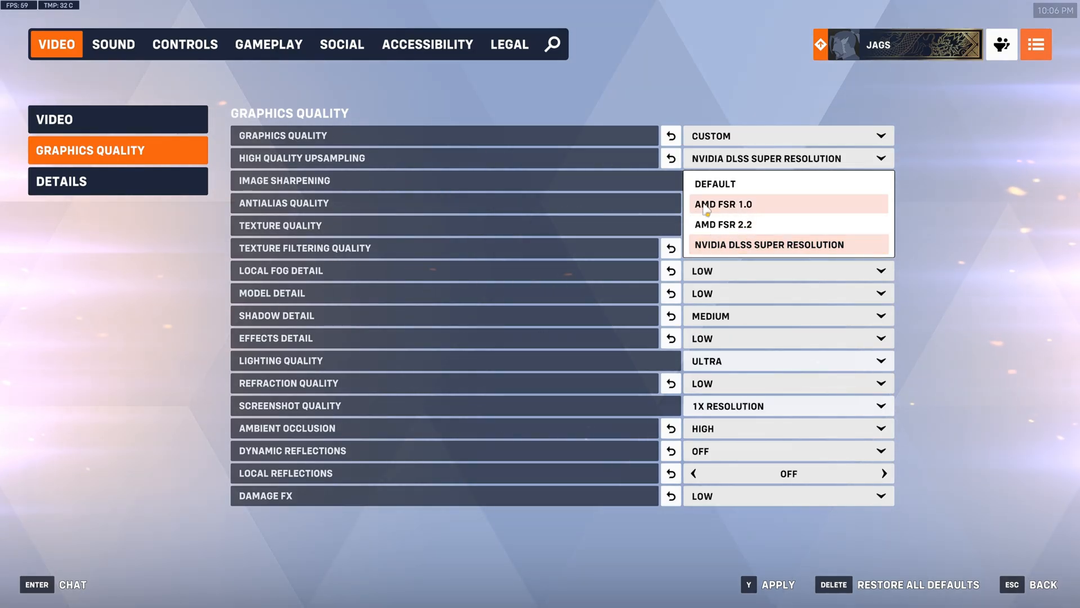
pyautogui.moveTo(741, 231)
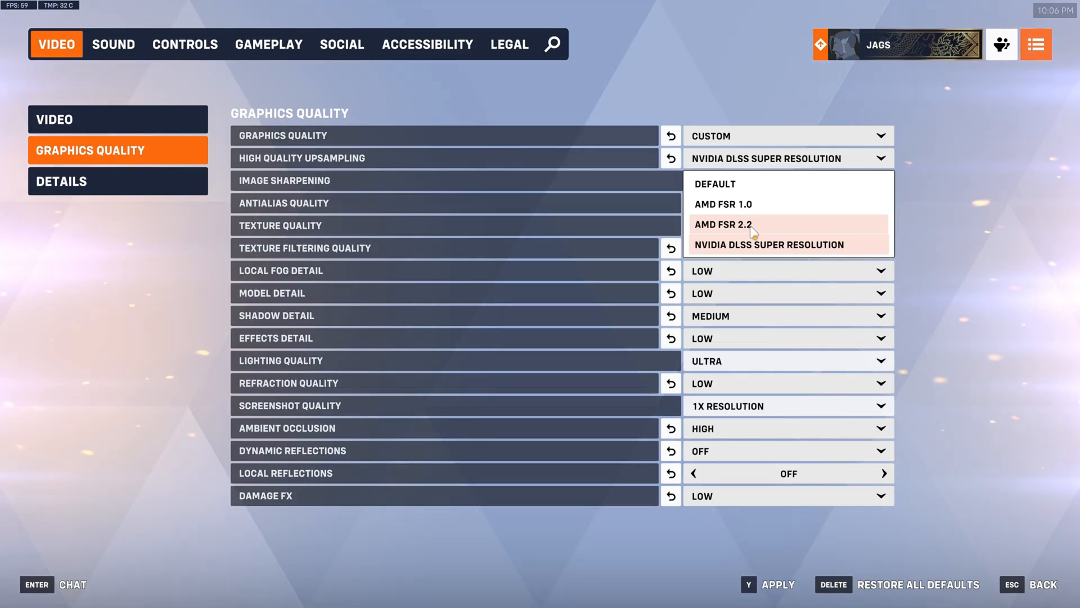
pyautogui.moveTo(744, 203)
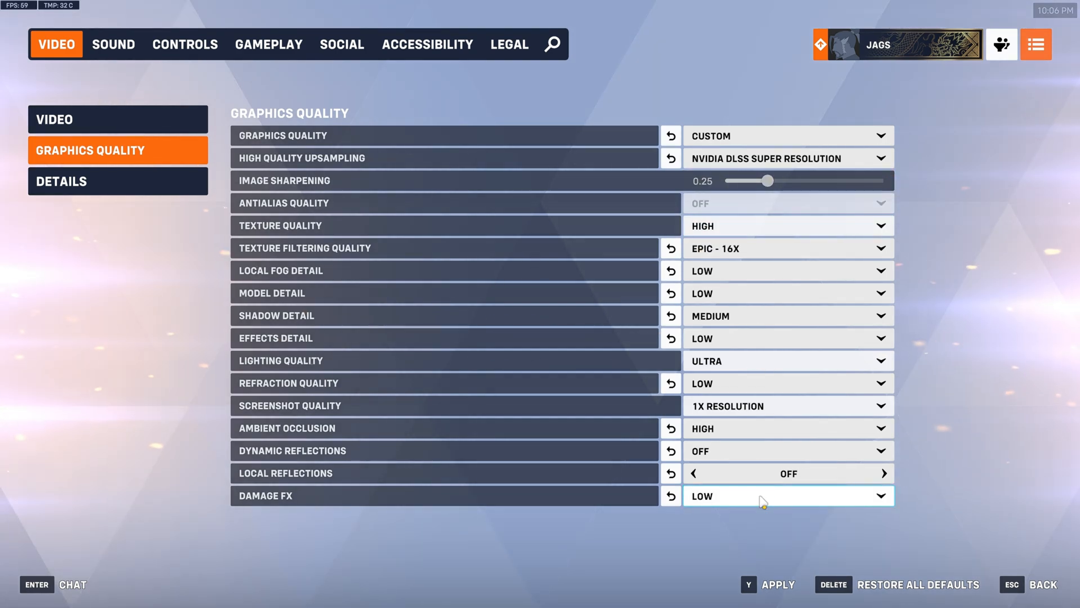
pyautogui.click(788, 495)
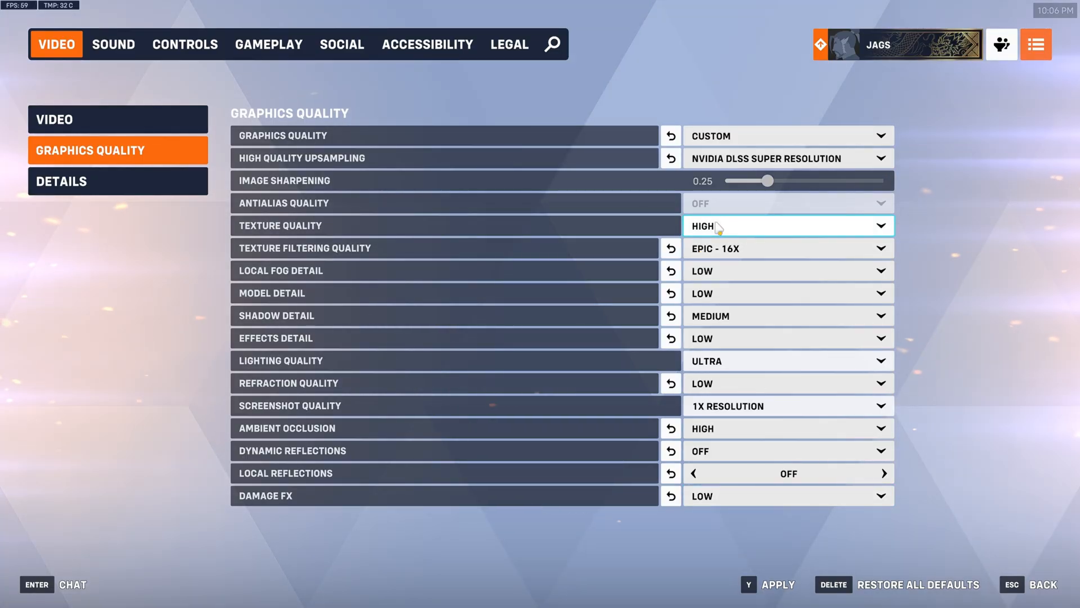
pyautogui.click(786, 270)
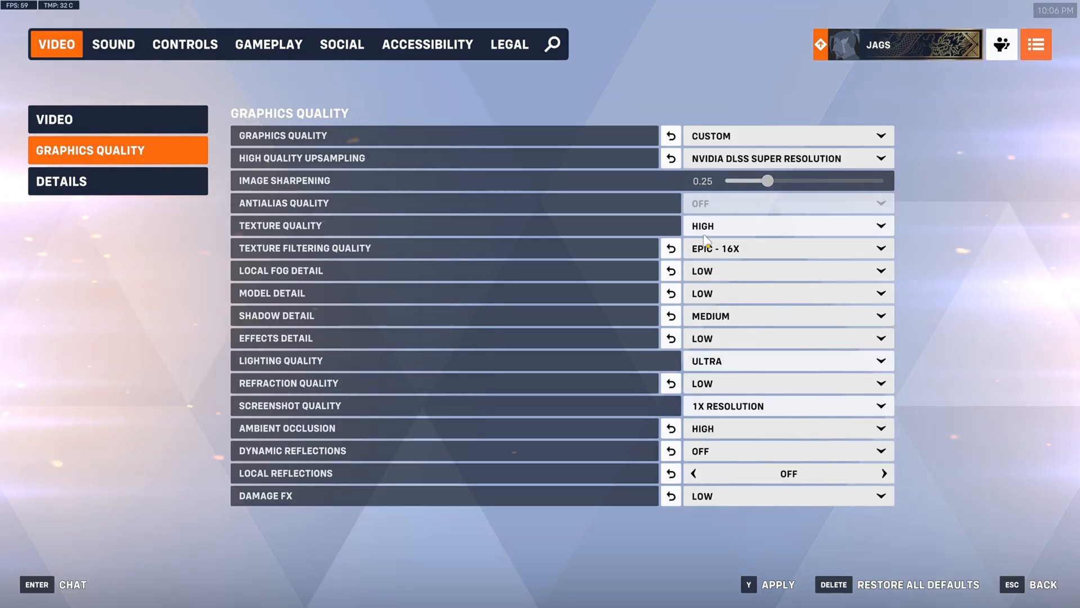
pyautogui.moveTo(958, 368)
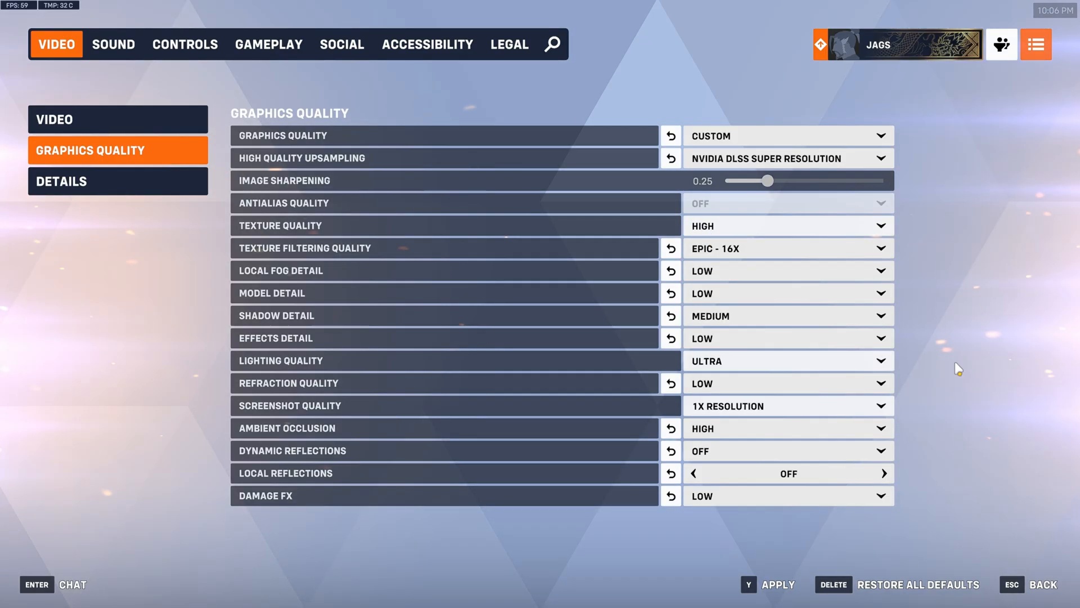
pyautogui.moveTo(751, 304)
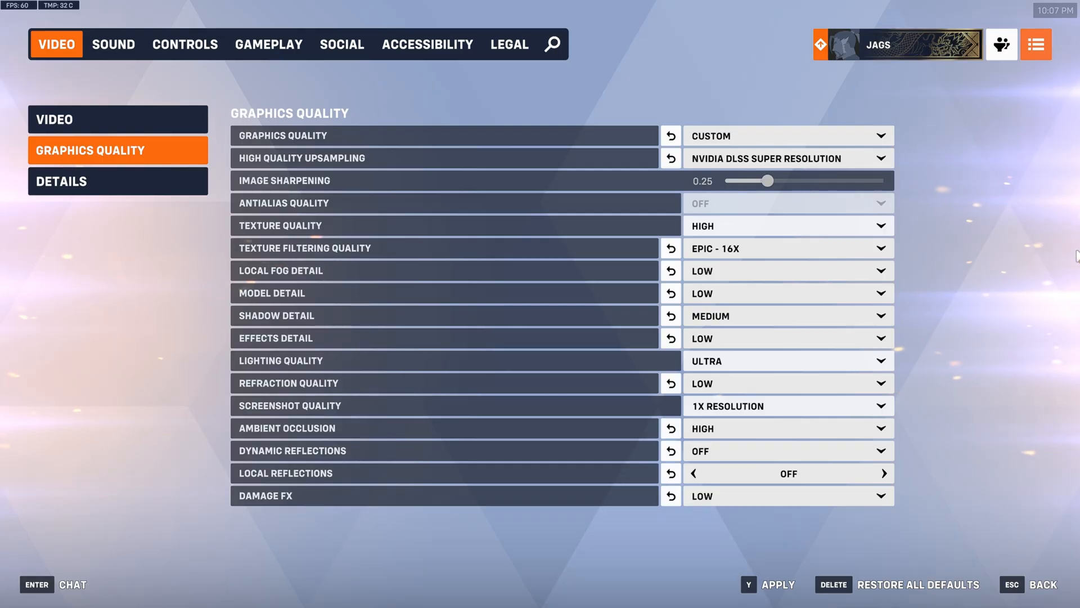
pyautogui.moveTo(1040, 218)
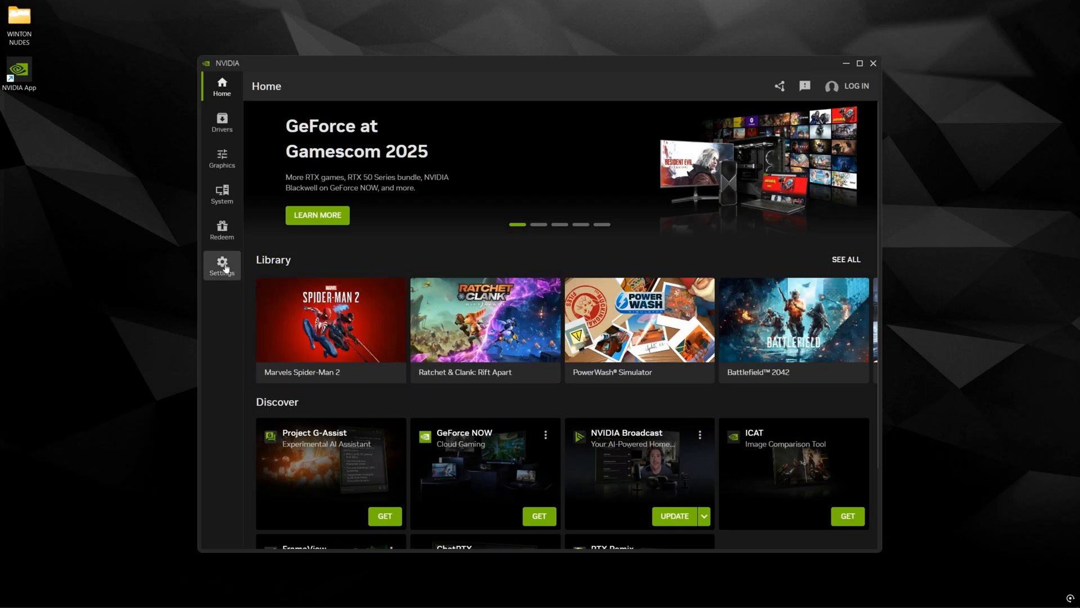
# Add the Games (F:) drive as a scan location and rescan, finding no new programs
pyautogui.click(221, 265)
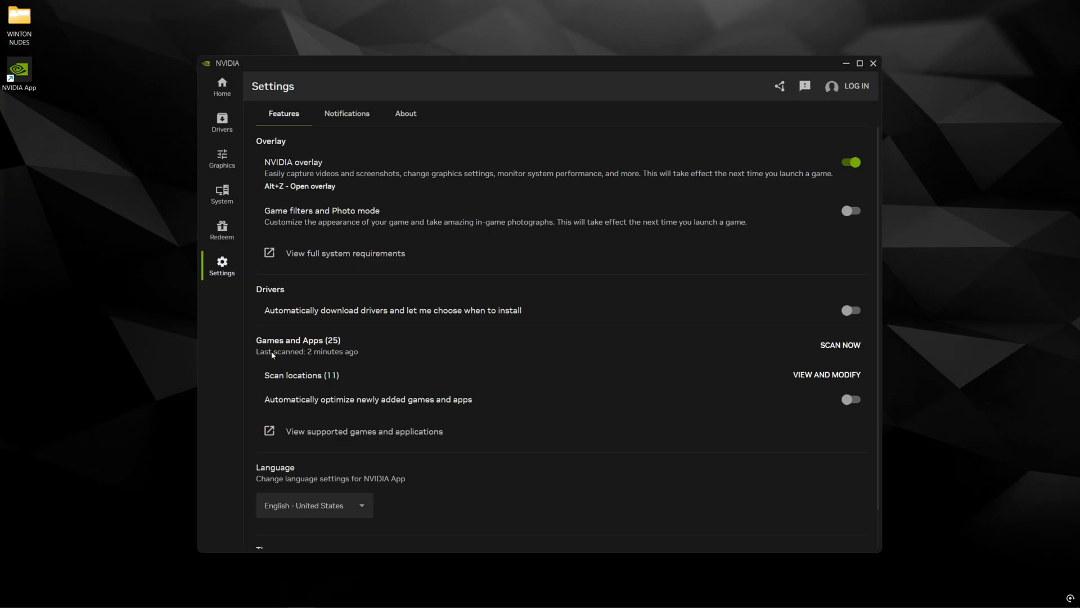
pyautogui.click(826, 374)
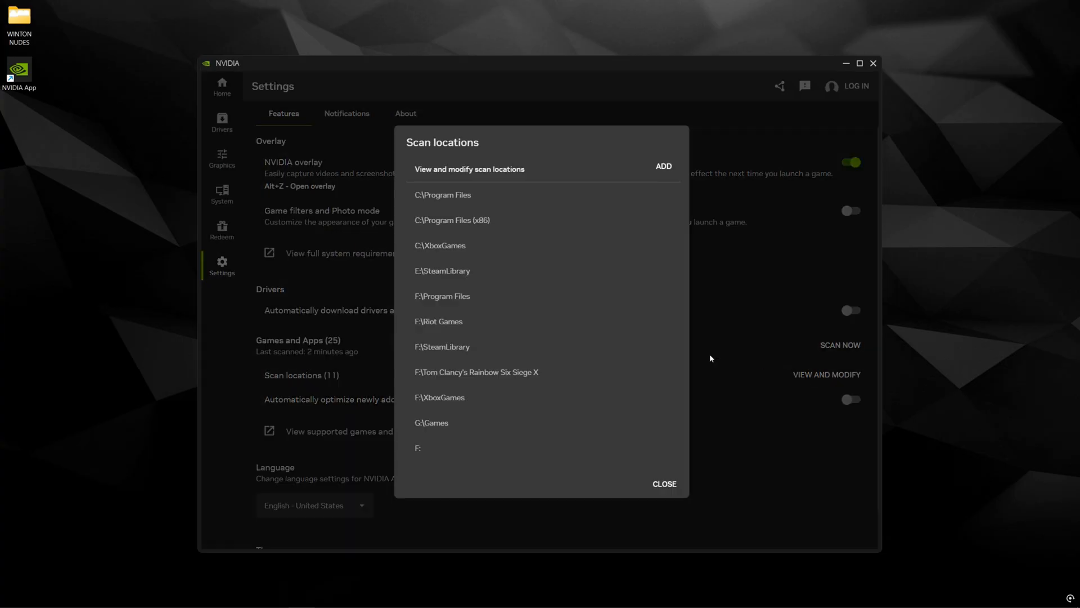
pyautogui.moveTo(456, 195)
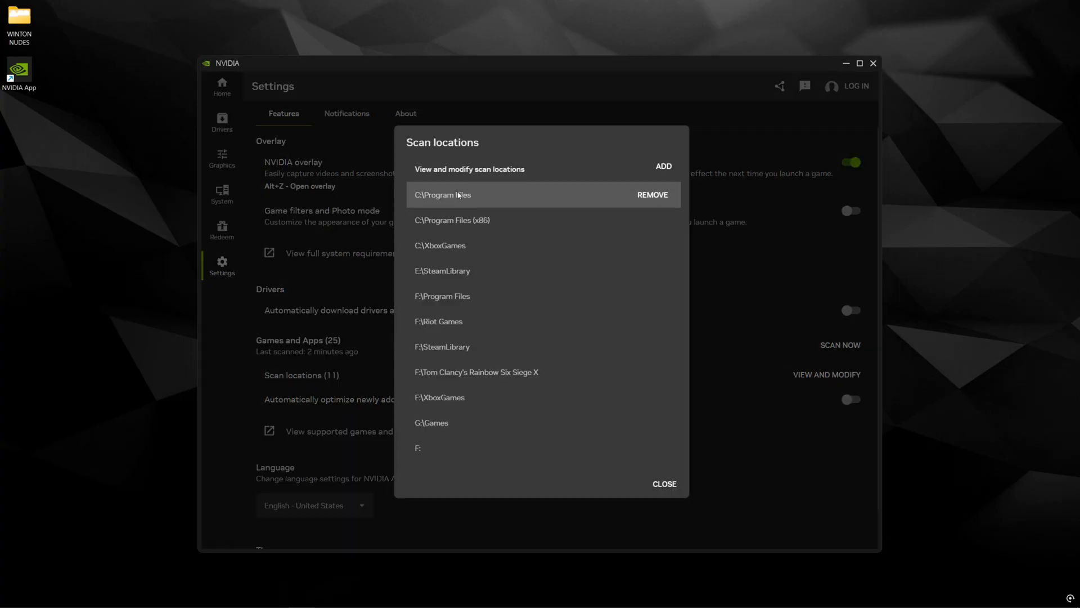
pyautogui.moveTo(446, 422)
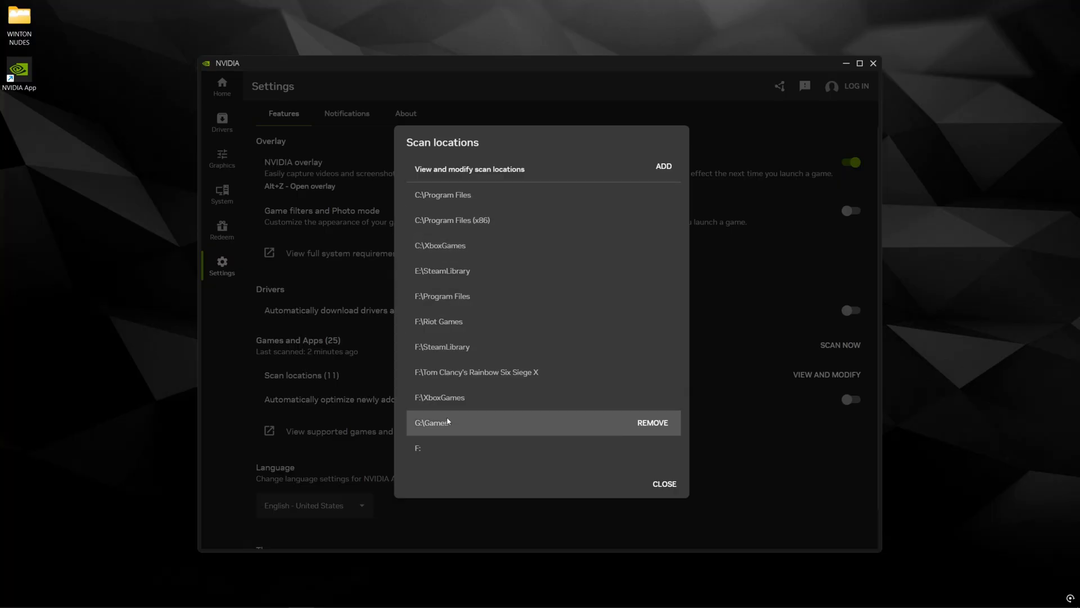
pyautogui.moveTo(452, 270)
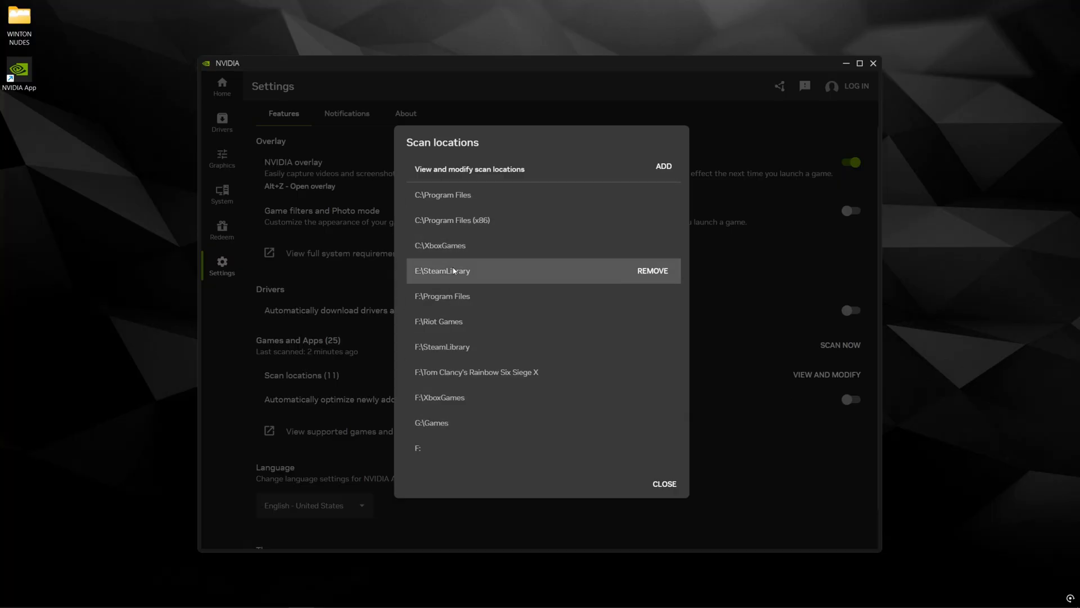
pyautogui.moveTo(474, 346)
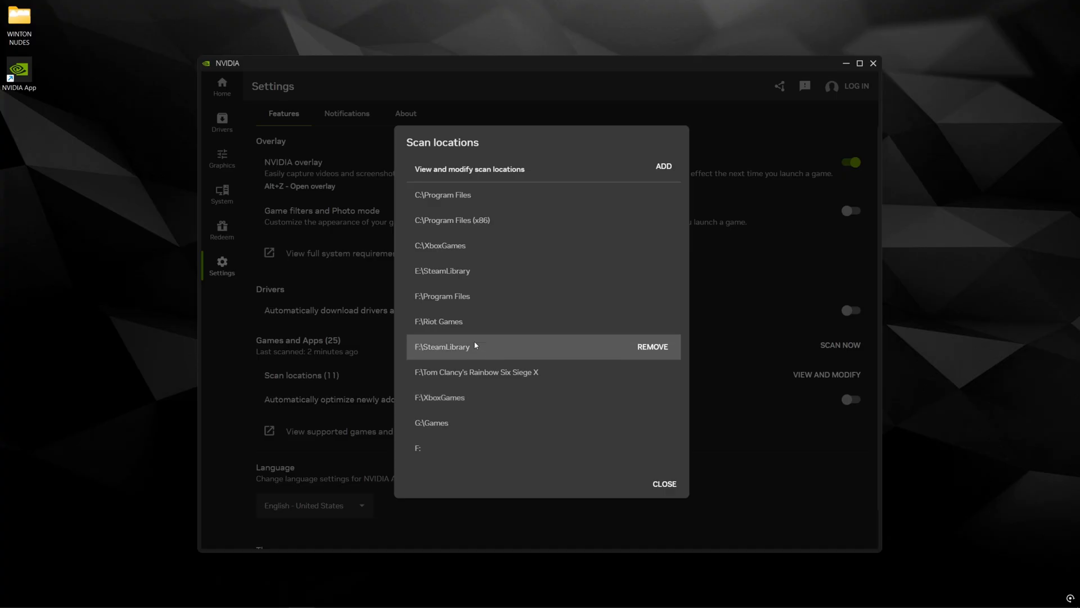
pyautogui.click(662, 166)
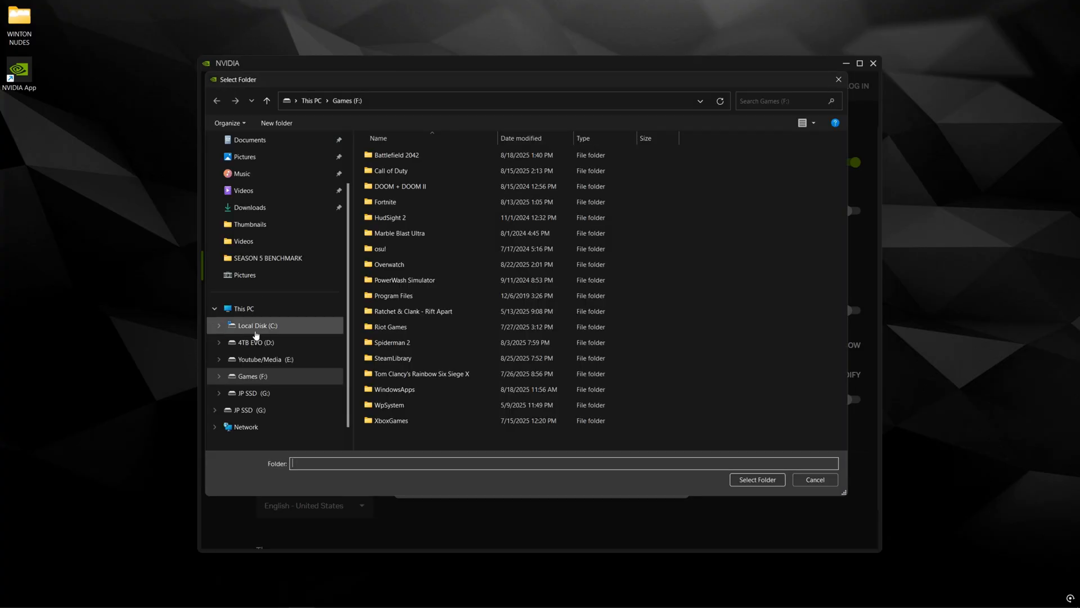
pyautogui.click(251, 375)
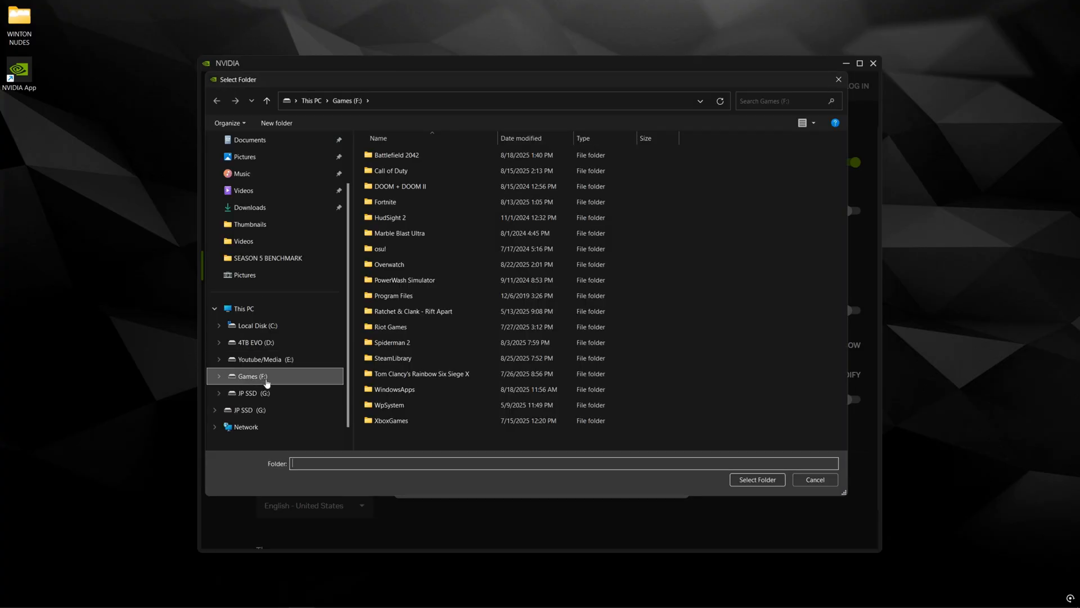
pyautogui.click(253, 375)
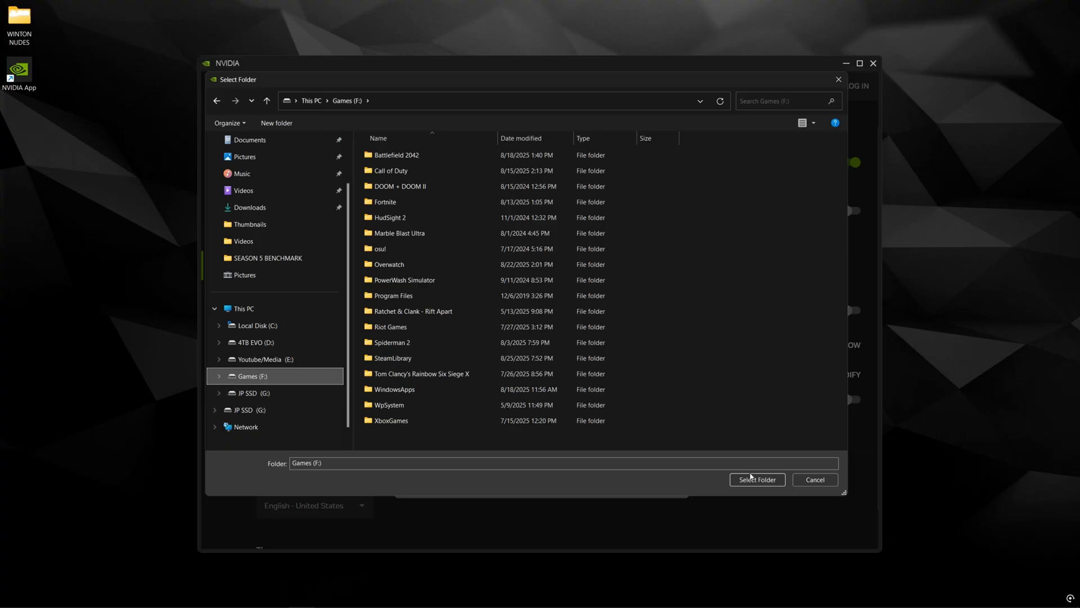
pyautogui.click(756, 479)
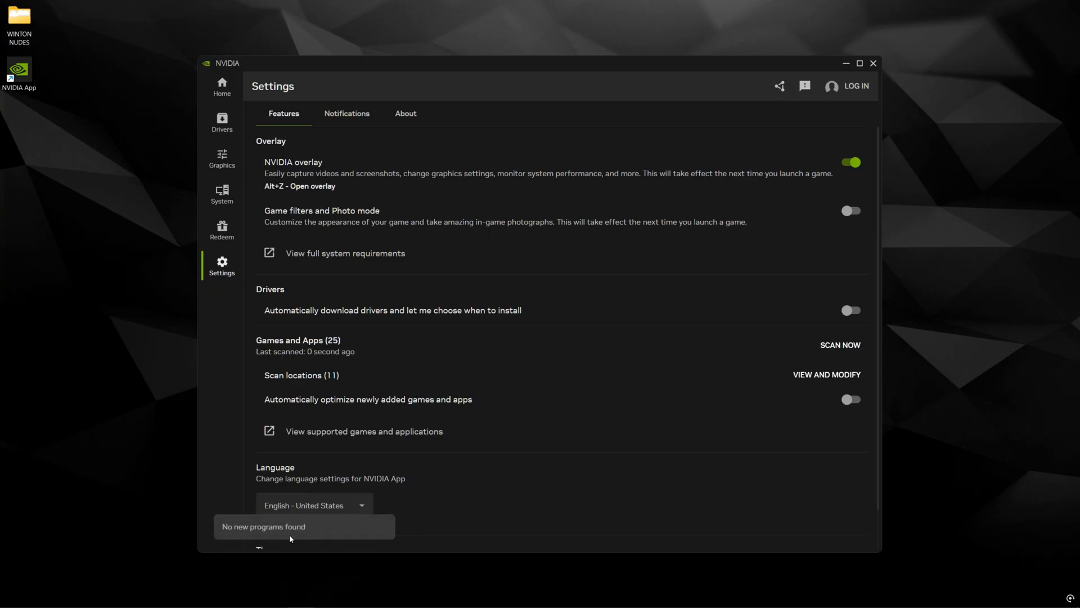
pyautogui.moveTo(251, 218)
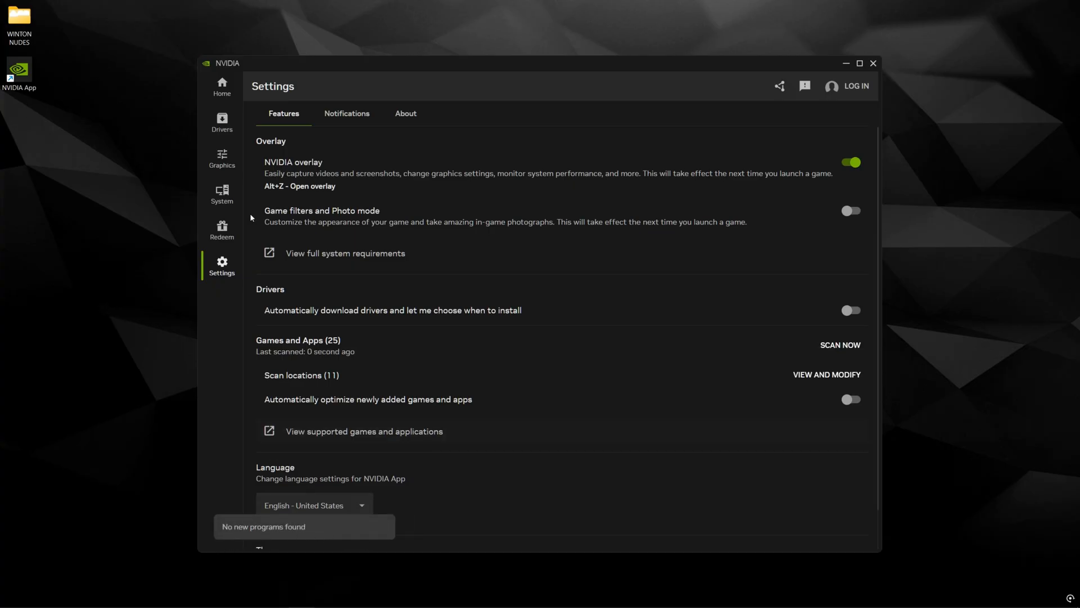
pyautogui.click(221, 157)
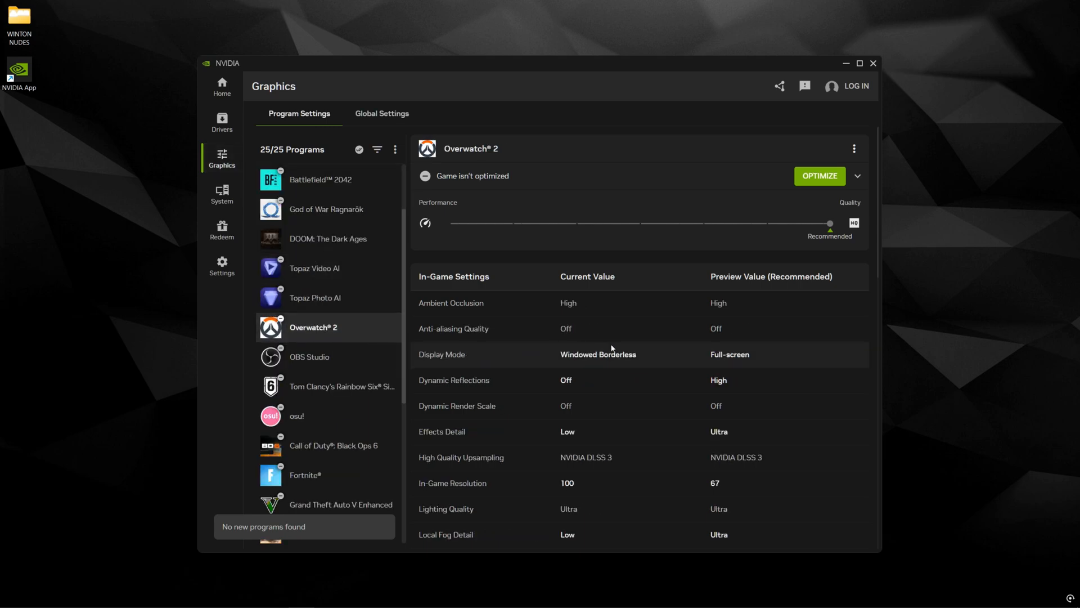
# Give Overwatch 2 separate per-technology DLSS model presets, Super Resolution set to Latest, and apply
pyautogui.scroll(-3)
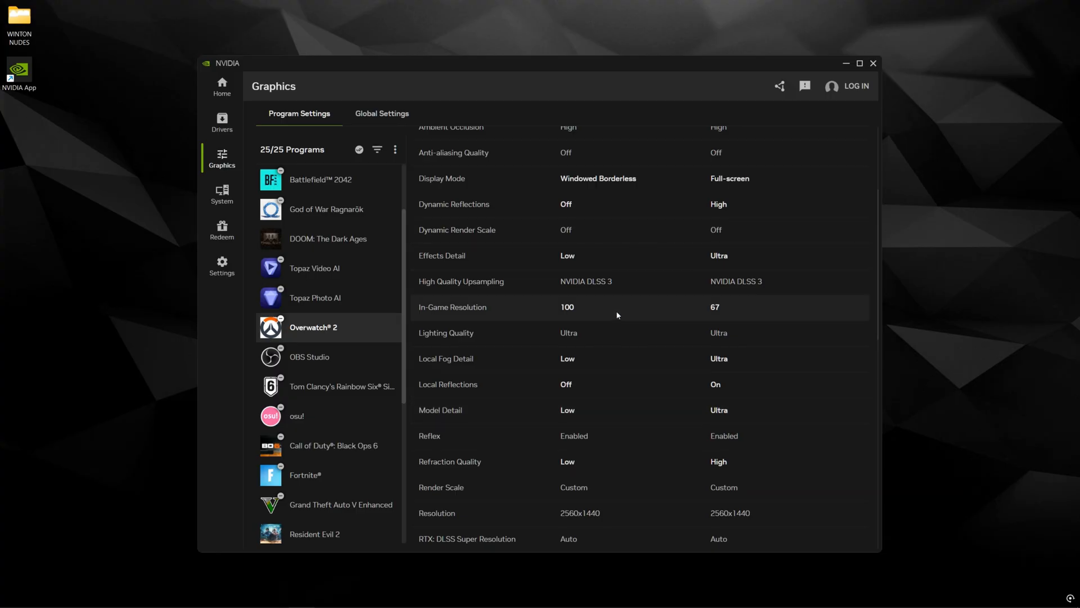
pyautogui.scroll(-3)
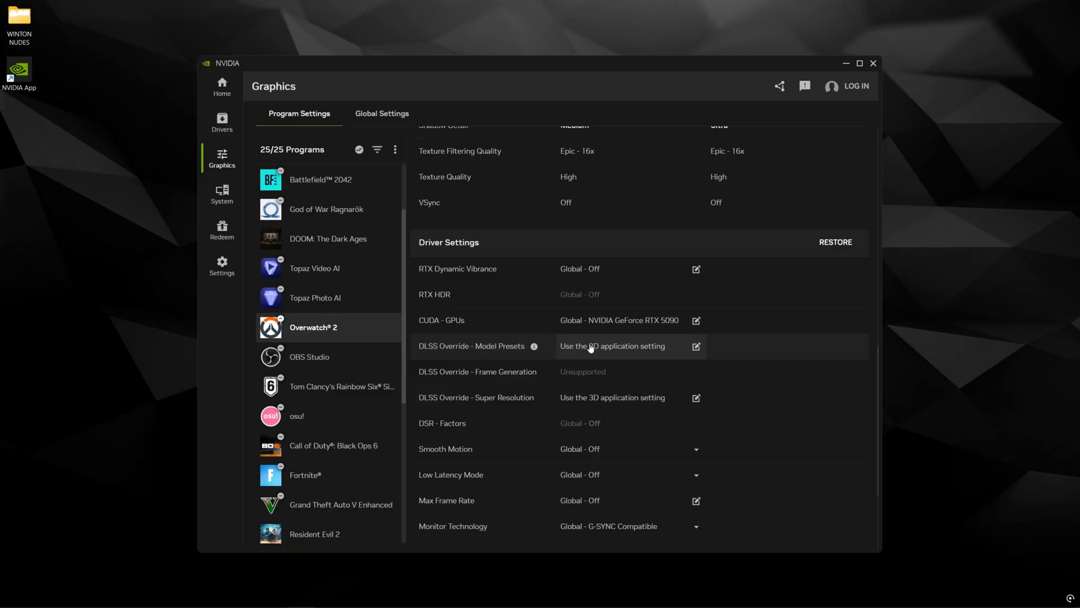
pyautogui.moveTo(632, 353)
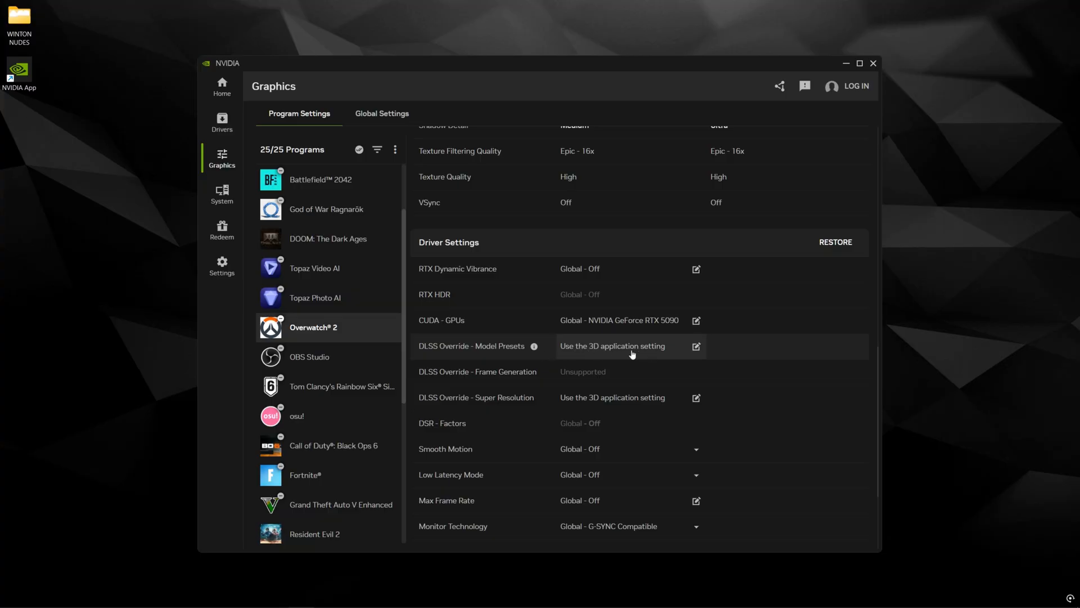
pyautogui.click(696, 346)
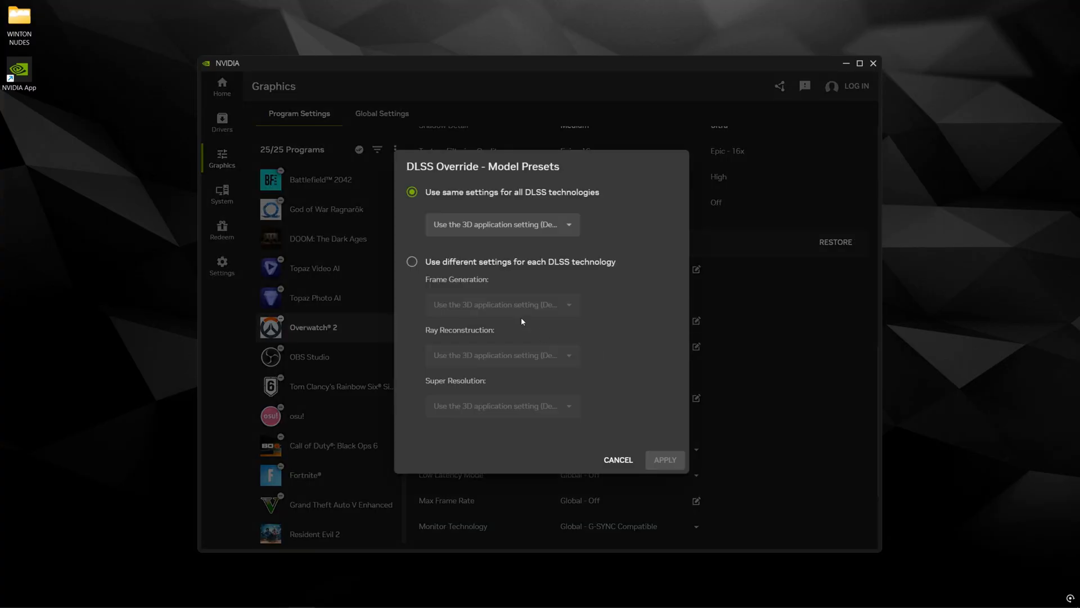
pyautogui.moveTo(524, 268)
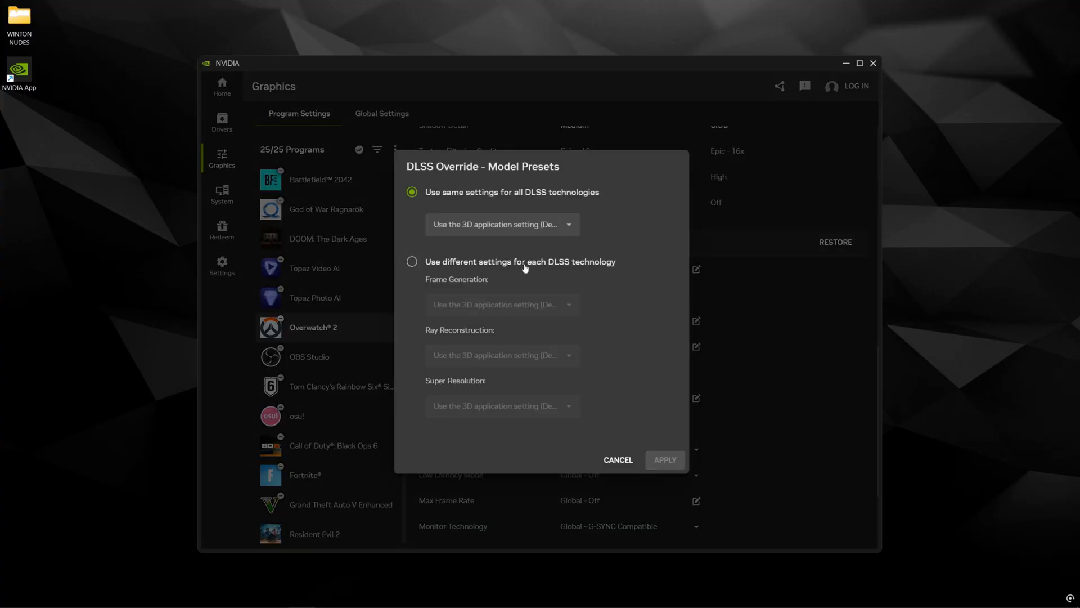
pyautogui.click(412, 261)
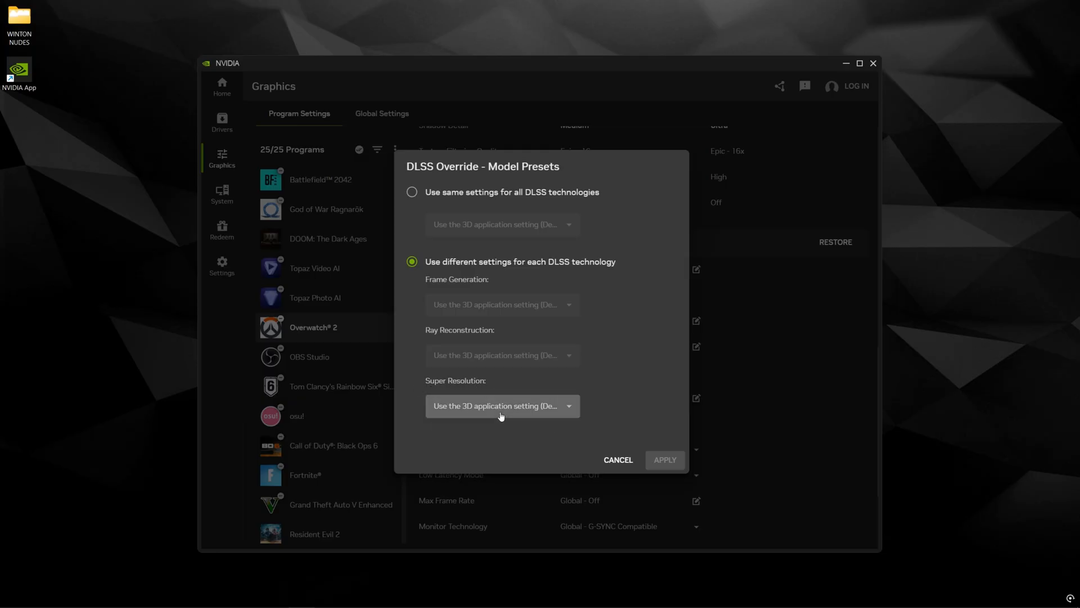
pyautogui.click(501, 405)
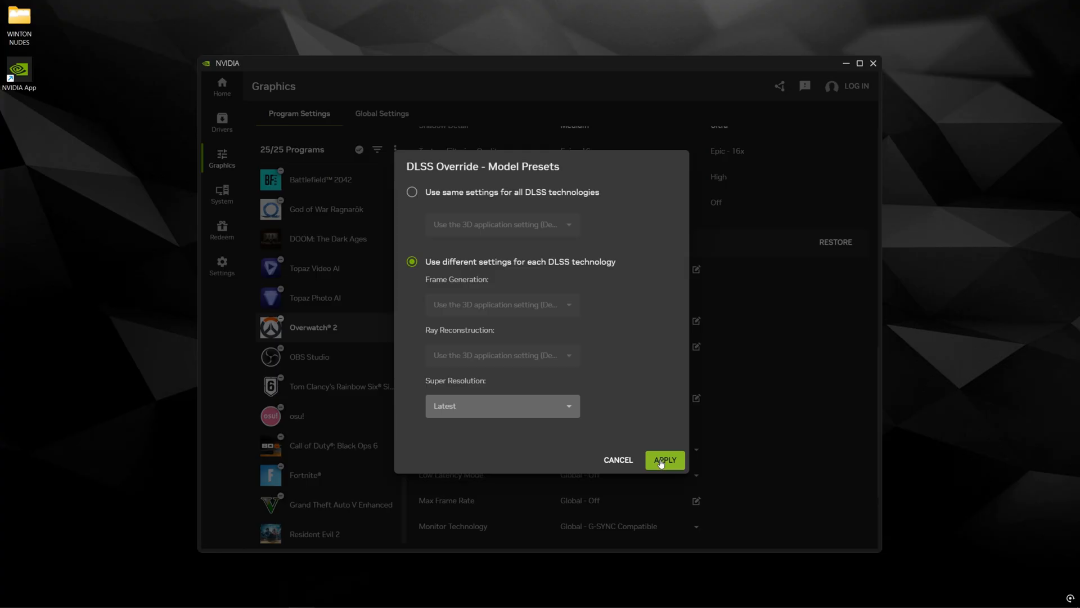
pyautogui.click(663, 460)
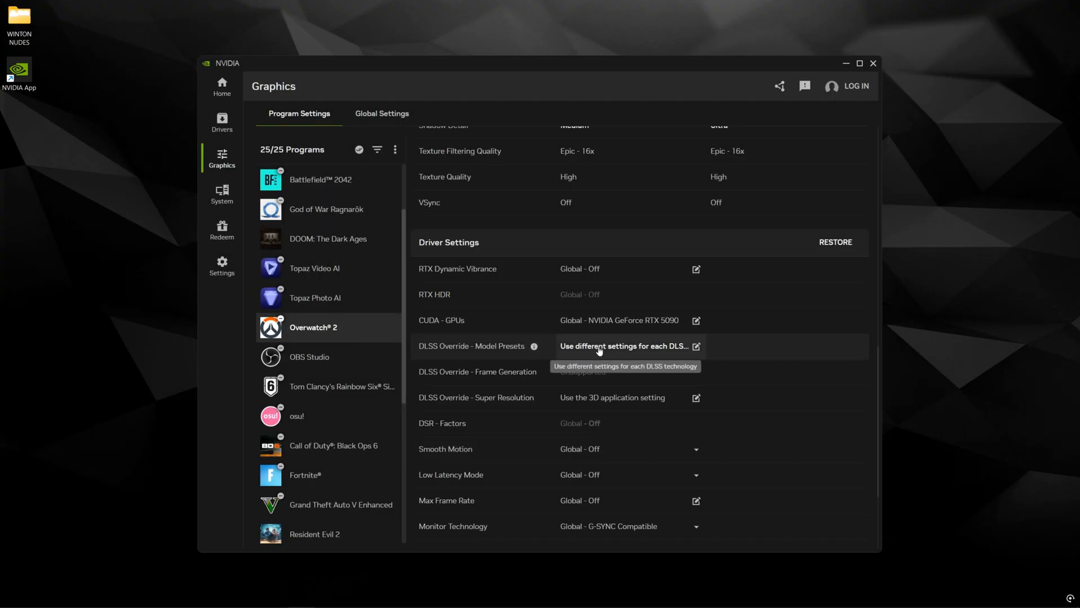
pyautogui.moveTo(617, 350)
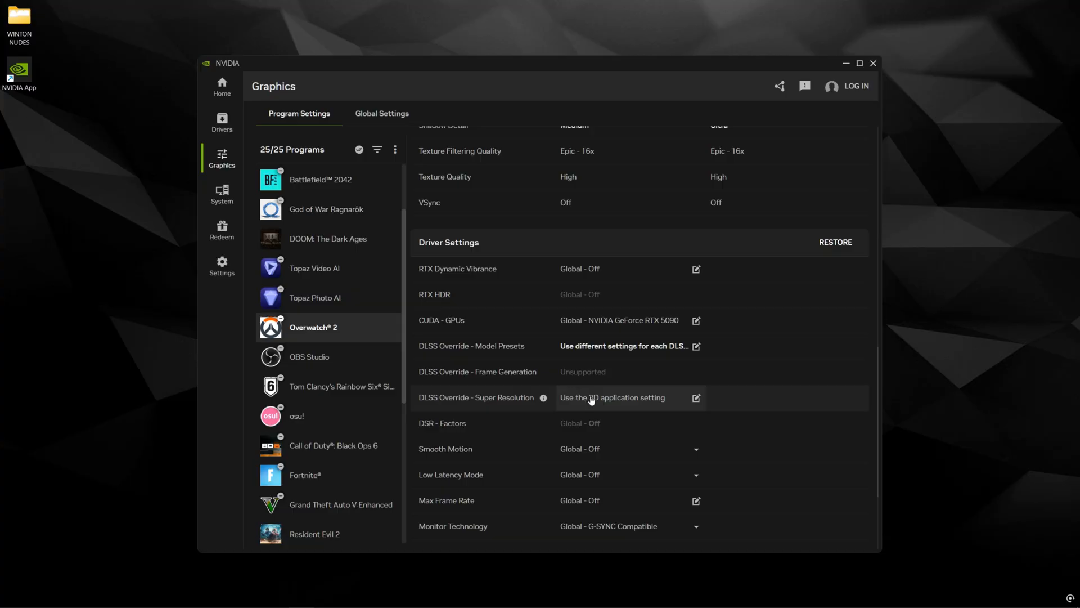
pyautogui.moveTo(420, 406)
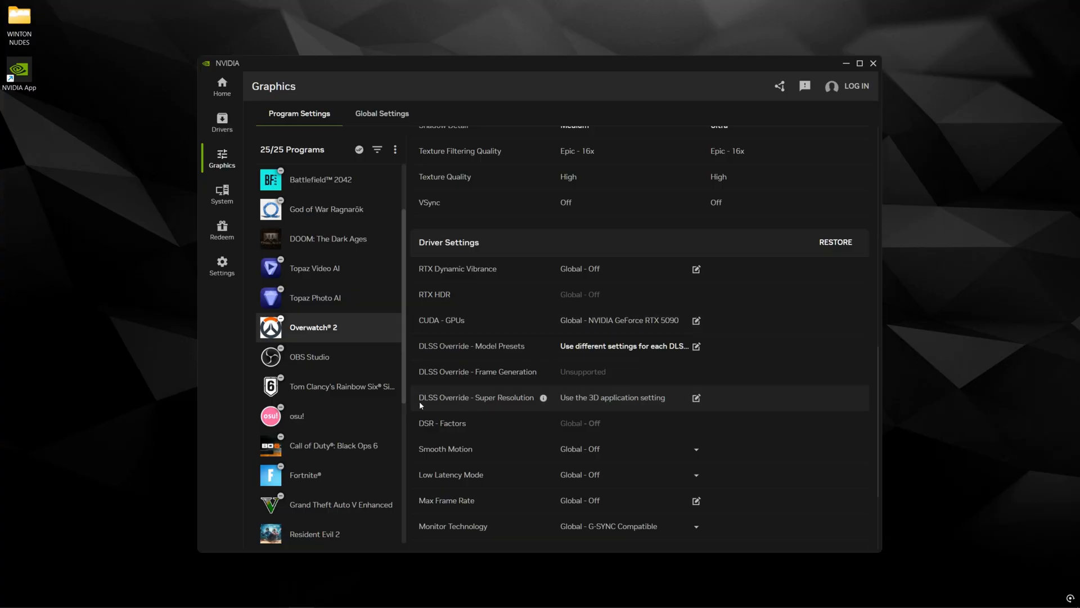
# Set Overwatch 2's DLSS Super Resolution override to DLAA, then revert it to the application setting
pyautogui.click(695, 397)
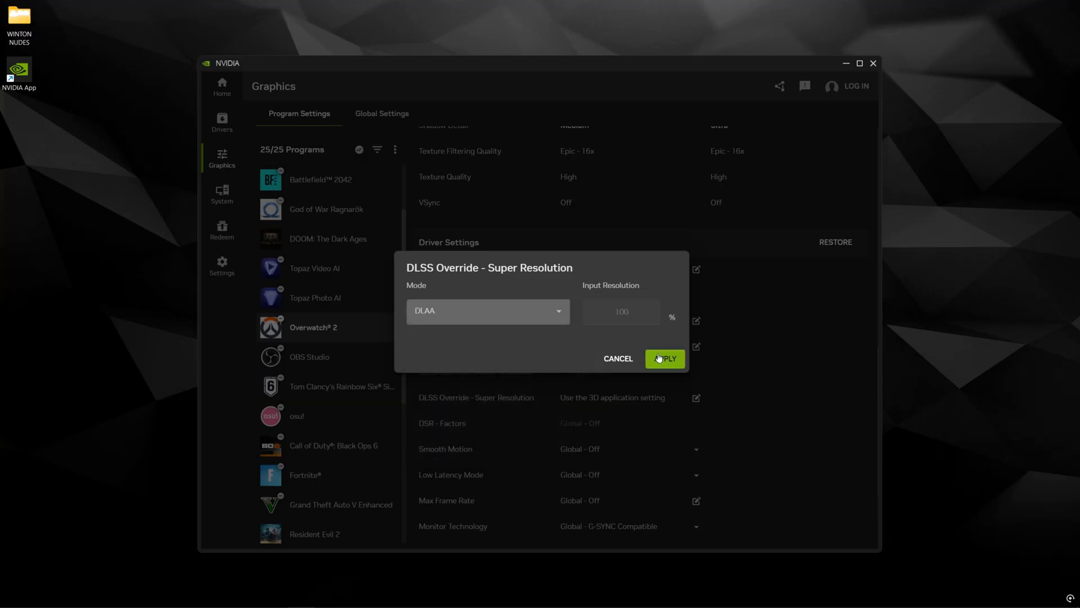
pyautogui.click(664, 358)
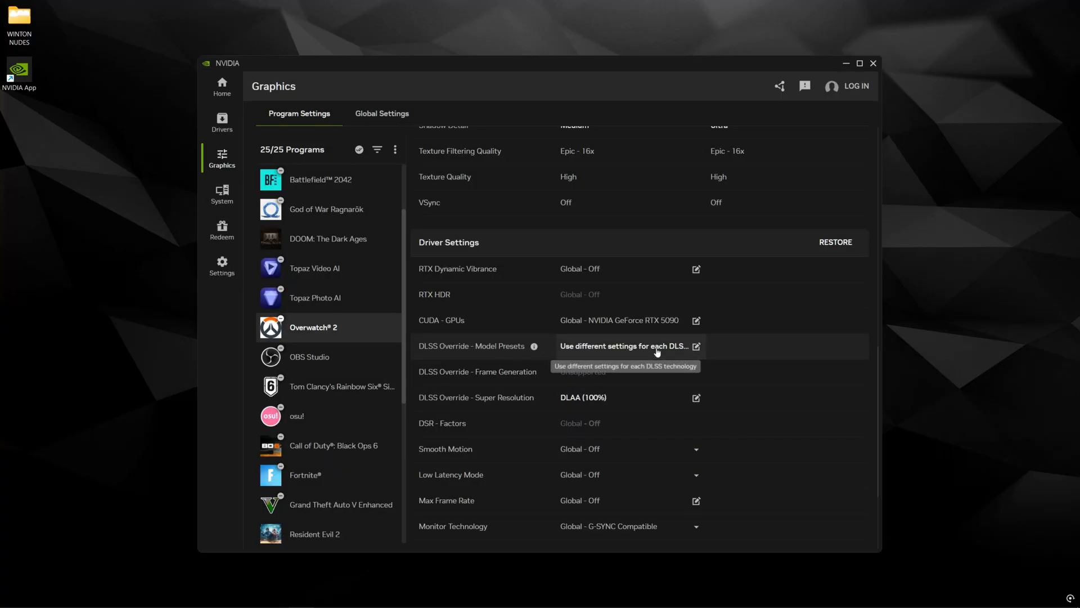
pyautogui.moveTo(581, 405)
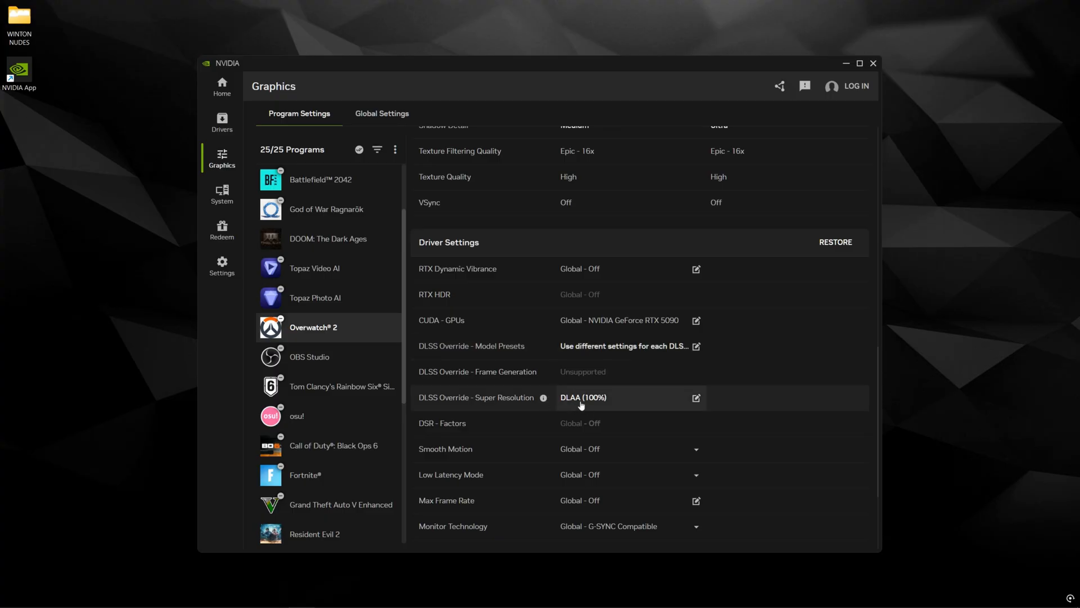
pyautogui.click(696, 398)
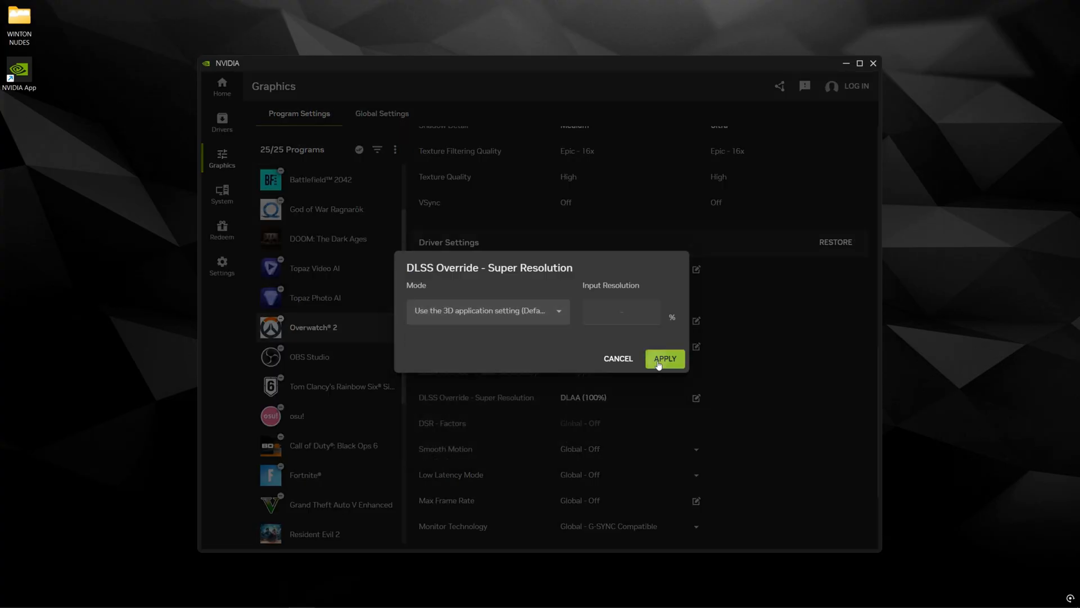
pyautogui.click(663, 358)
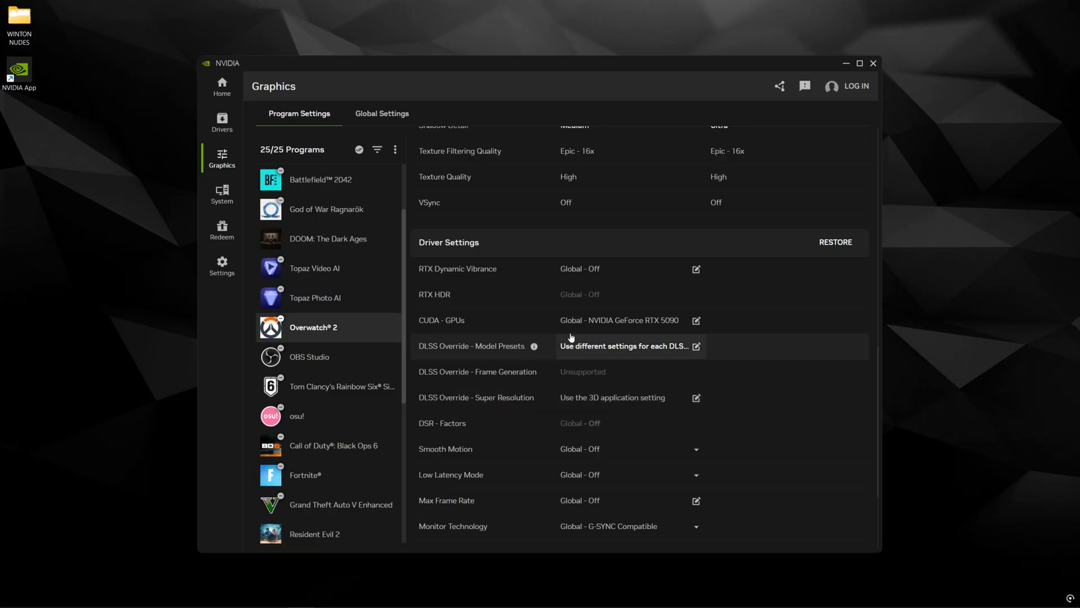
pyautogui.moveTo(599, 405)
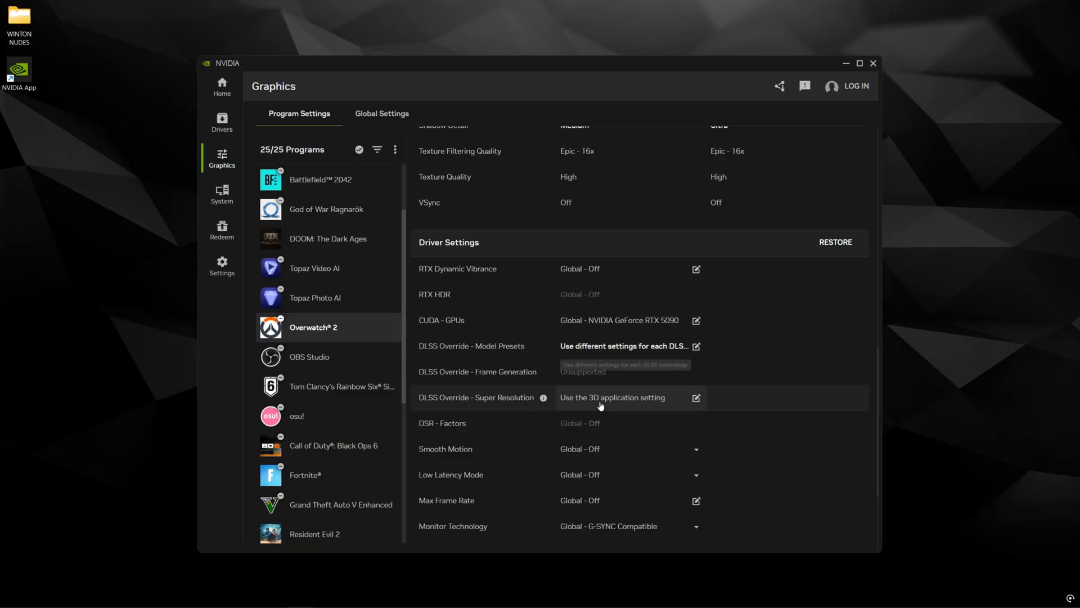
# Toggle the Super Resolution override back toward DLAA and leave the override dialog without new changes
pyautogui.click(613, 397)
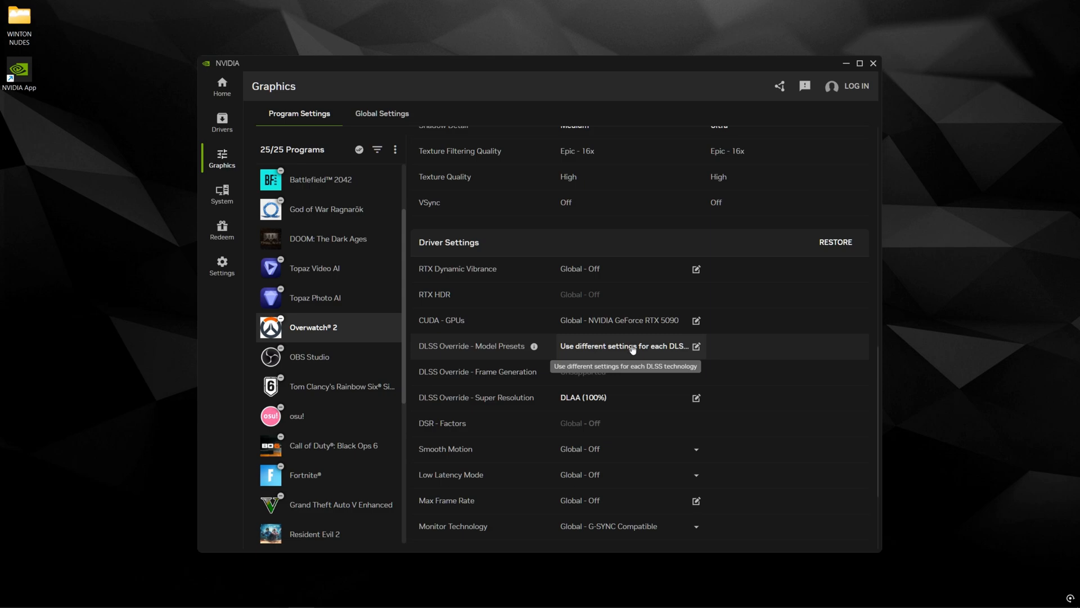
pyautogui.click(696, 398)
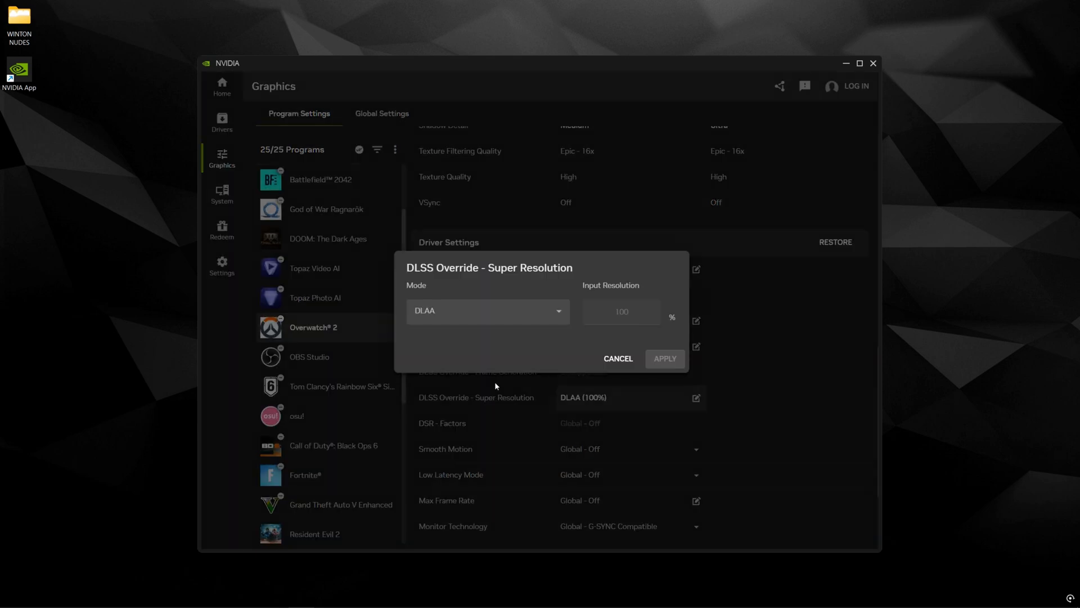
pyautogui.click(617, 359)
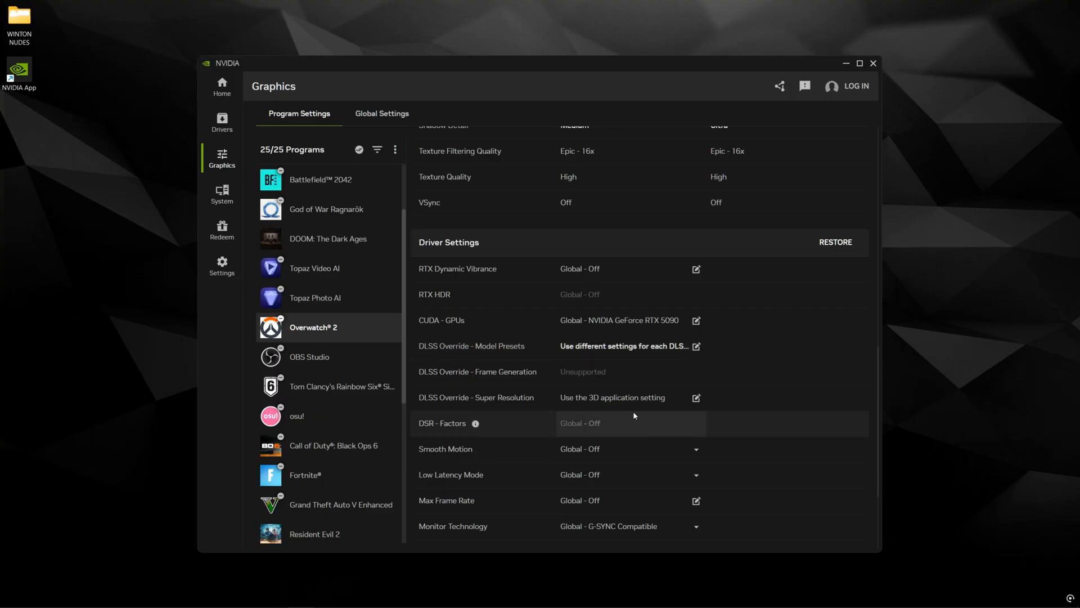
pyautogui.moveTo(582, 348)
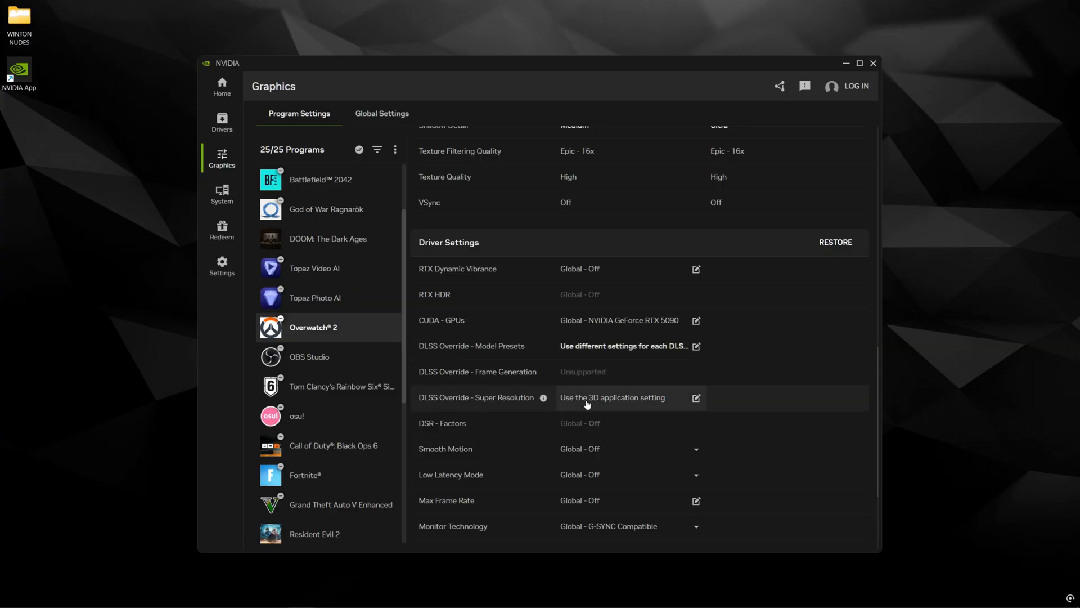
# Set Overwatch 2's DLSS Super Resolution override to DLAA (100%)
pyautogui.click(612, 397)
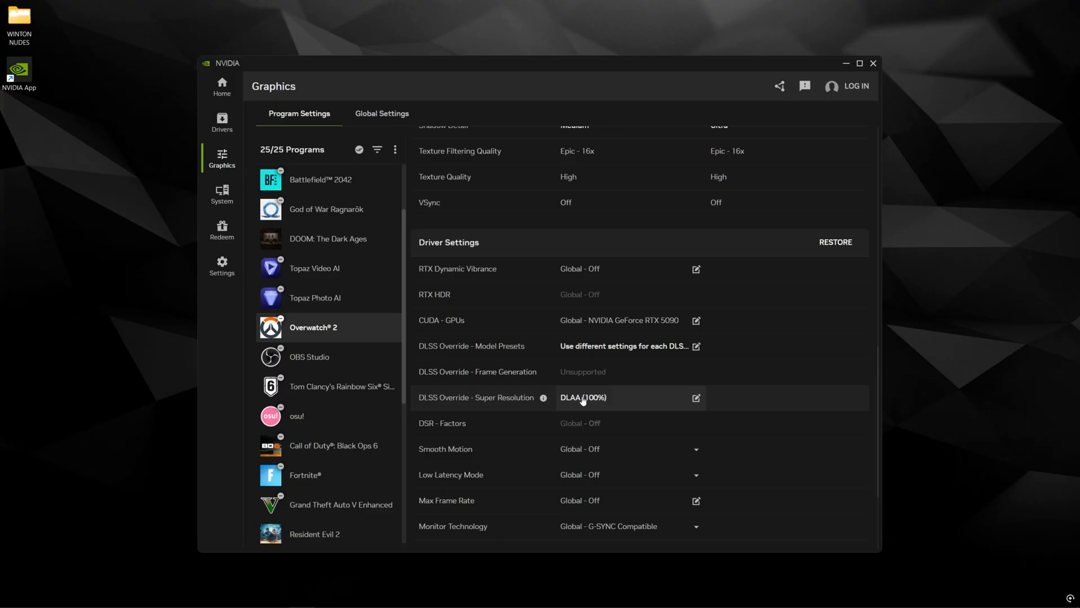
pyautogui.moveTo(595, 375)
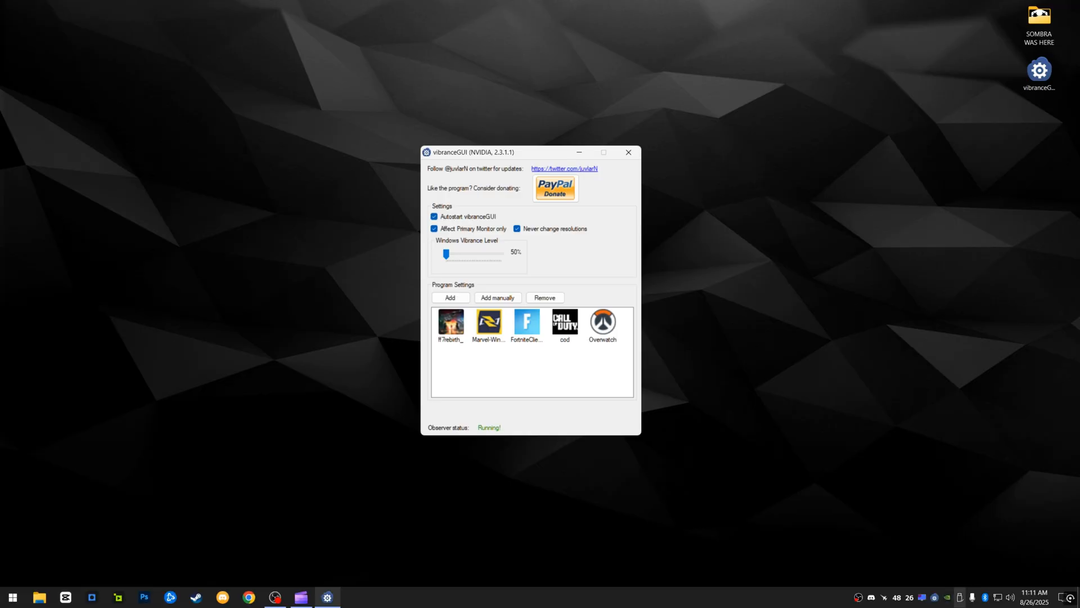
pyautogui.moveTo(935, 598)
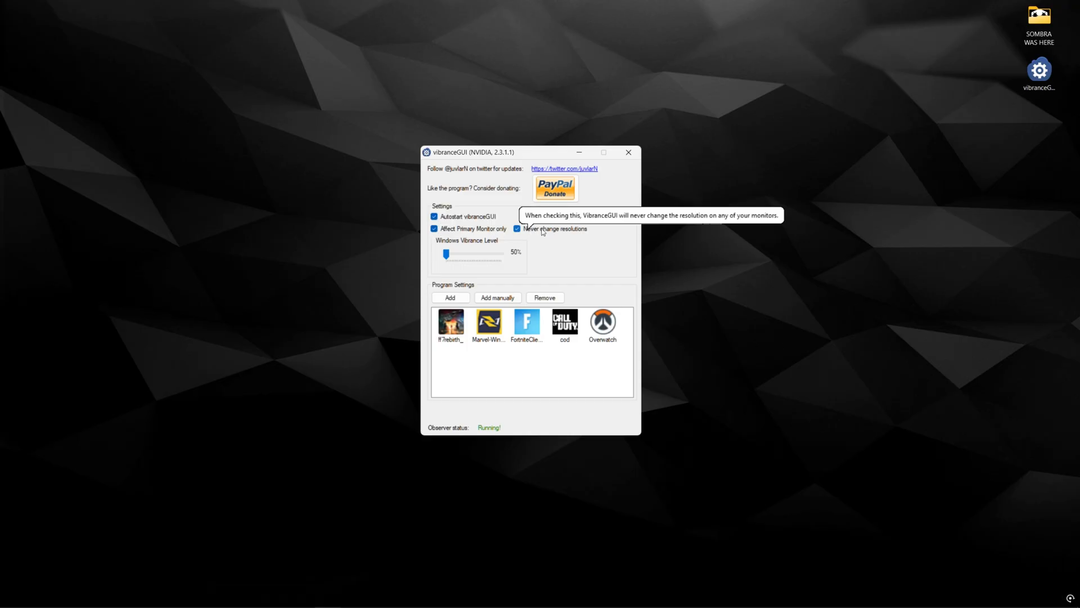
pyautogui.moveTo(972, 282)
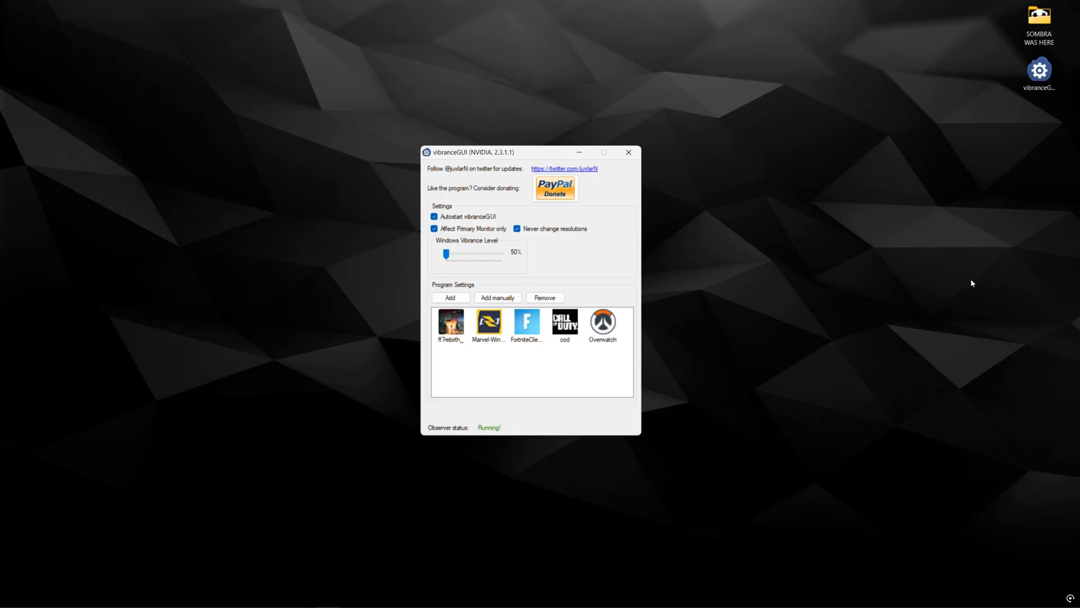
# Bring up vibranceGUI showing autostart, primary-monitor and never-change-resolutions options with five game profiles
pyautogui.moveTo(445, 254); pyautogui.dragTo(498, 253)
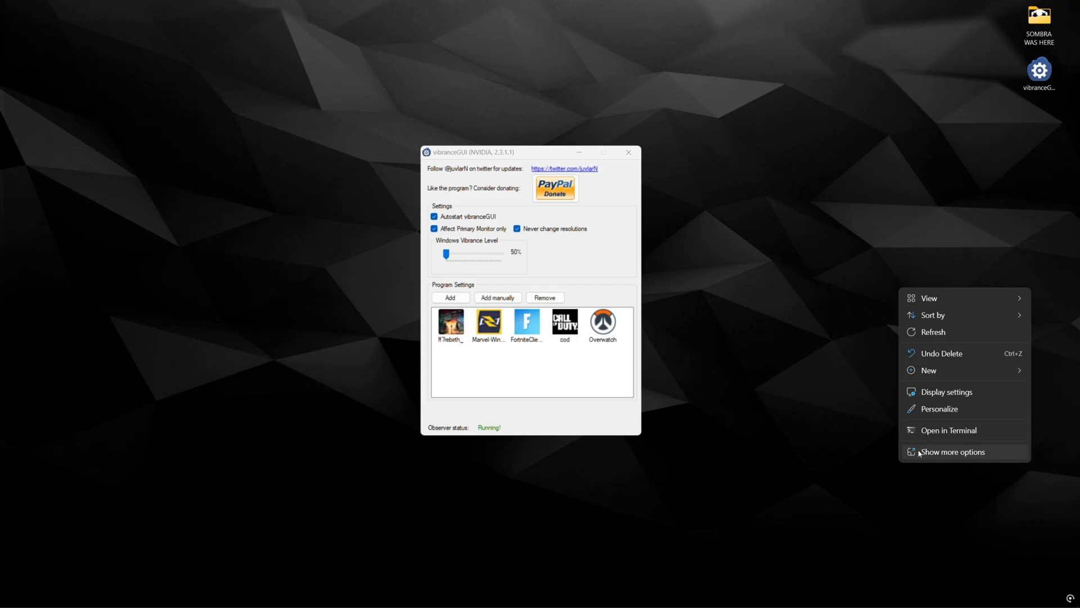
pyautogui.click(822, 387)
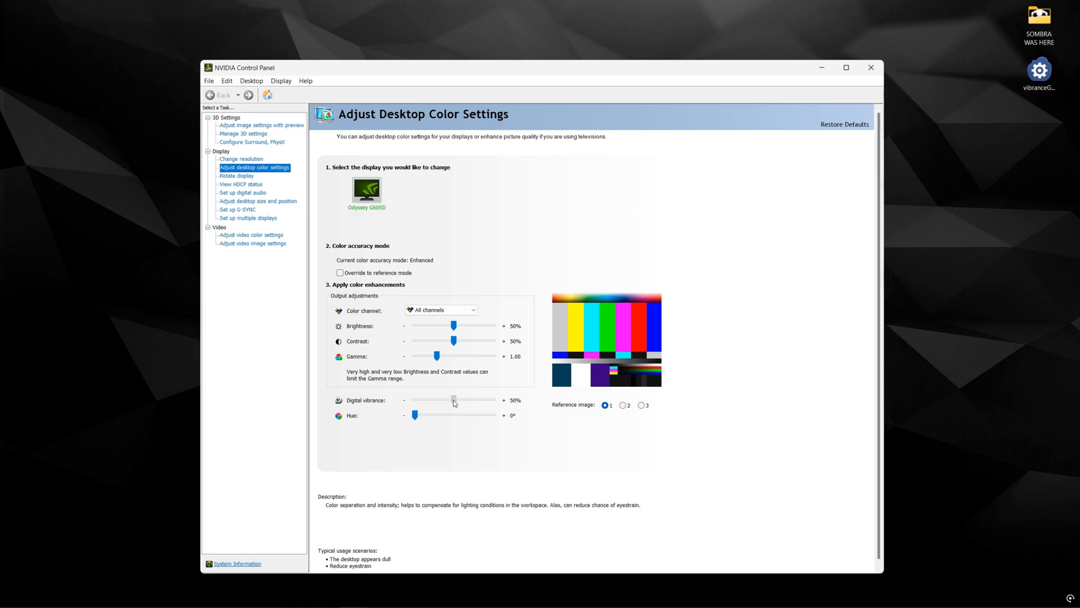
pyautogui.moveTo(452, 399); pyautogui.dragTo(457, 399)
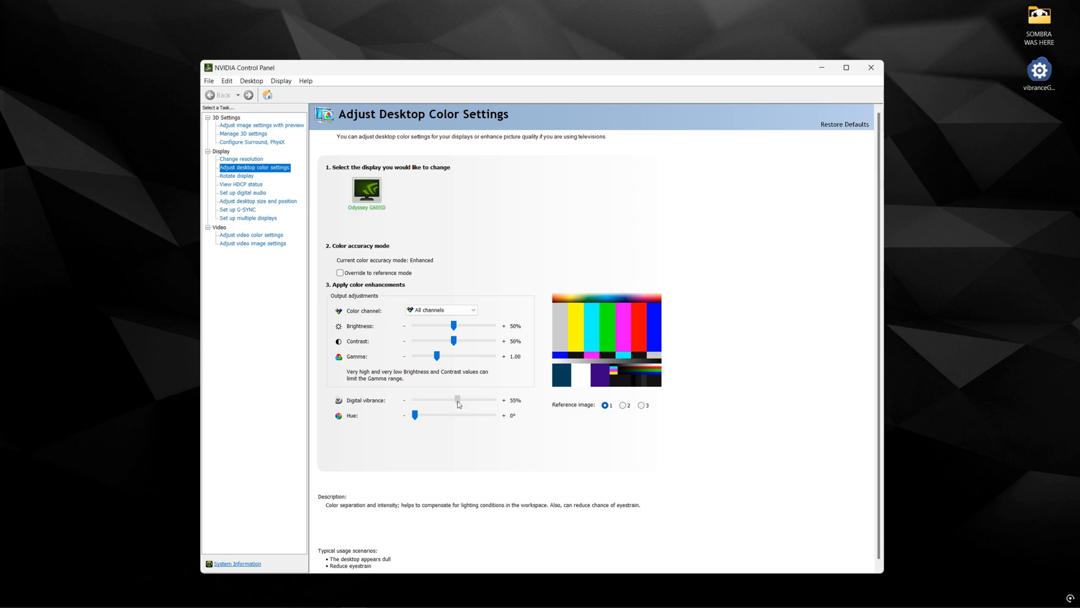
pyautogui.moveTo(457, 399); pyautogui.dragTo(452, 400)
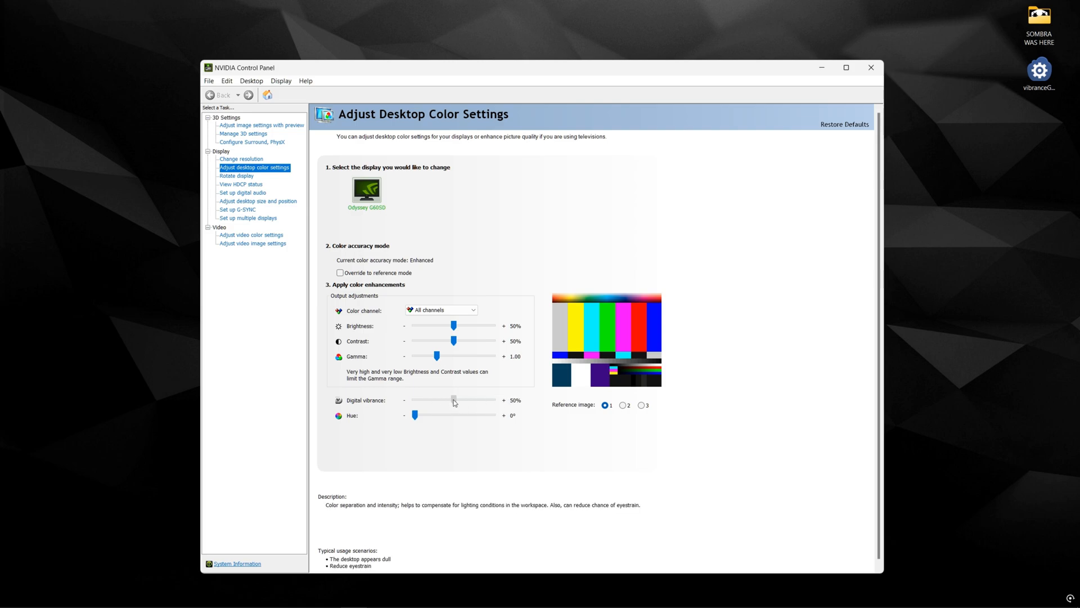
pyautogui.click(870, 67)
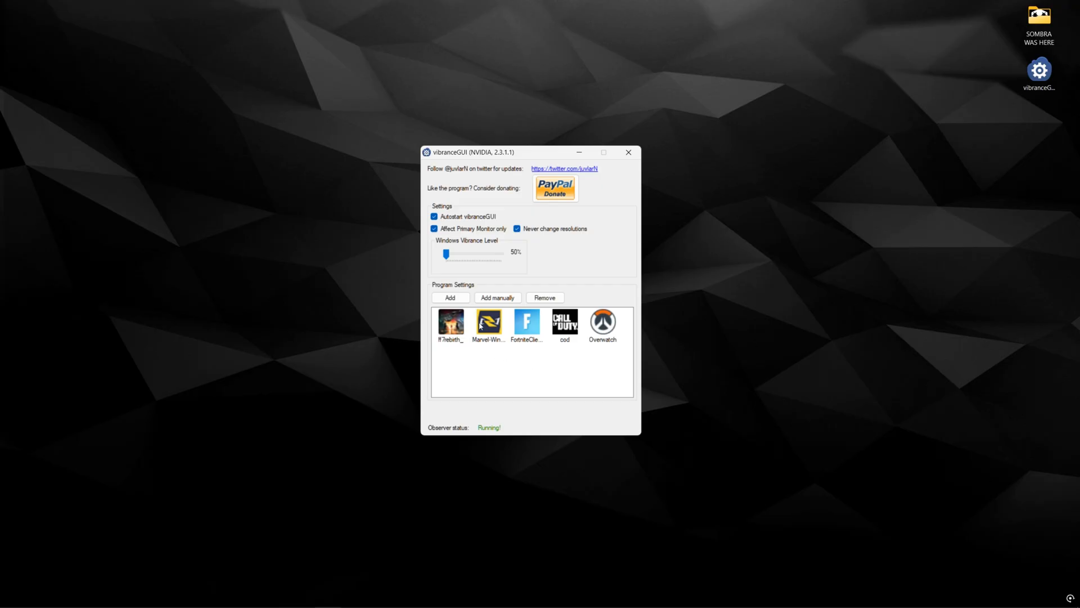
pyautogui.moveTo(546, 338)
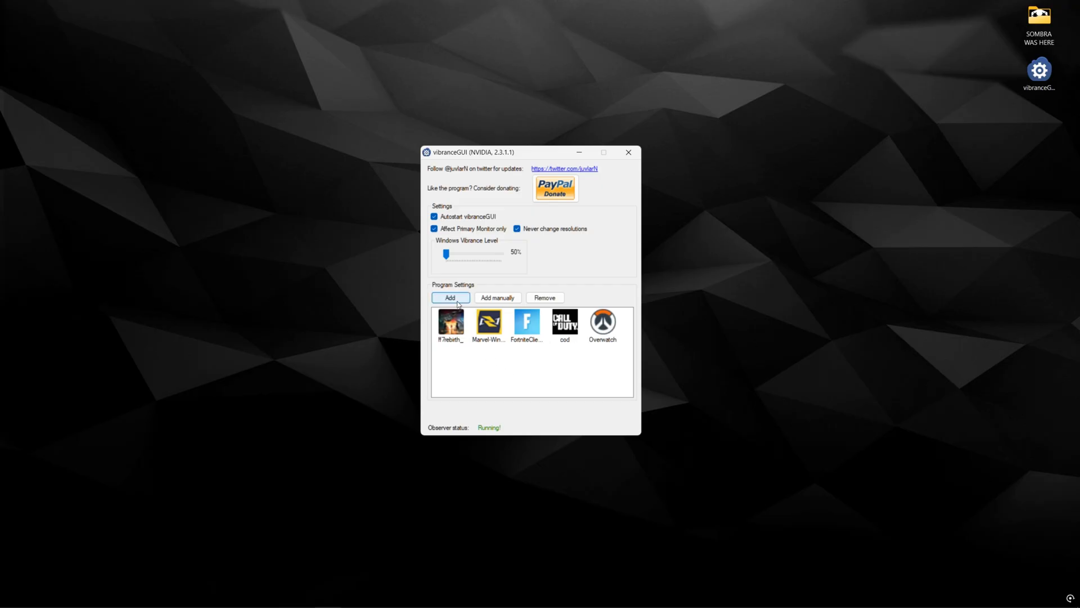
# Browse to Games (F:)\Overwatch\_retail_\Overwatch.exe as a manual program entry and select the Overwatch profile
pyautogui.click(450, 298)
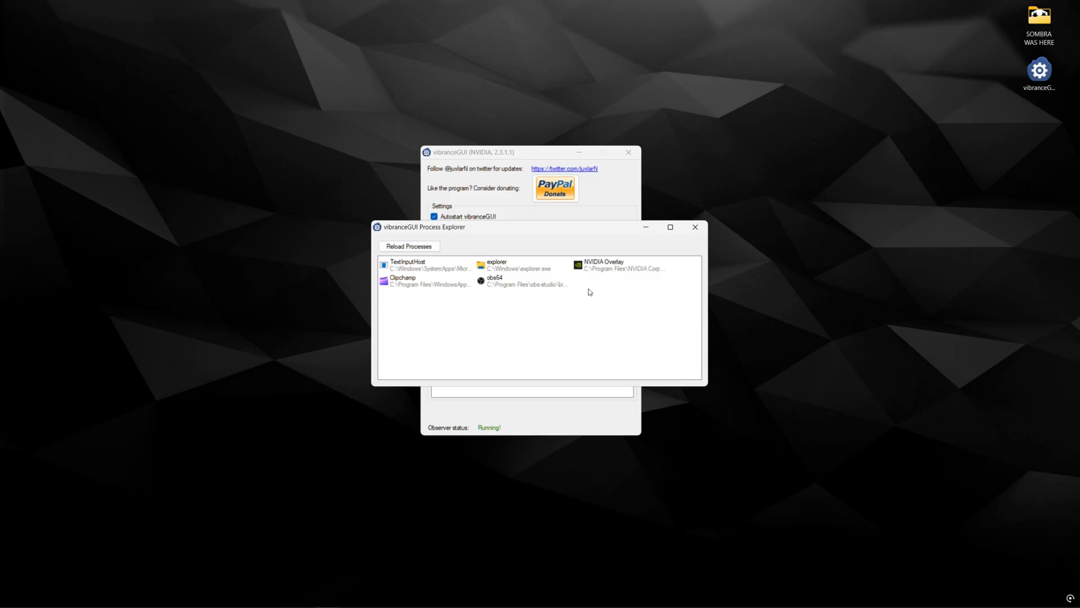
pyautogui.moveTo(695, 227)
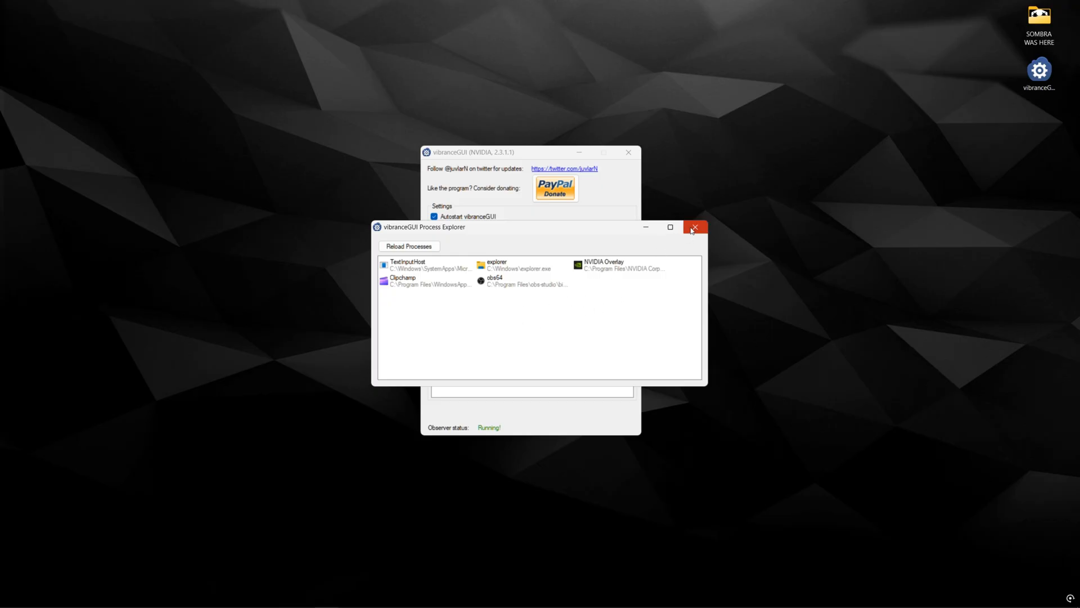
pyautogui.click(694, 227)
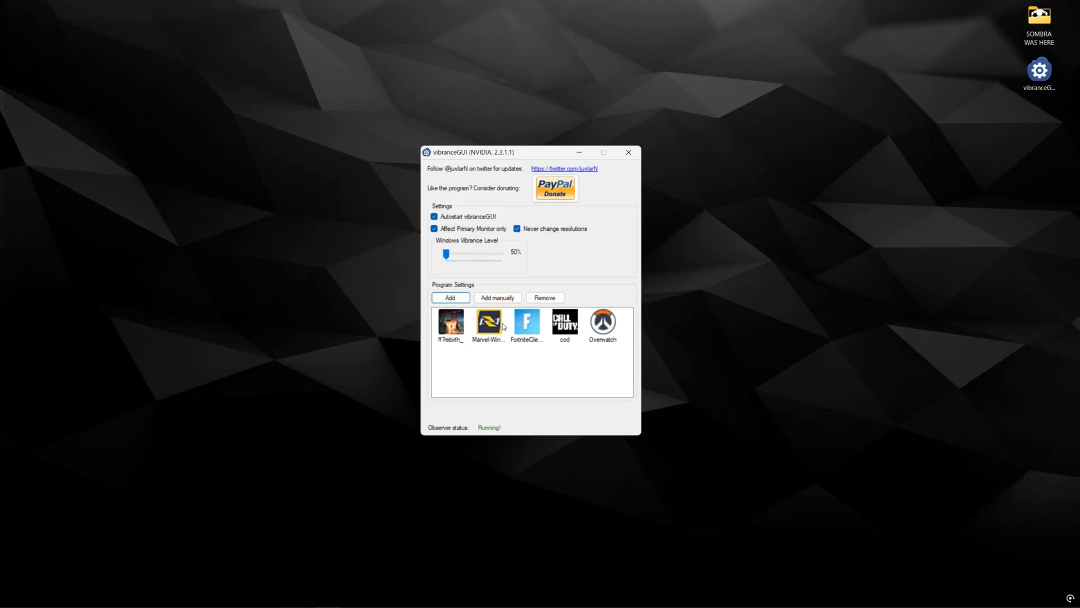
pyautogui.click(449, 297)
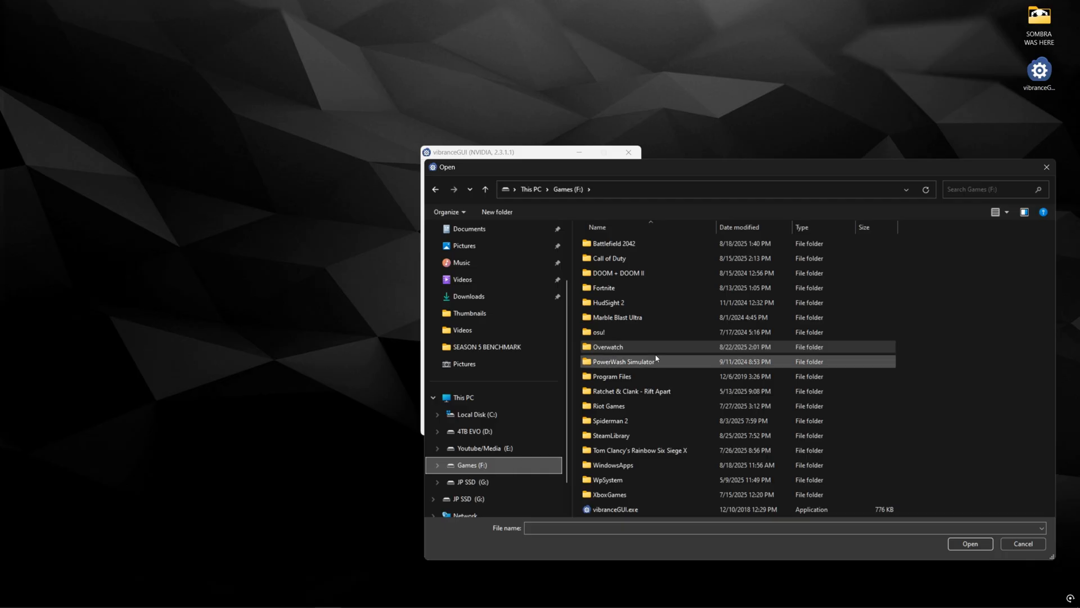
pyautogui.doubleClick(608, 347)
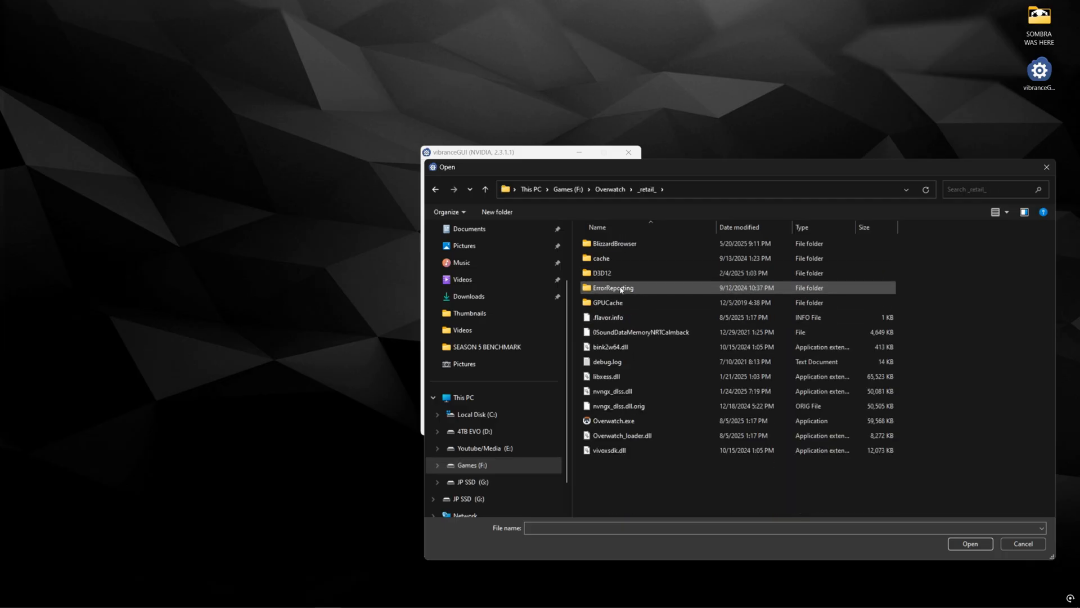
pyautogui.click(1022, 543)
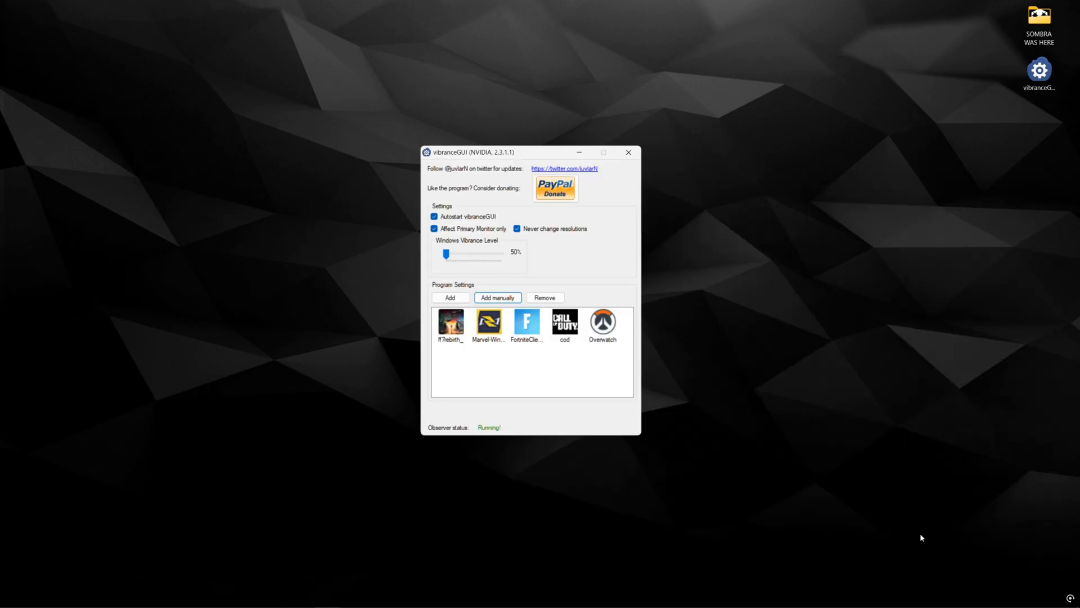
pyautogui.click(602, 322)
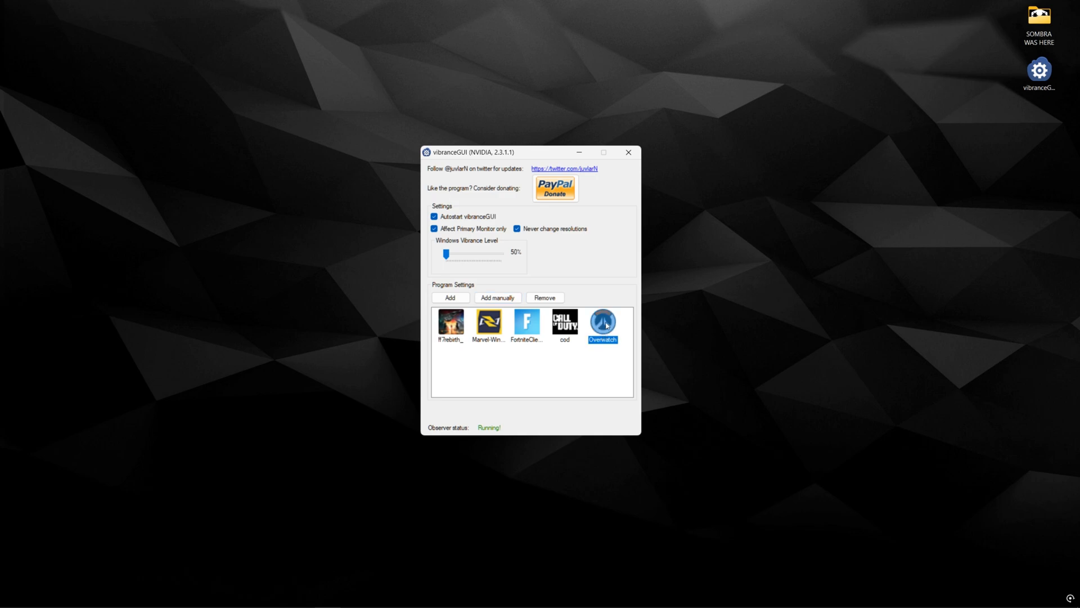
# Set the Overwatch profile's Ingame Vibrance Level slider to 70% and save it
pyautogui.doubleClick(601, 323)
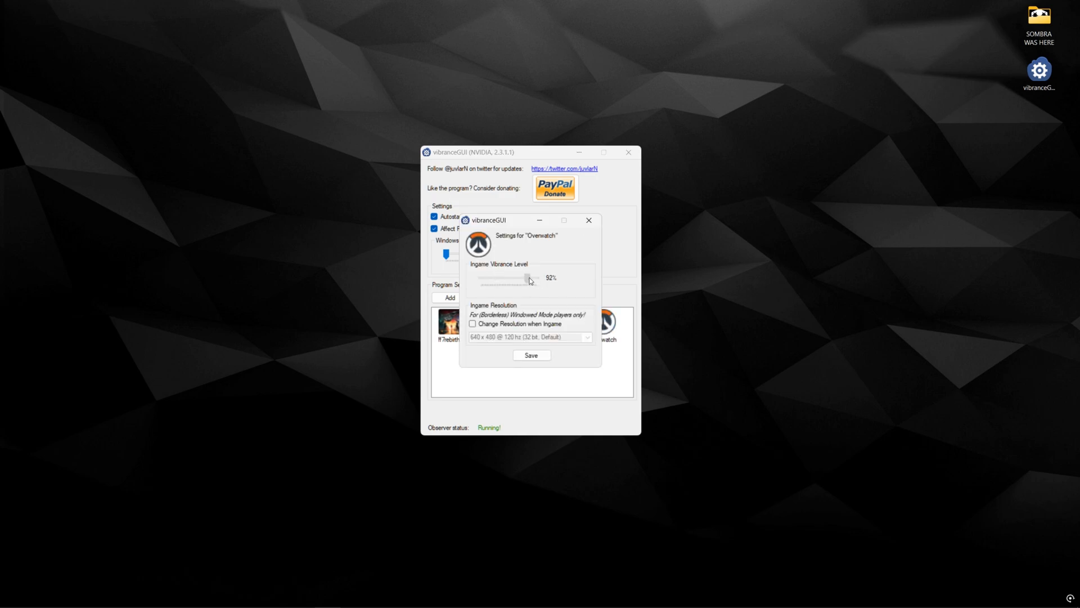
pyautogui.moveTo(531, 277); pyautogui.dragTo(512, 277)
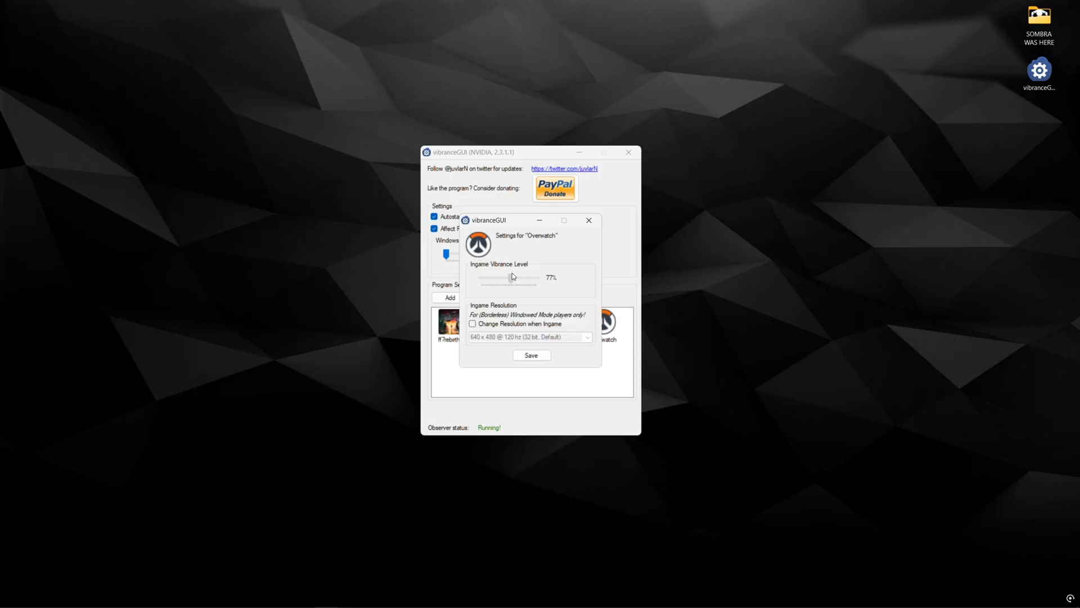
pyautogui.moveTo(513, 277); pyautogui.dragTo(495, 281)
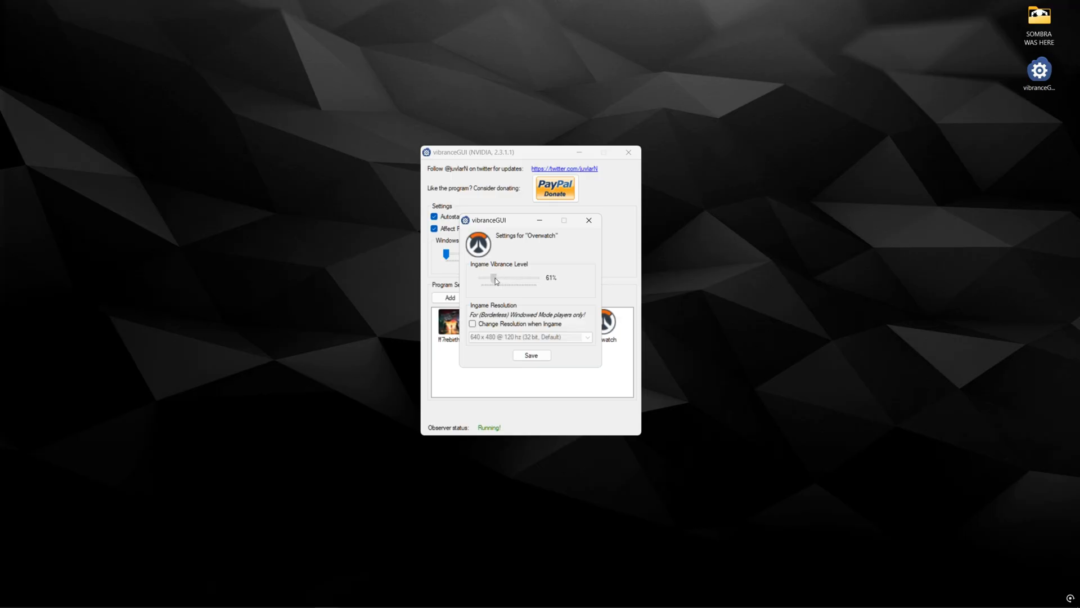
pyautogui.moveTo(496, 278); pyautogui.dragTo(492, 277)
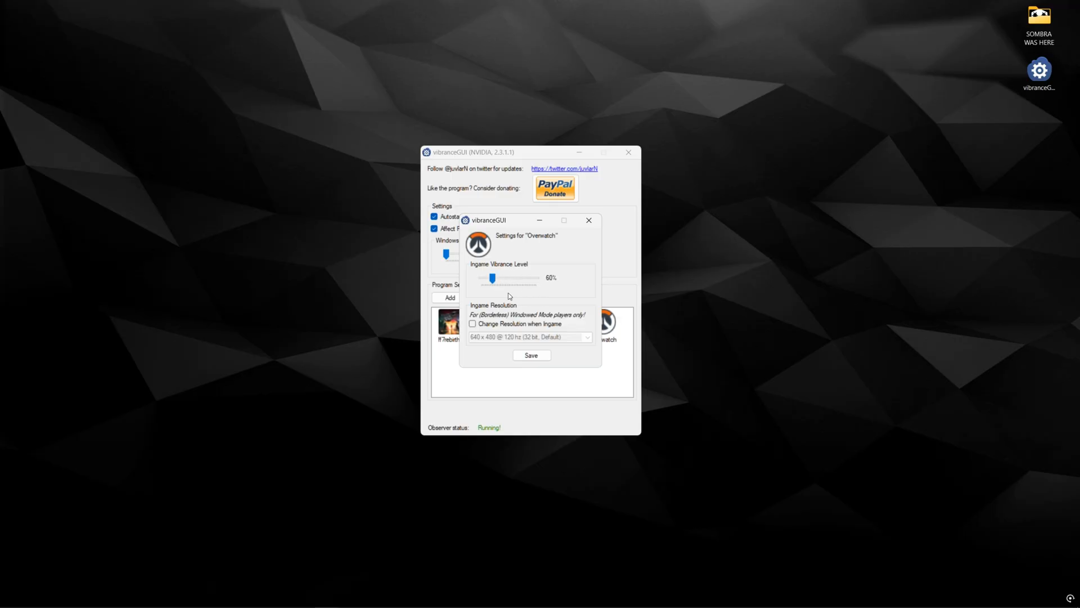
pyautogui.moveTo(492, 277); pyautogui.dragTo(537, 277)
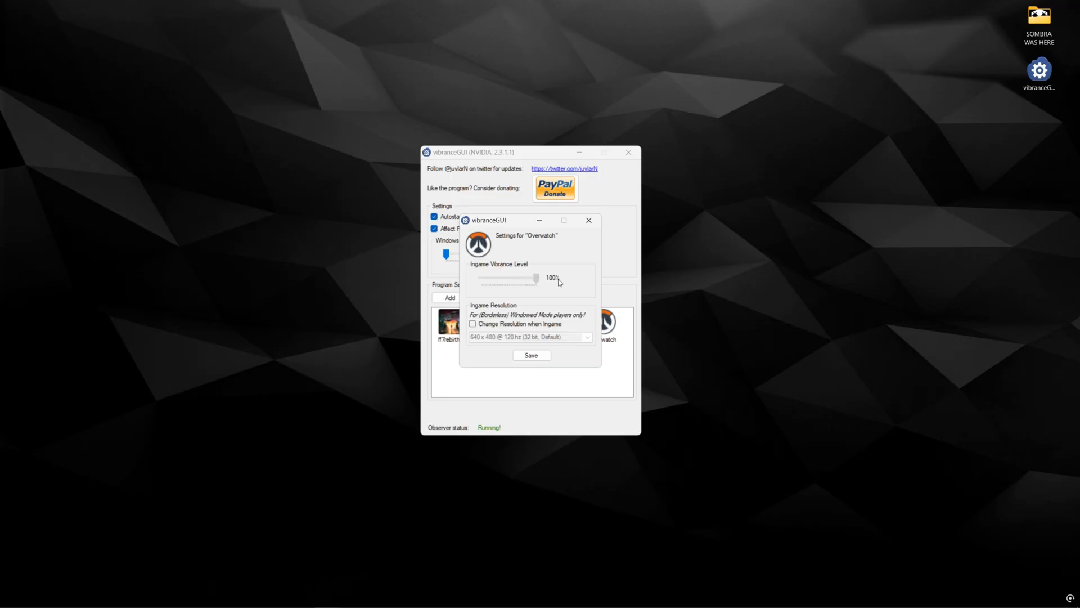
pyautogui.moveTo(536, 278); pyautogui.dragTo(503, 277)
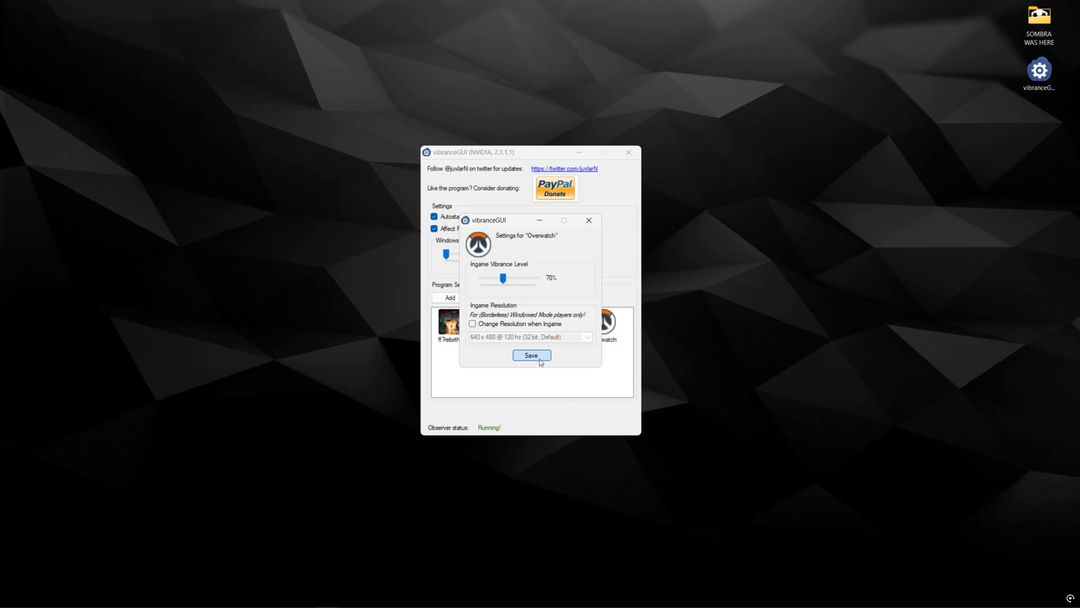
pyautogui.click(531, 355)
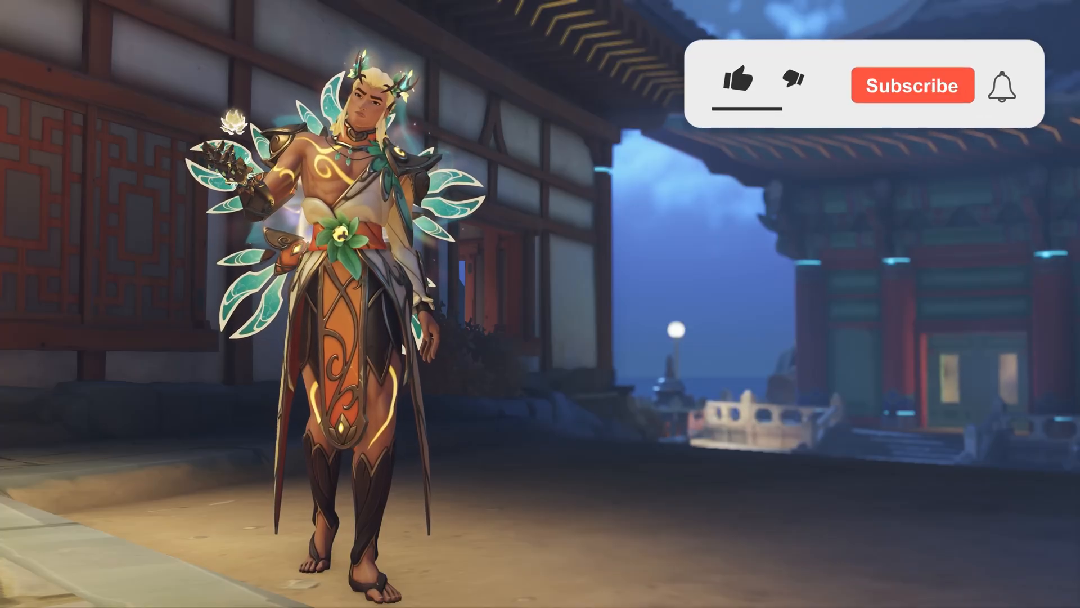
pyautogui.click(737, 80)
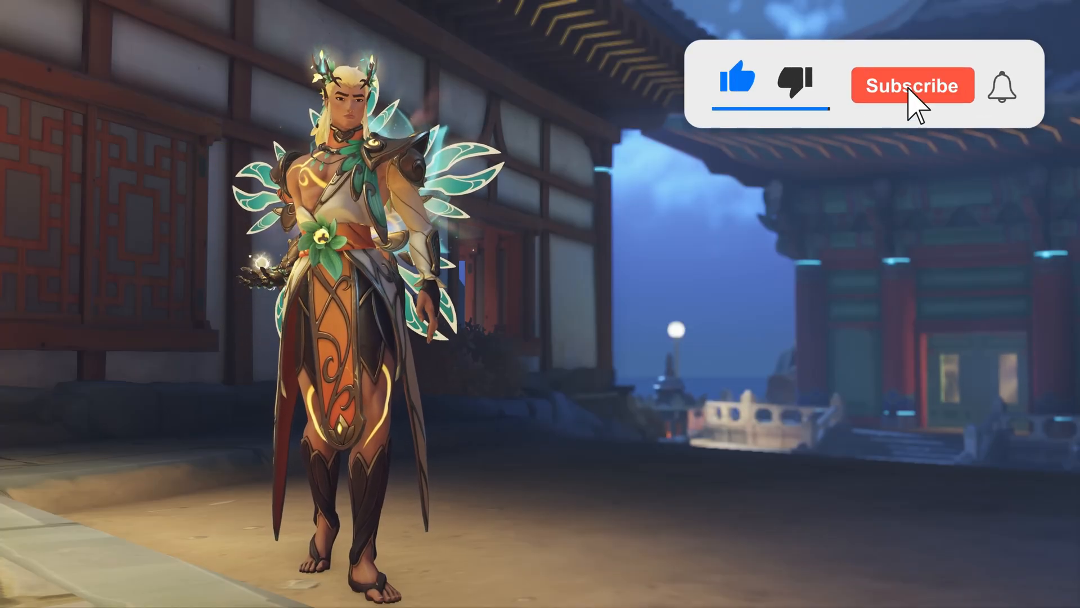
pyautogui.click(912, 86)
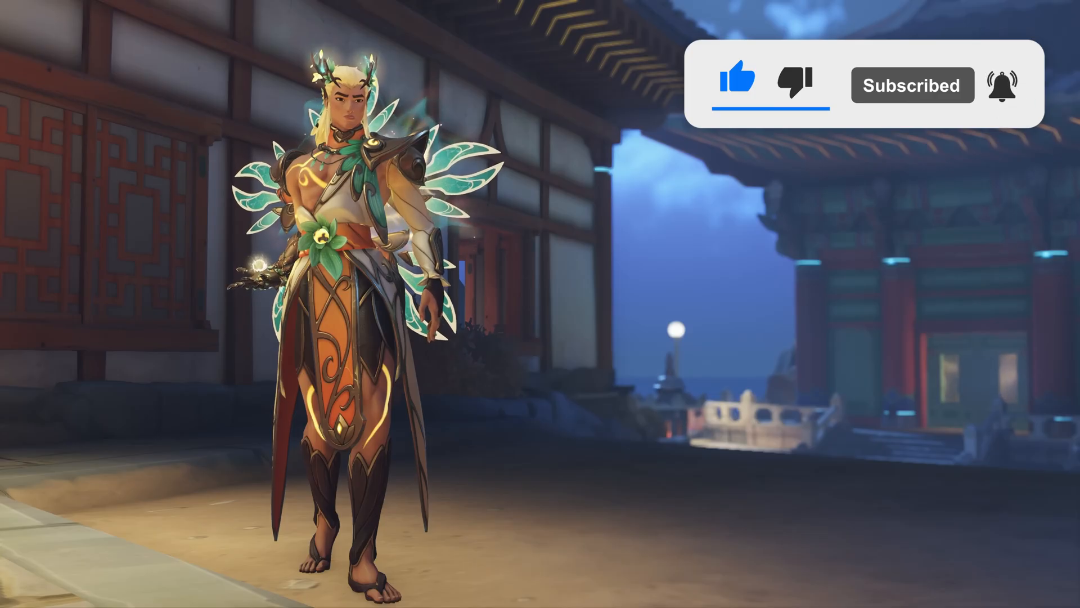